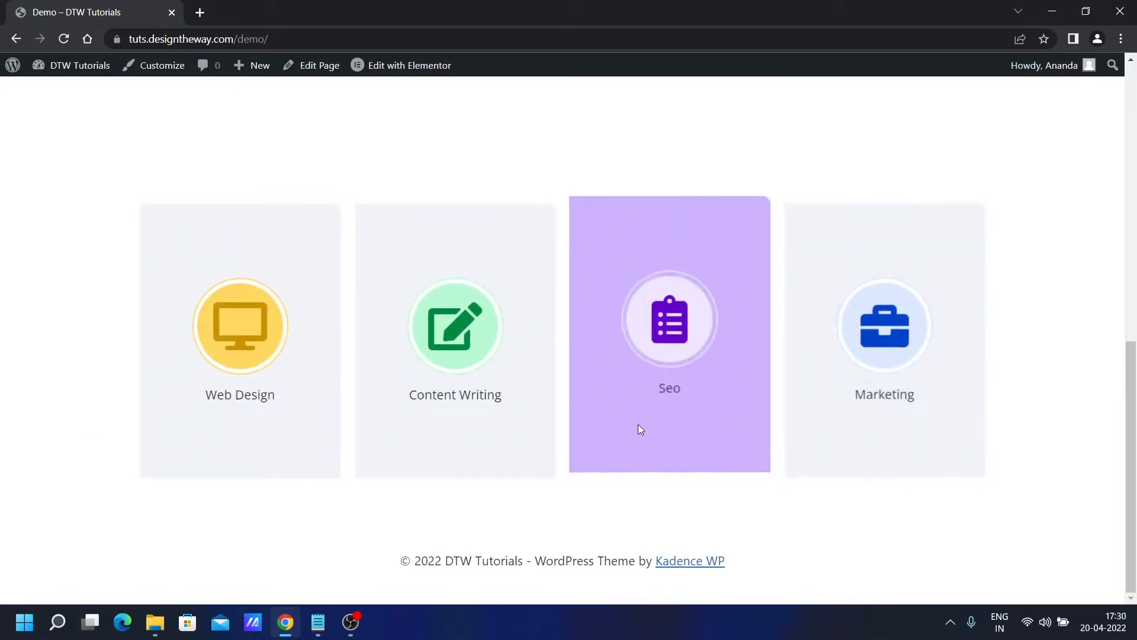
{"action": "mouse_move", "coordinate": [3, 449]}
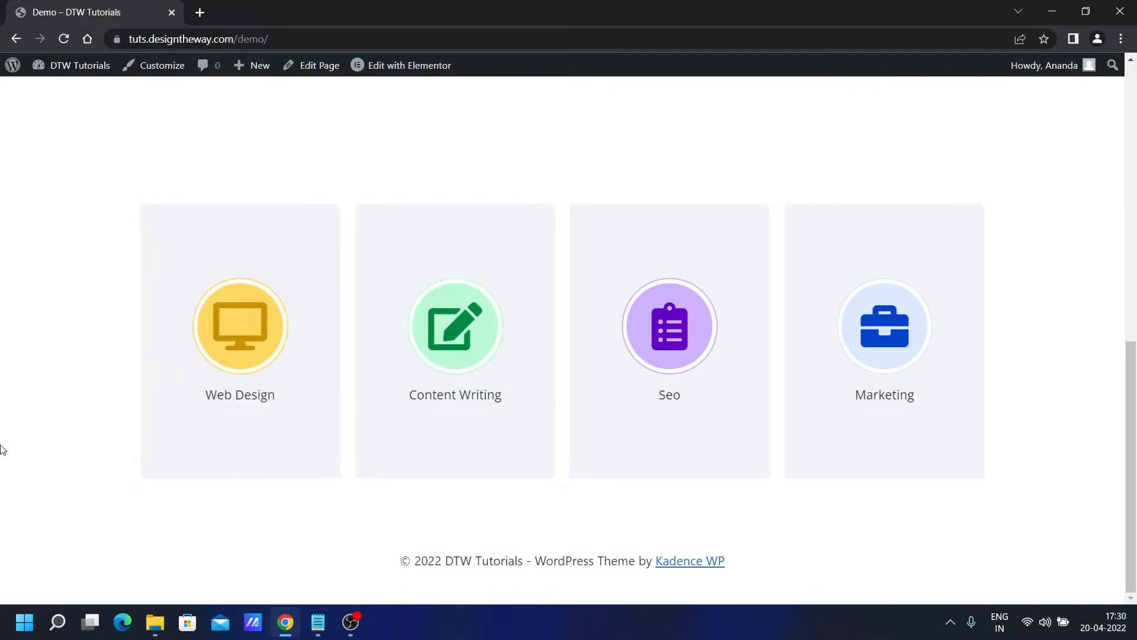
Add a new container using the four-equal-columns structure.
{"action": "left_click", "coordinate": [409, 65]}
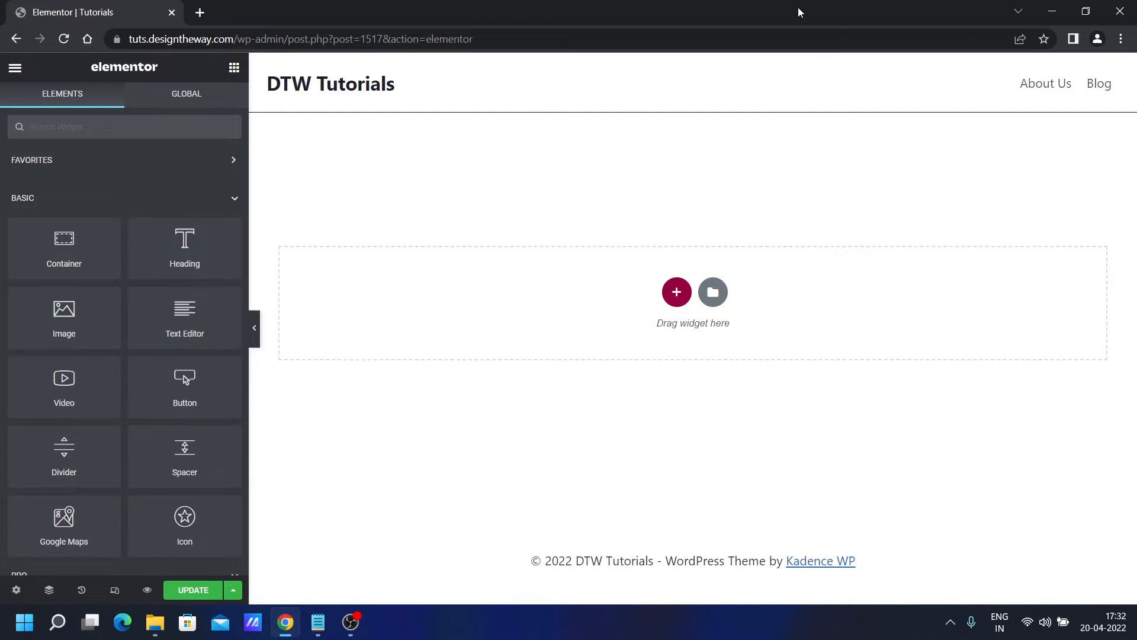
{"action": "mouse_move", "coordinate": [714, 535]}
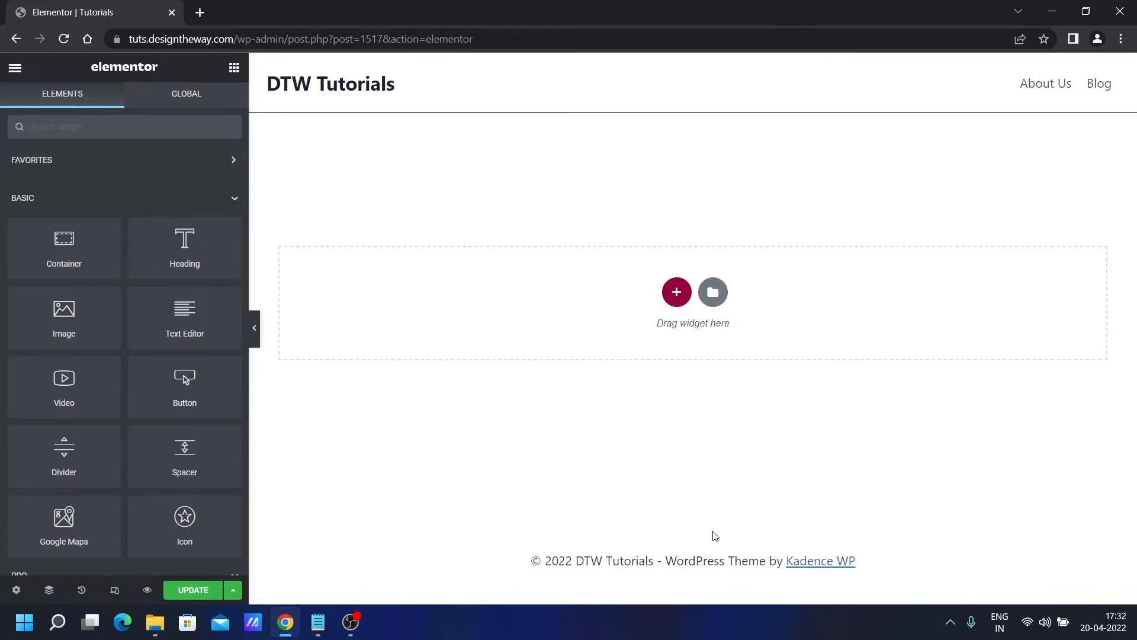
{"action": "left_click", "coordinate": [676, 292]}
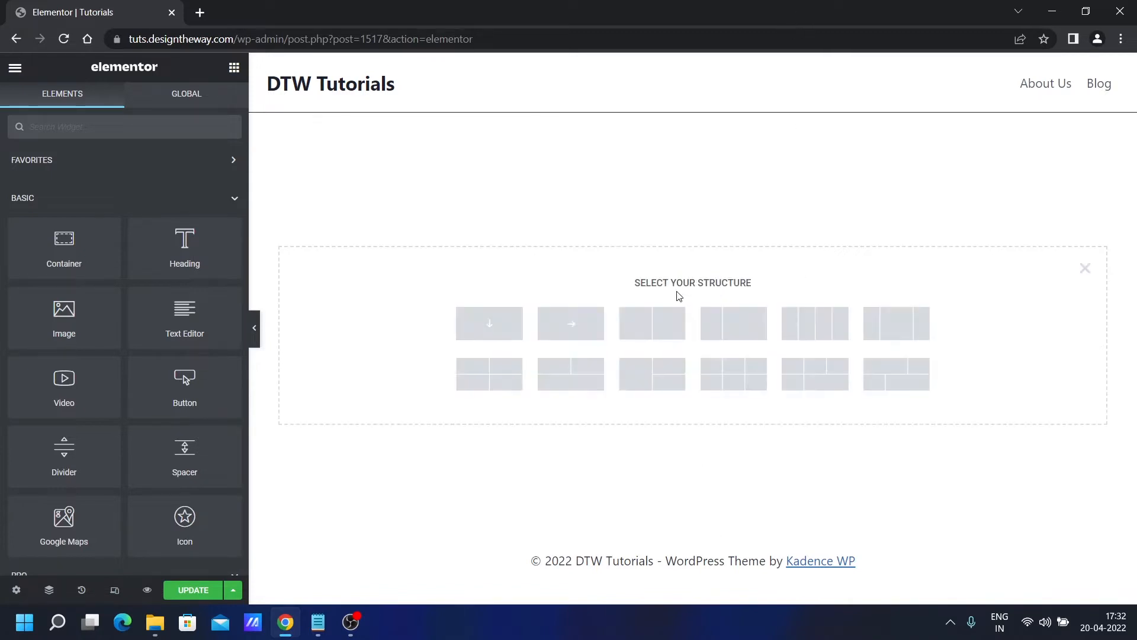
{"action": "left_click", "coordinate": [733, 323]}
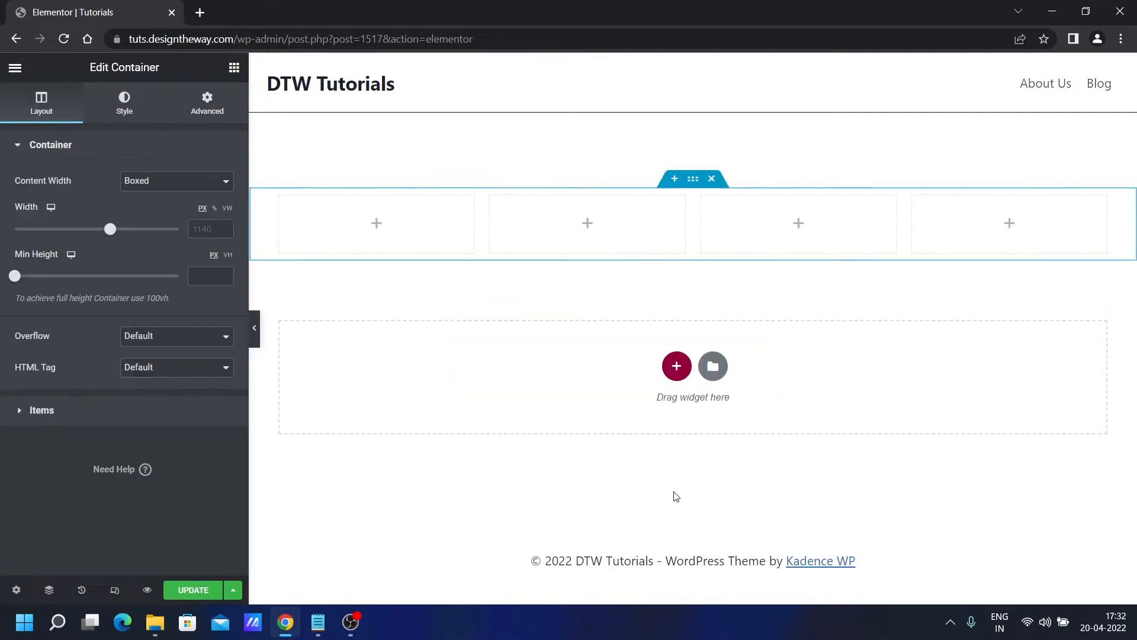
{"action": "mouse_move", "coordinate": [610, 494]}
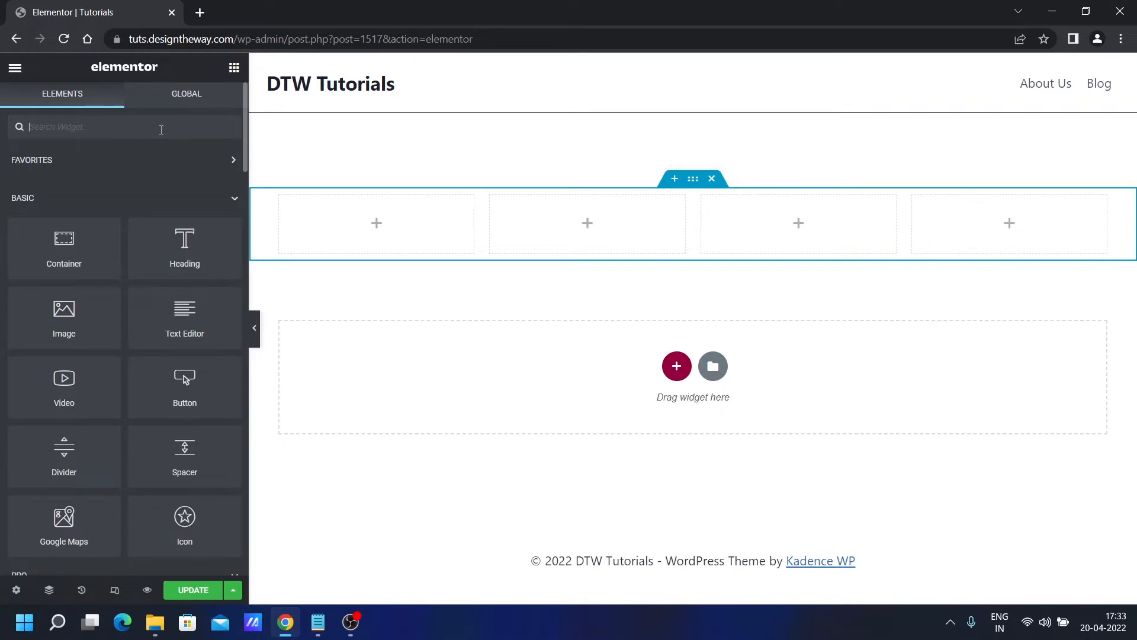
Search 'icon' and drop an Icon Box widget into the first column.
{"action": "type", "text": "icon"}
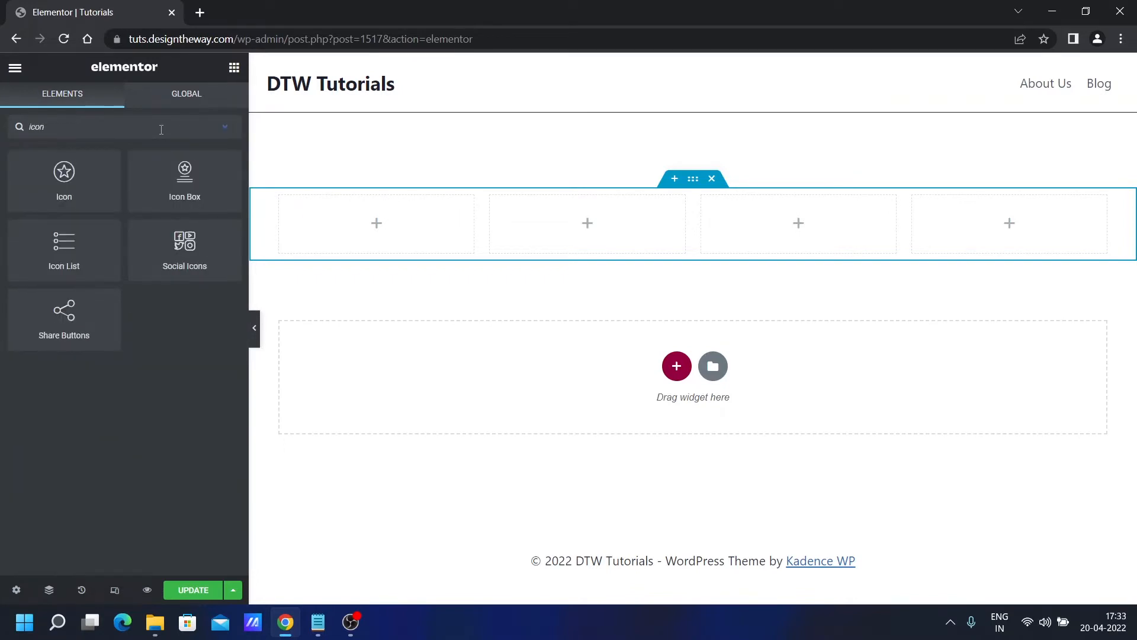
{"action": "left_click_drag", "start_coordinate": [184, 180], "coordinate": [353, 223]}
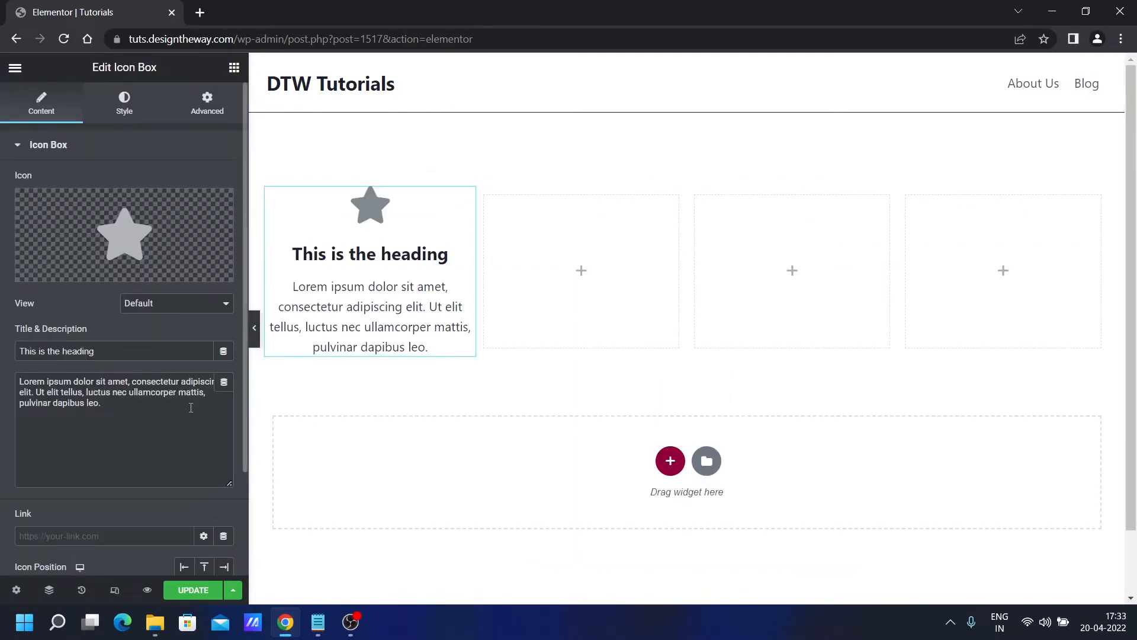
{"action": "mouse_move", "coordinate": [120, 236]}
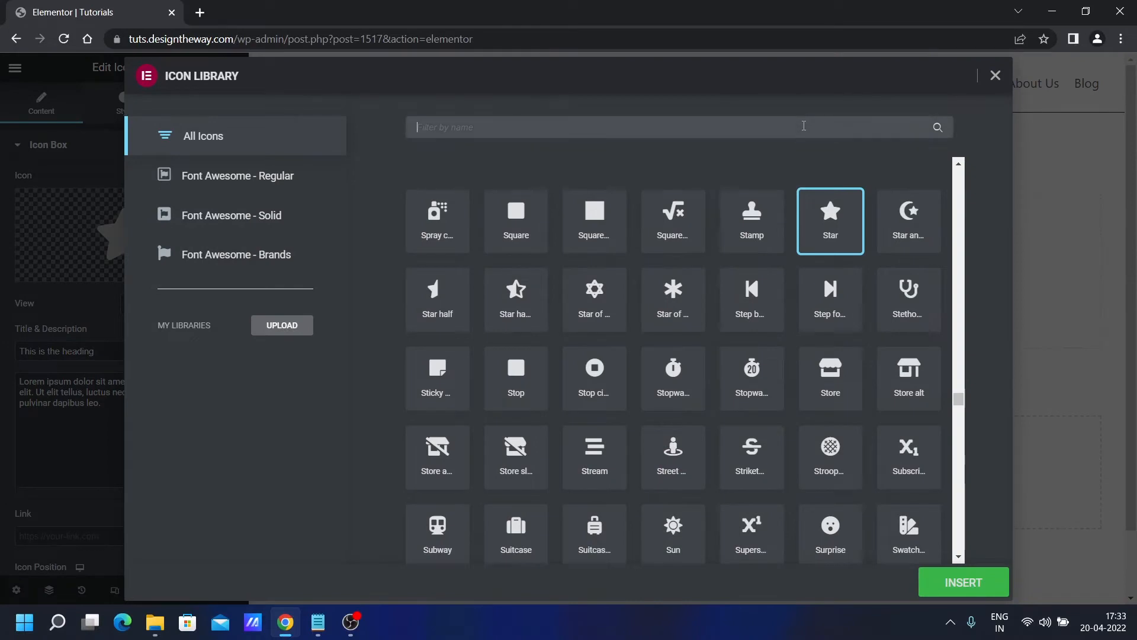
Swap the icon box's star for the Desktop icon from the Icon Library.
{"action": "type", "text": "desk"}
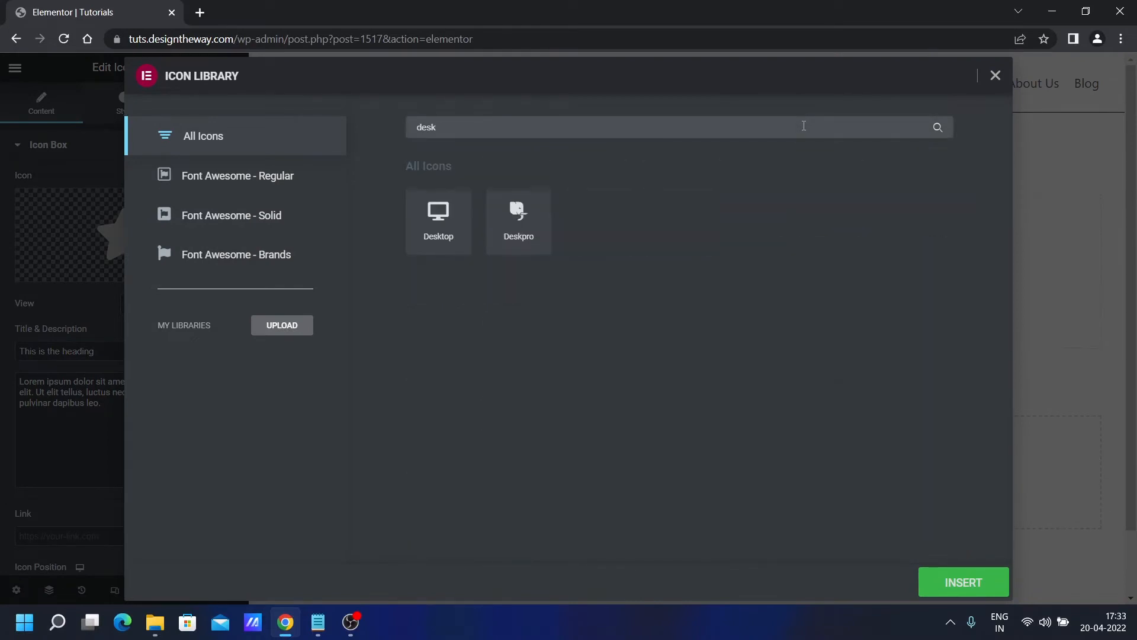
{"action": "left_click", "coordinate": [438, 221]}
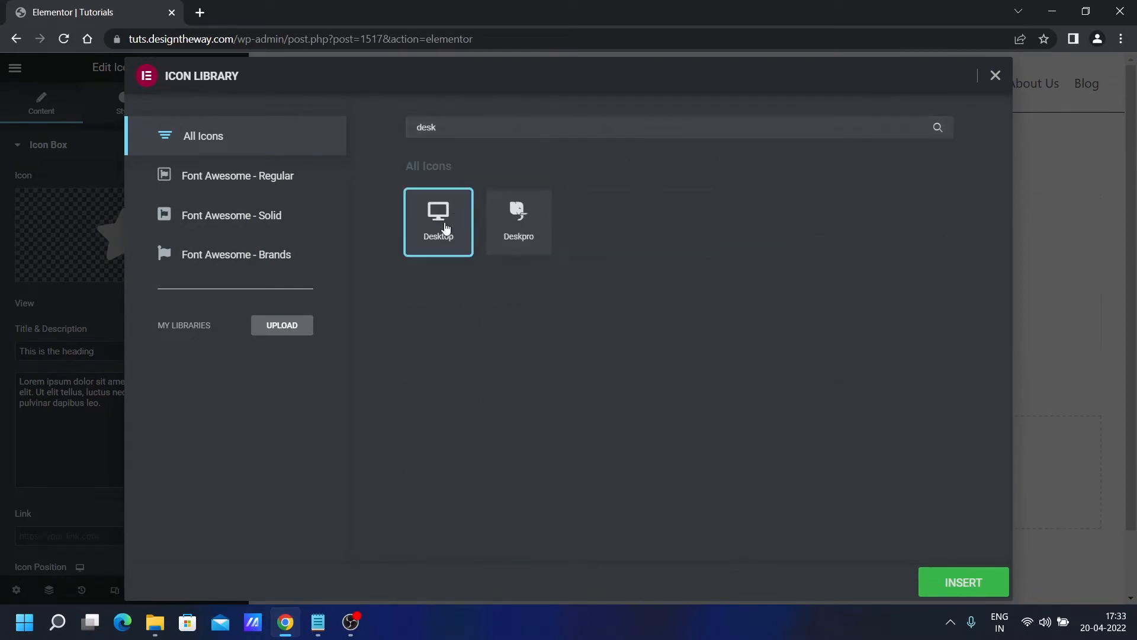
{"action": "left_click", "coordinate": [963, 582]}
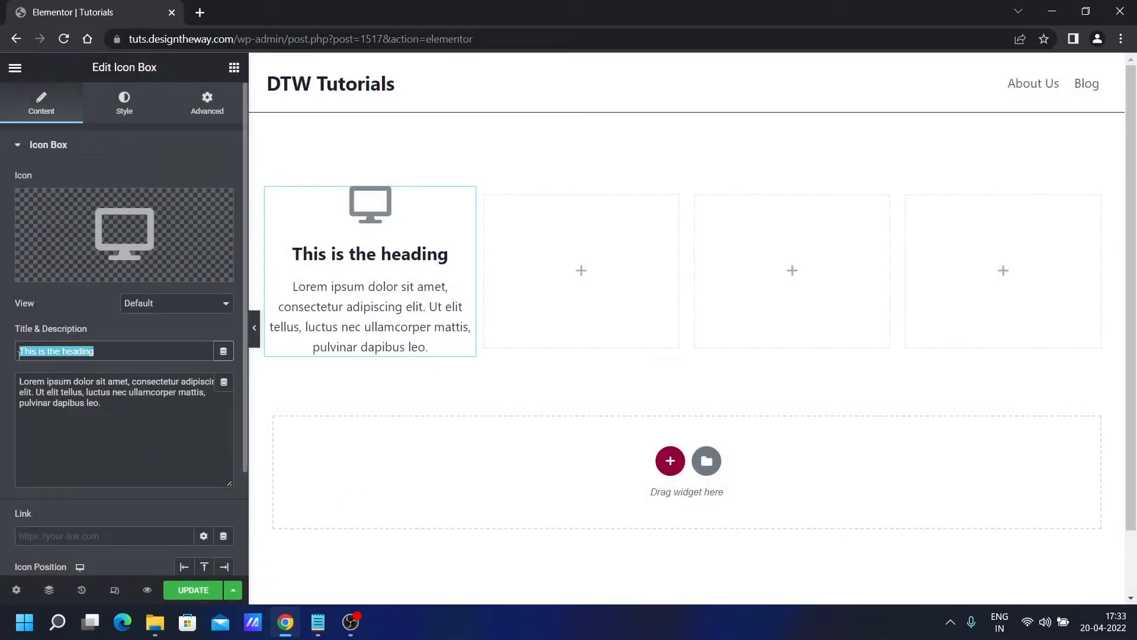
Title the icon box 'Web Design' and delete its placeholder description text.
{"action": "type", "text": "Web Des"}
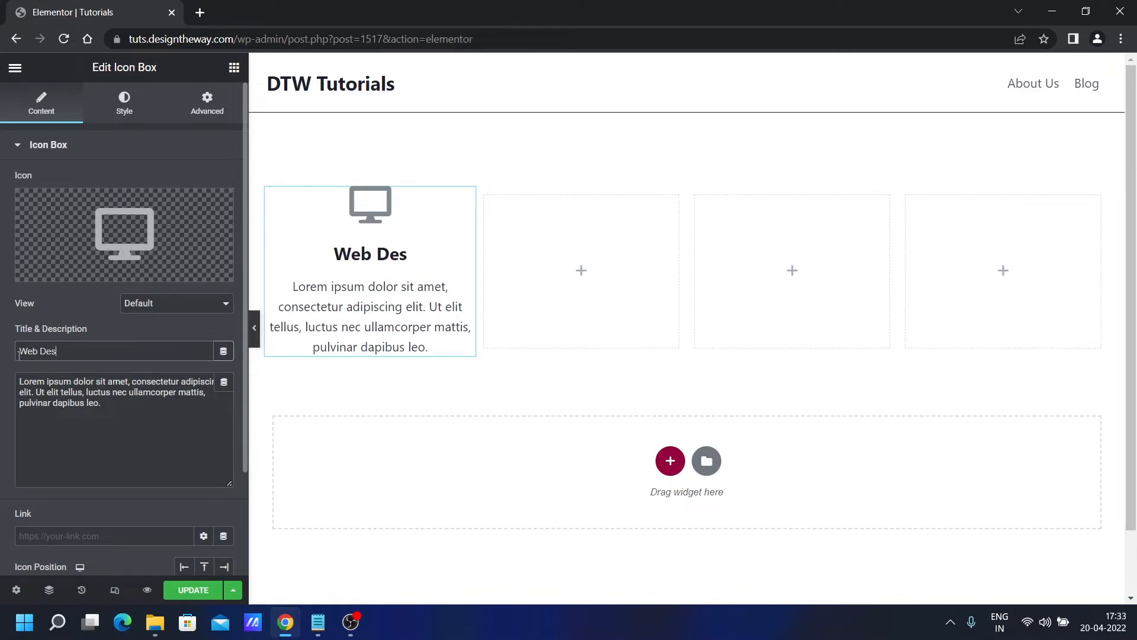
{"action": "type", "text": "ign"}
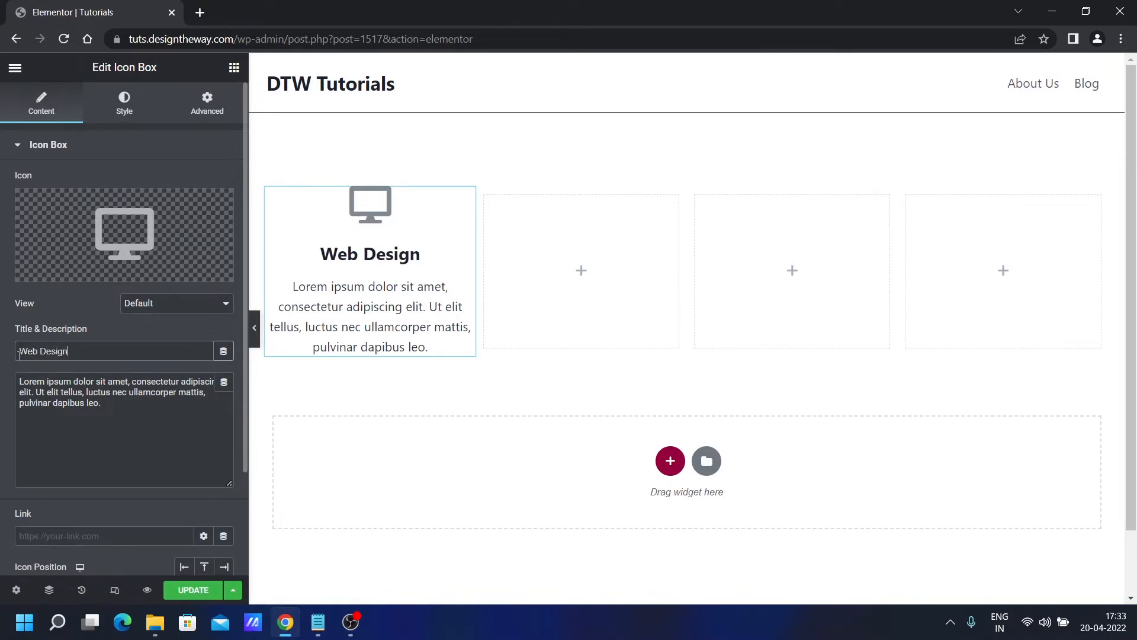
{"action": "triple_click", "coordinate": [123, 391]}
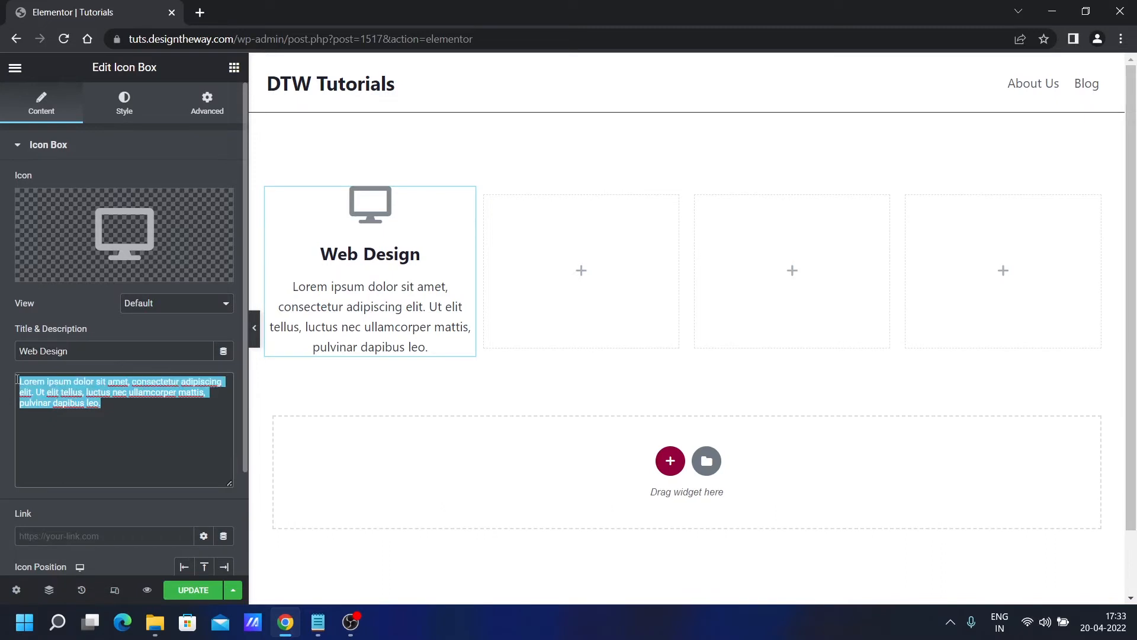
{"action": "key", "text": "Delete"}
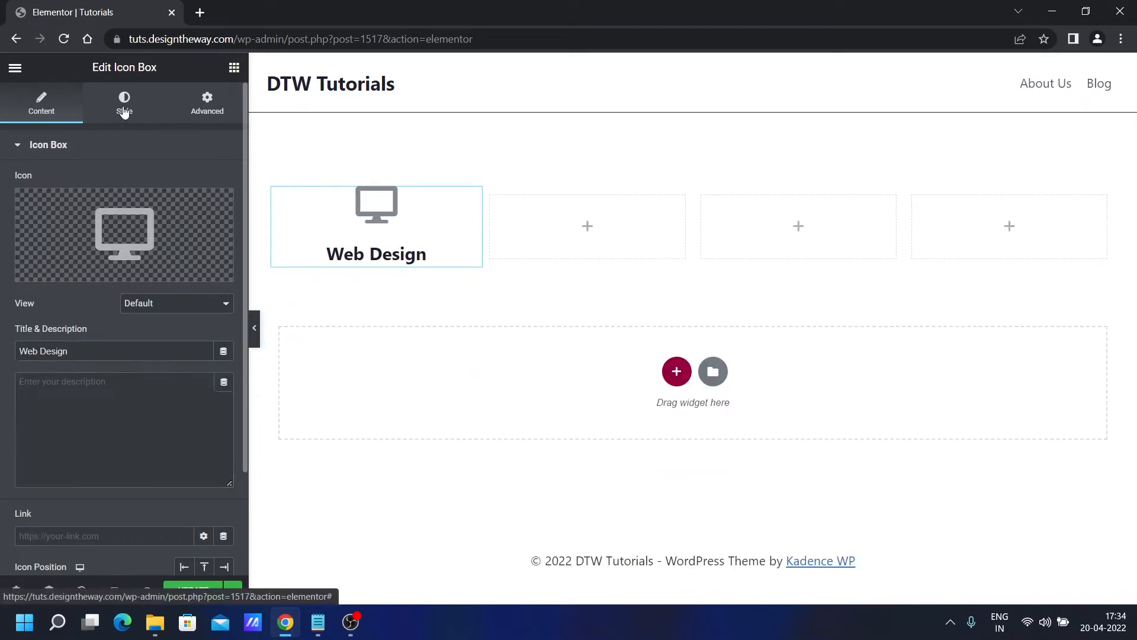
Set the icon's Primary Color to golden yellow under Style > Icon.
{"action": "left_click", "coordinate": [123, 101]}
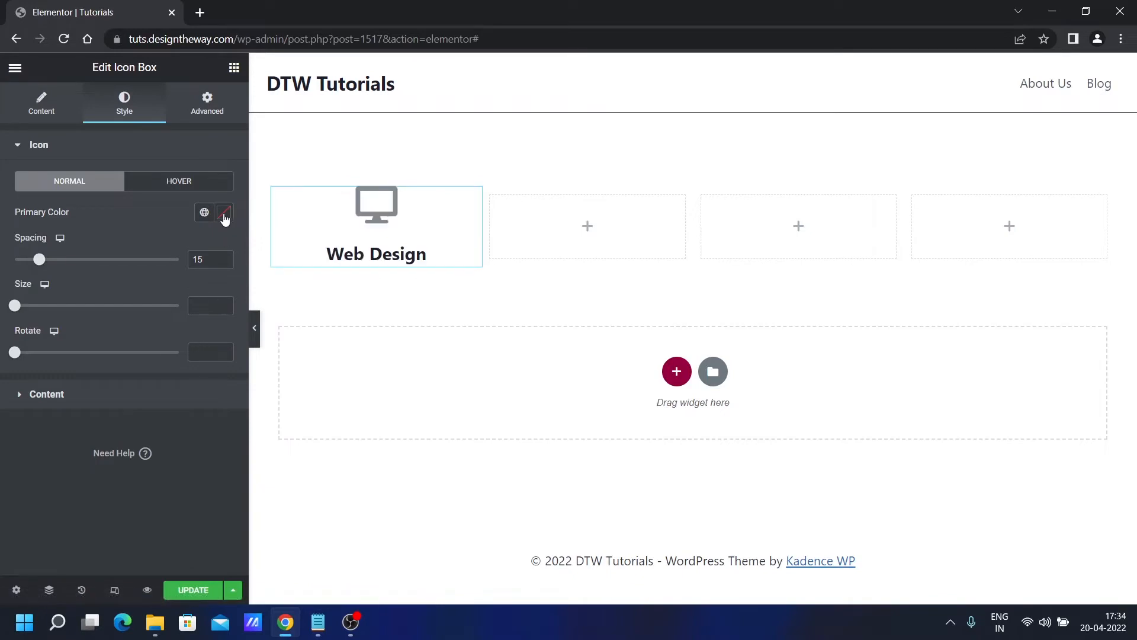
{"action": "left_click", "coordinate": [223, 212]}
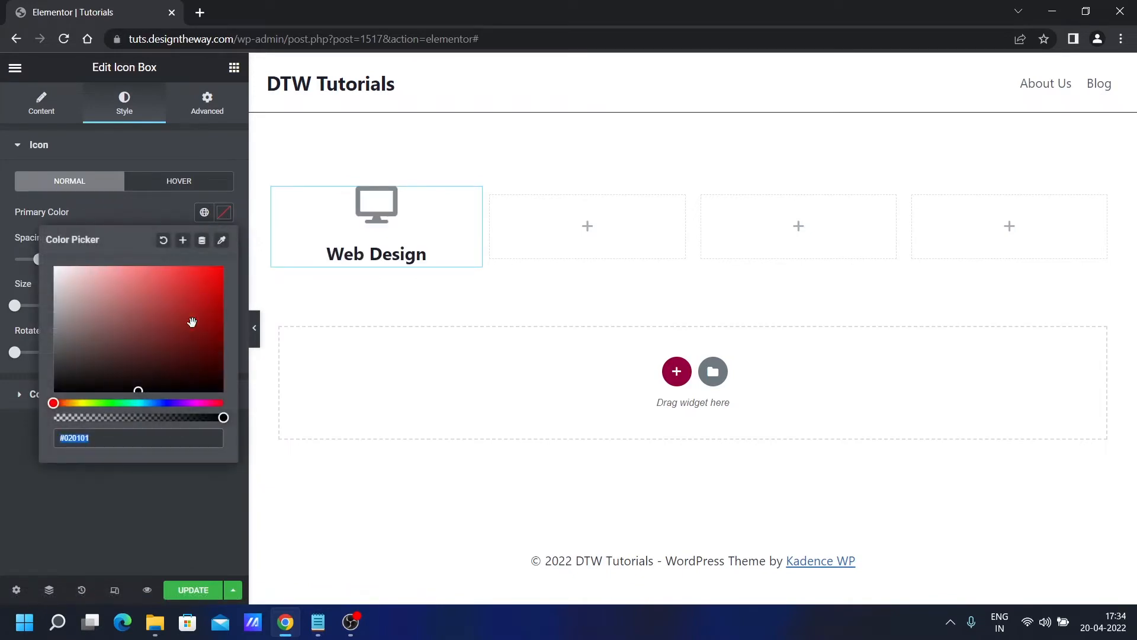
{"action": "left_click_drag", "start_coordinate": [53, 403], "coordinate": [75, 402]}
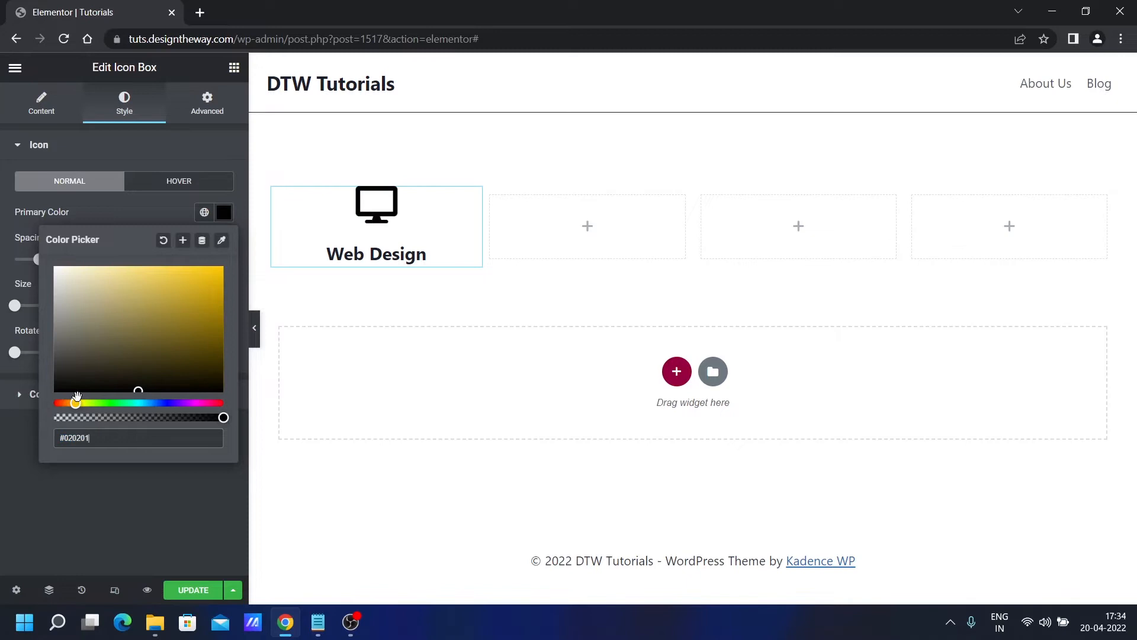
{"action": "left_click_drag", "start_coordinate": [77, 392], "coordinate": [223, 285]}
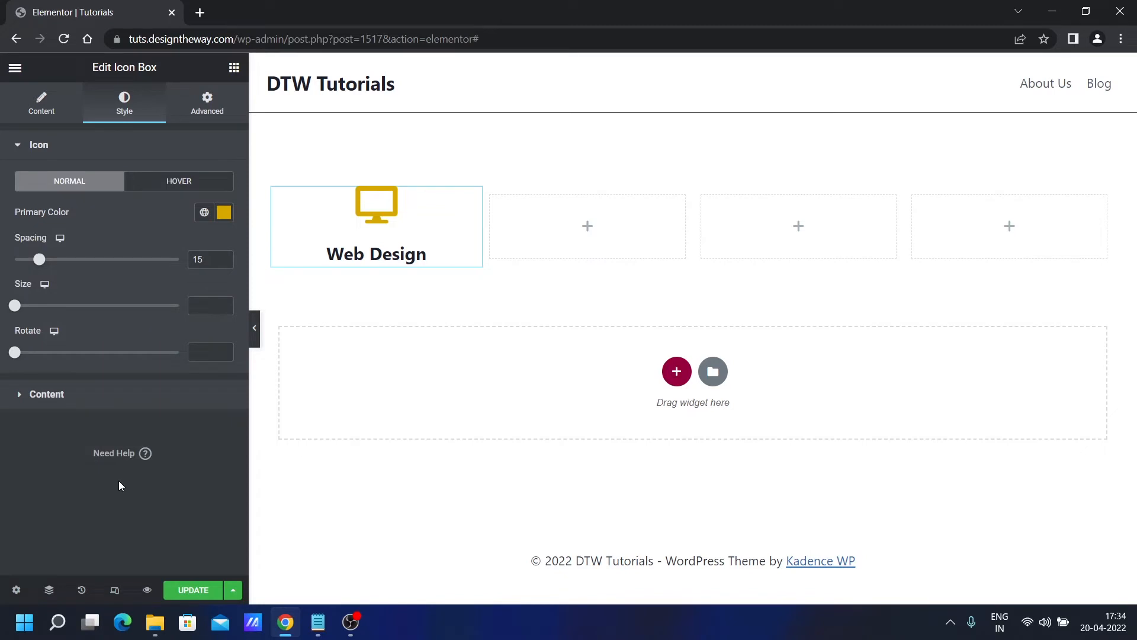
{"action": "left_click", "coordinate": [207, 259]}
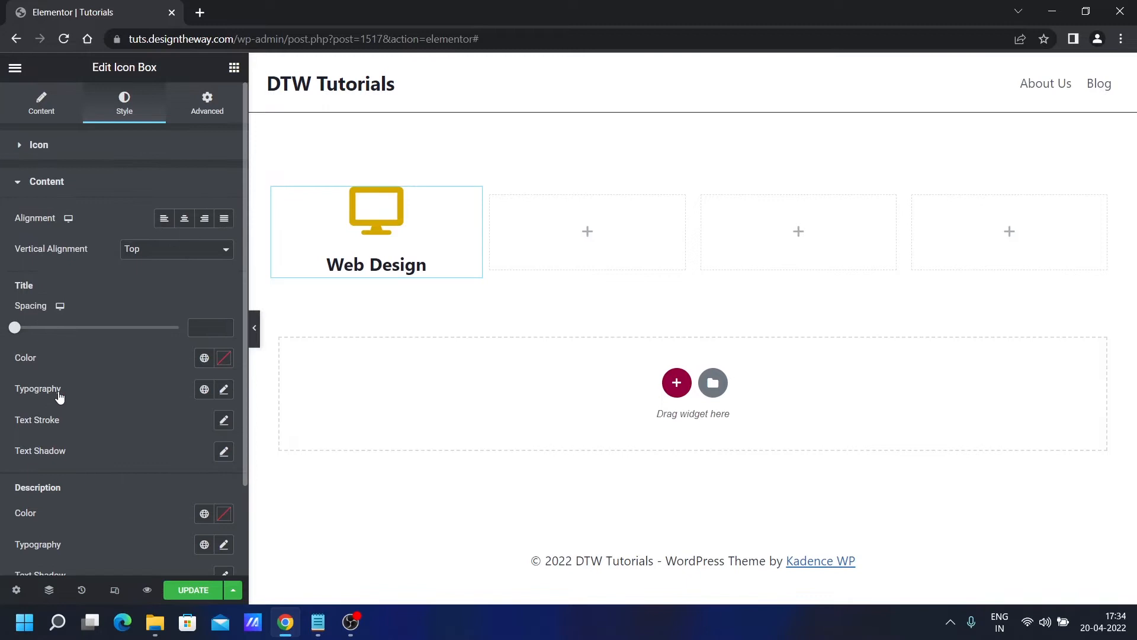
Give the title Open Sans typography at 17 px with a lighter weight.
{"action": "left_click", "coordinate": [224, 389]}
{"action": "type", "text": "17"}
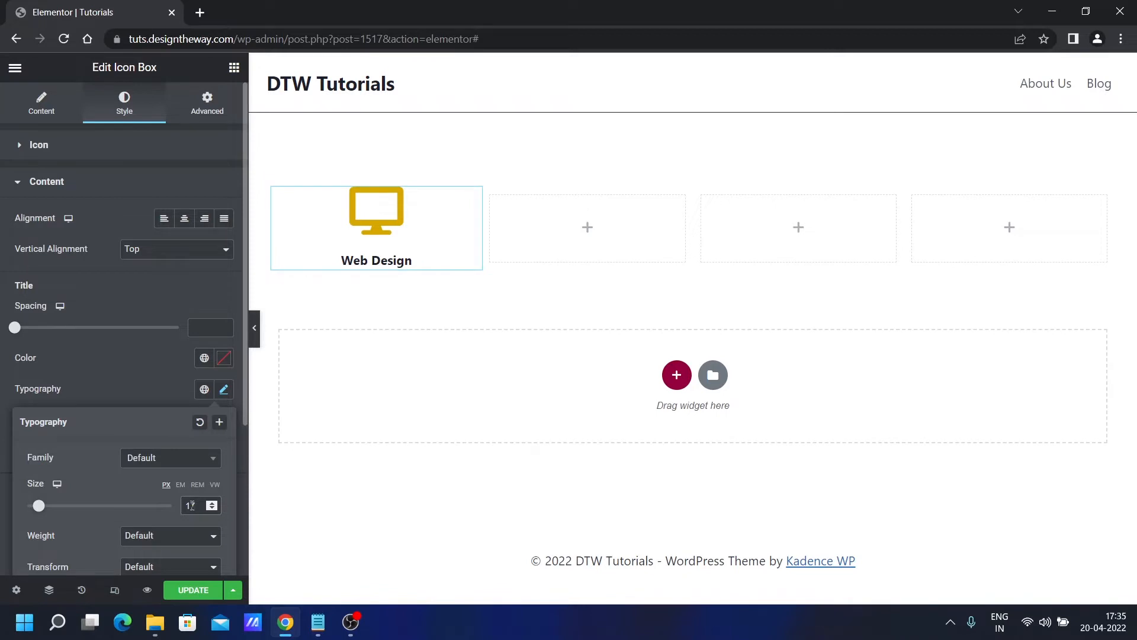
{"action": "left_click", "coordinate": [171, 458]}
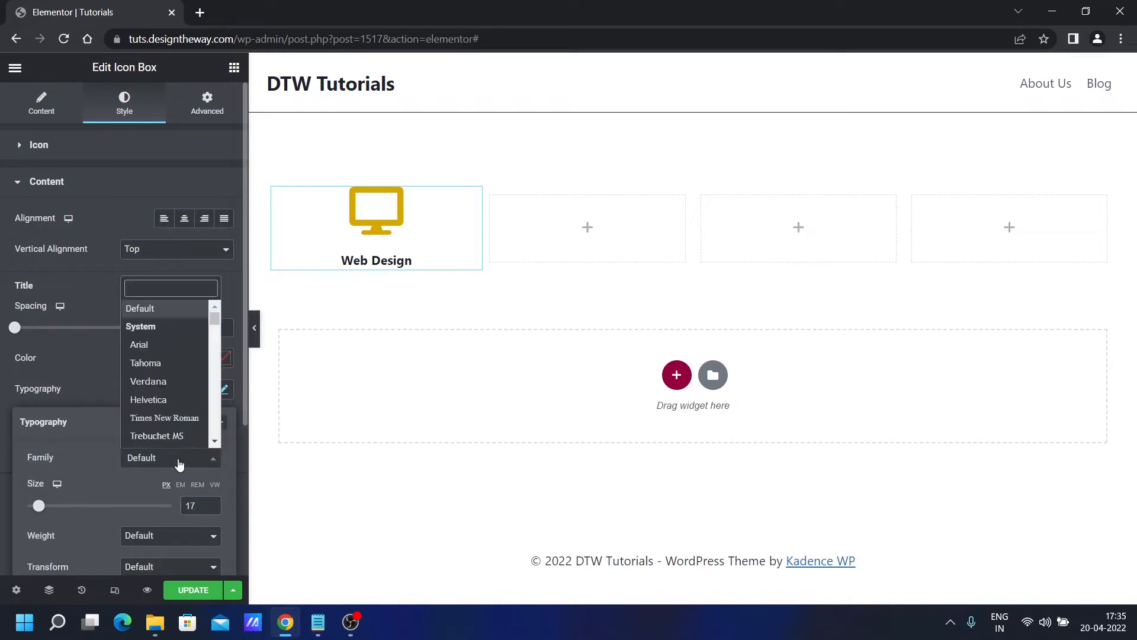
{"action": "type", "text": "ope"}
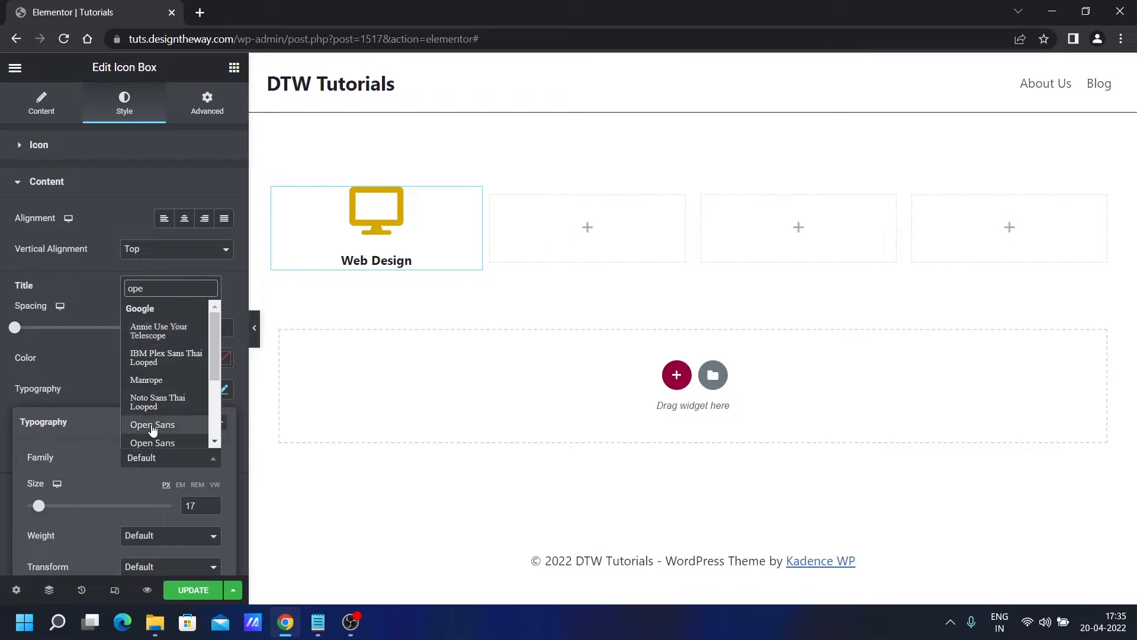
{"action": "left_click", "coordinate": [151, 424]}
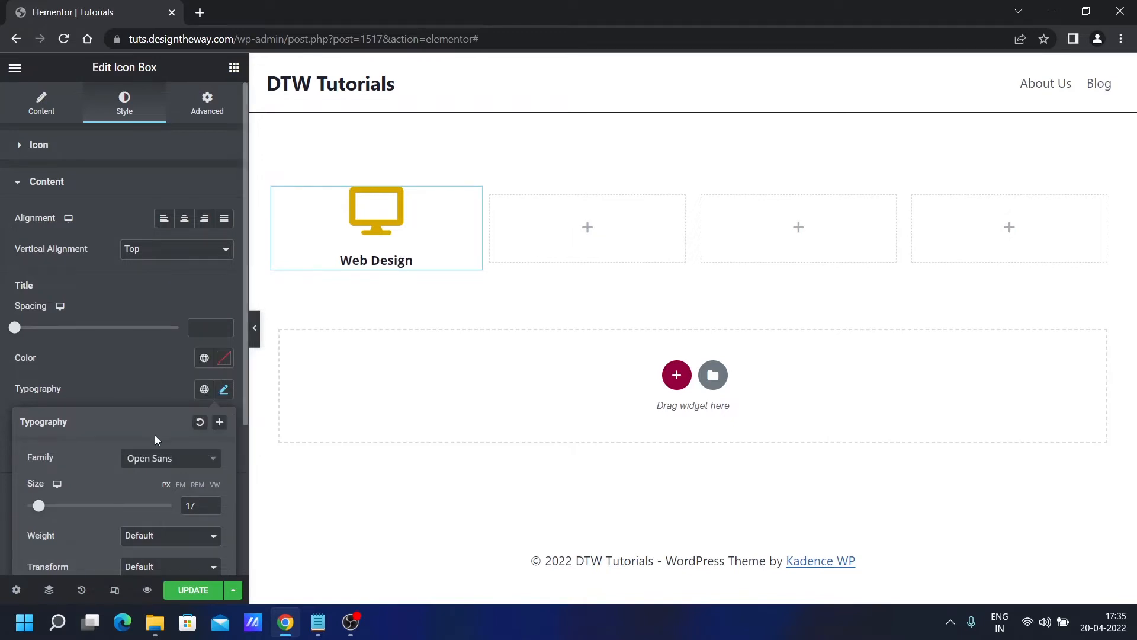
{"action": "left_click", "coordinate": [171, 536]}
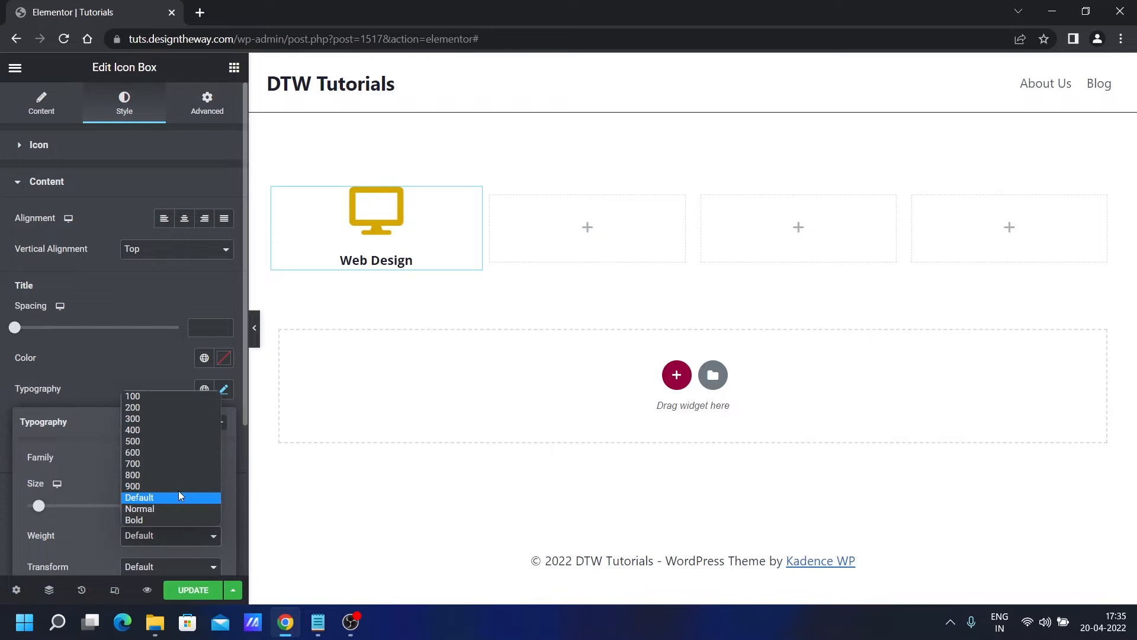
{"action": "left_click", "coordinate": [138, 509]}
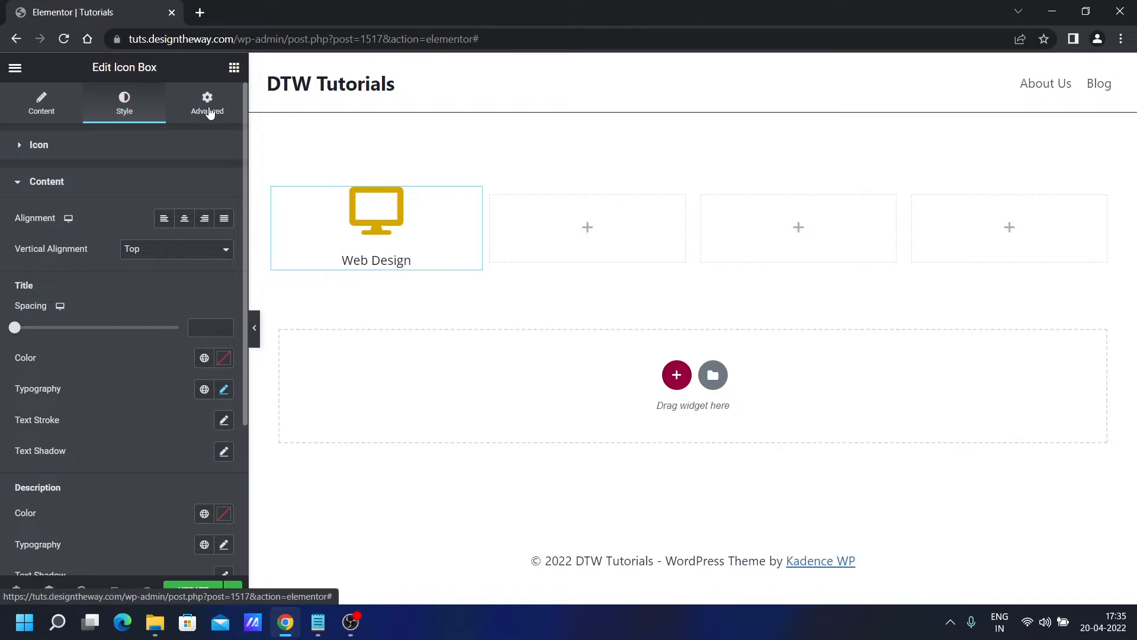
Set Advanced padding to 100 px top and bottom, 25 px left and right.
{"action": "left_click", "coordinate": [207, 102]}
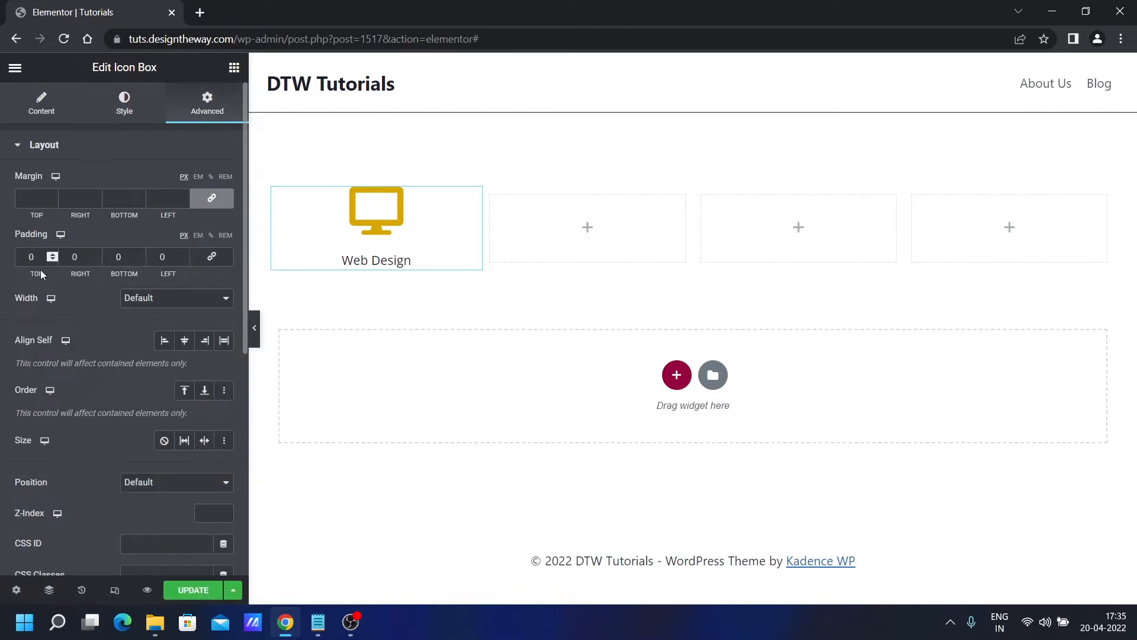
{"action": "left_click", "coordinate": [30, 257]}
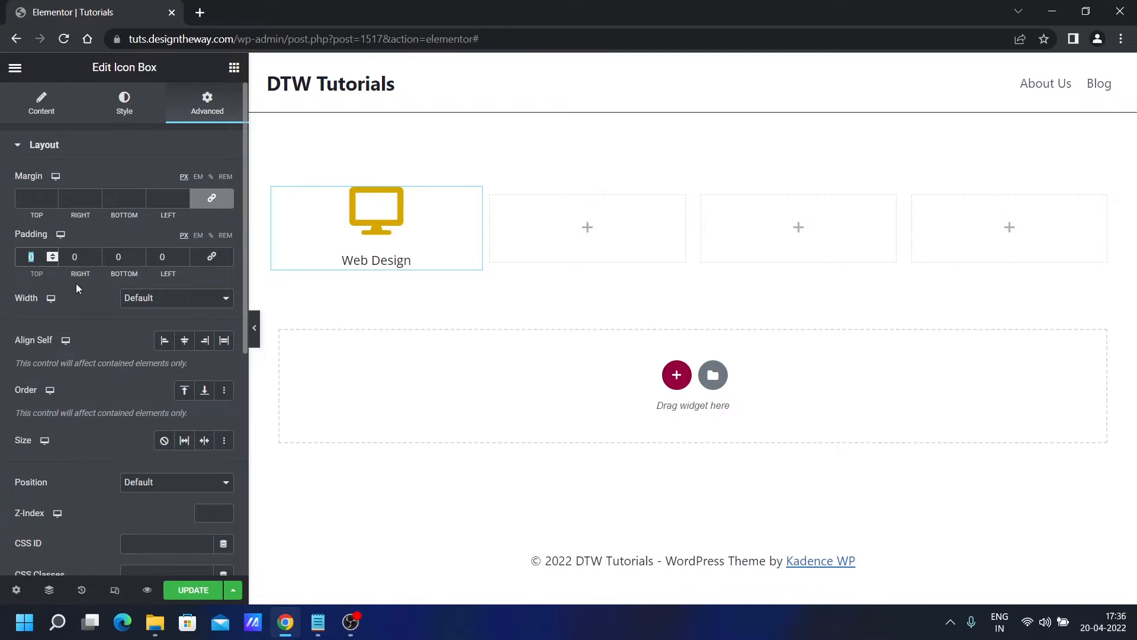
{"action": "type", "text": "100"}
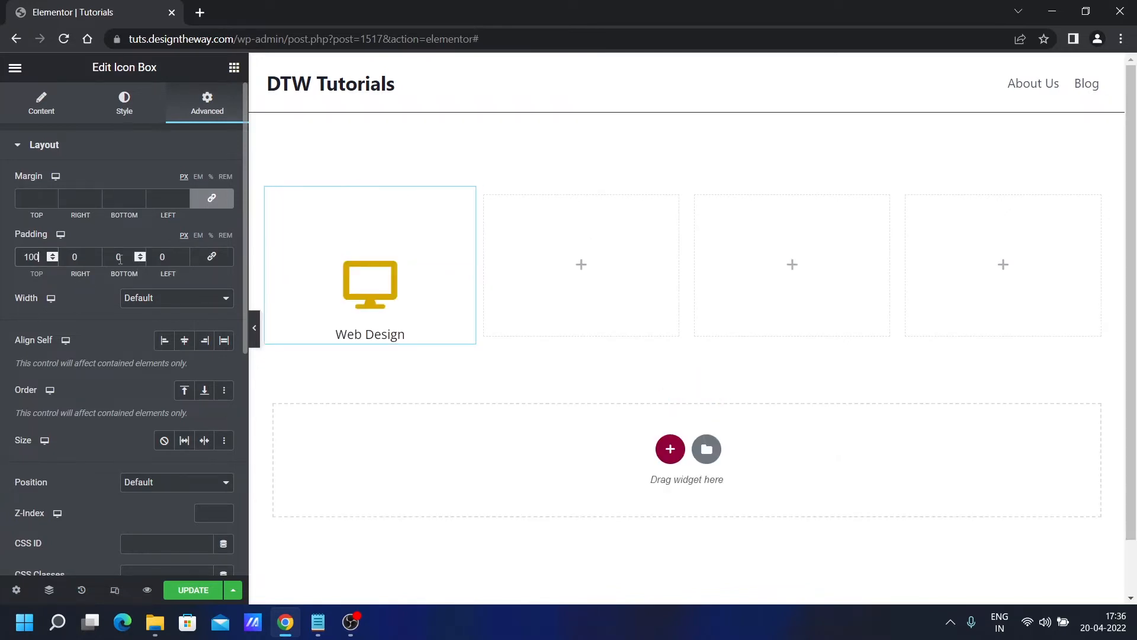
{"action": "left_click", "coordinate": [117, 256]}
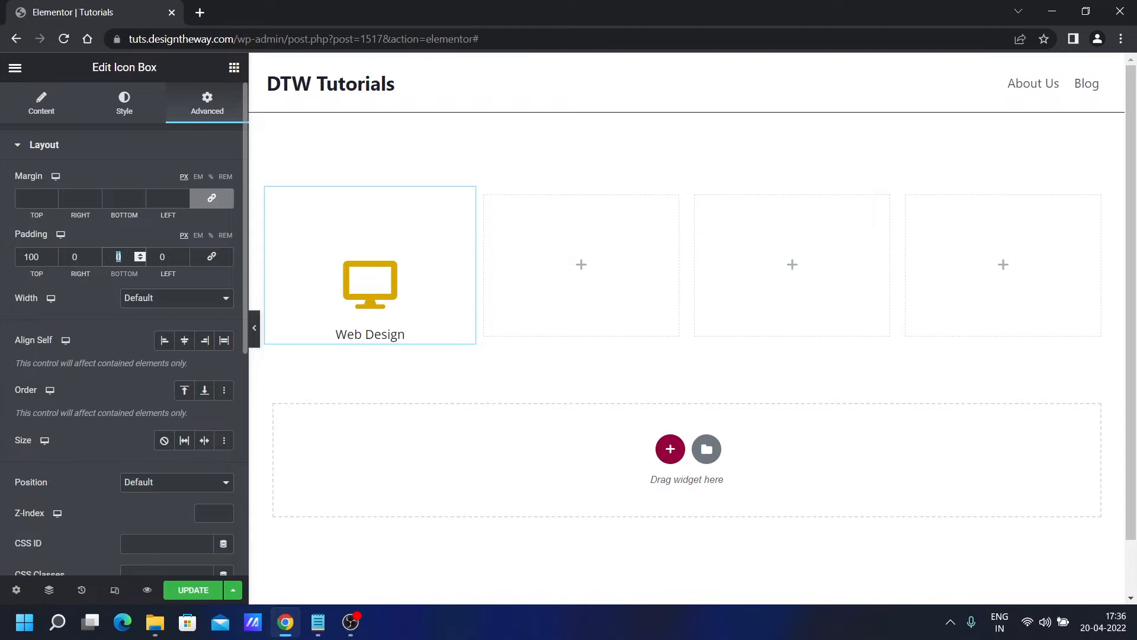
{"action": "type", "text": "100"}
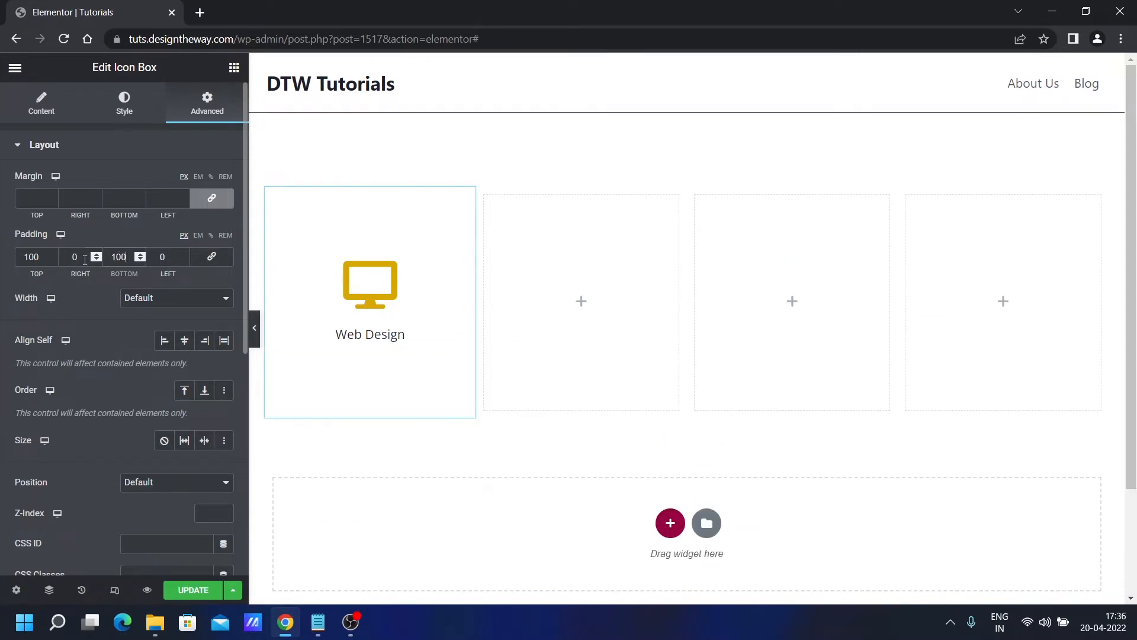
{"action": "left_click", "coordinate": [74, 256]}
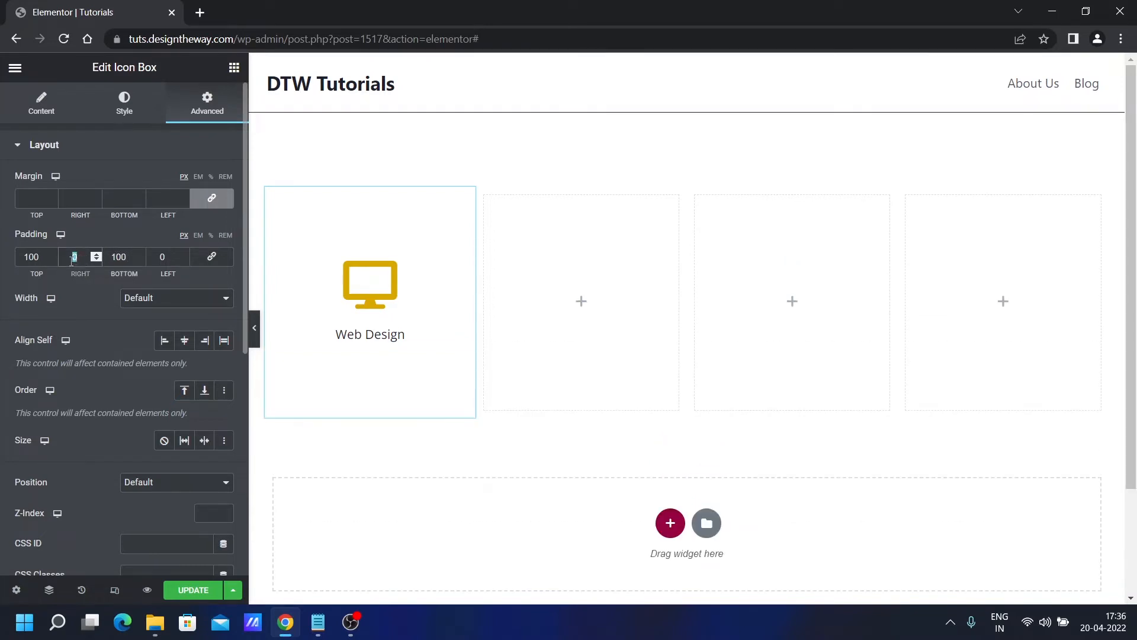
{"action": "type", "text": "25"}
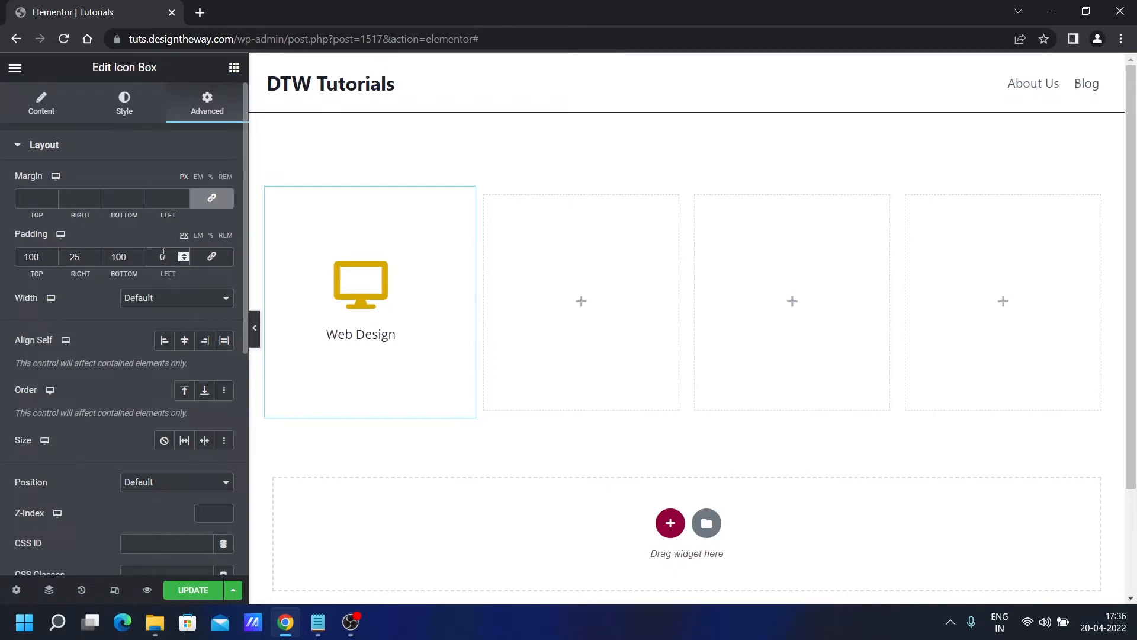
{"action": "type", "text": "25"}
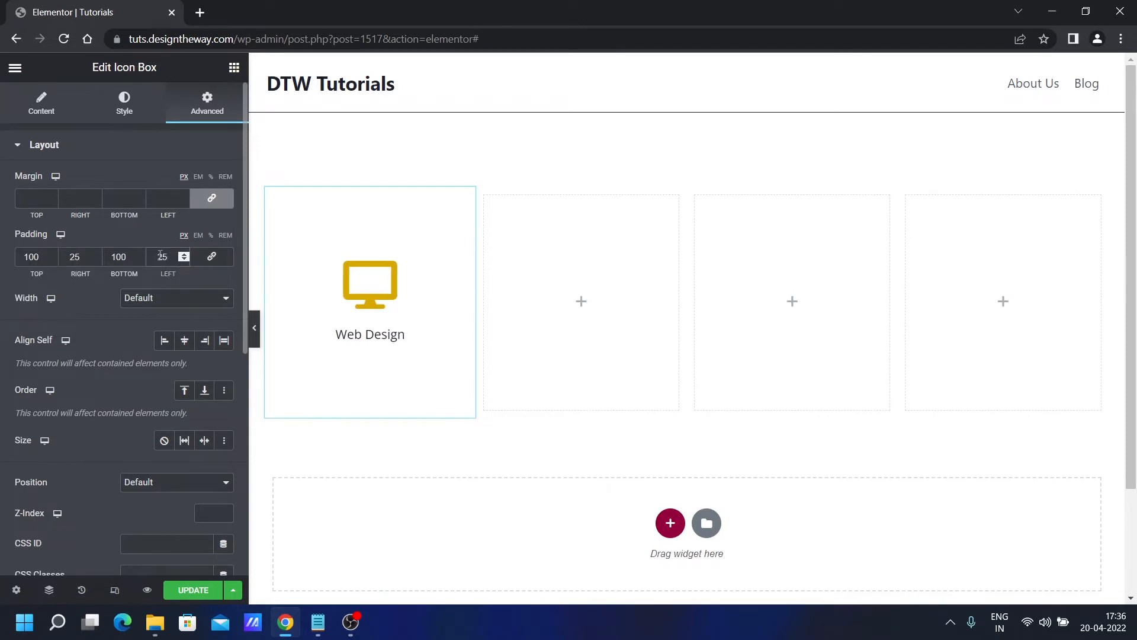
{"action": "mouse_move", "coordinate": [104, 395]}
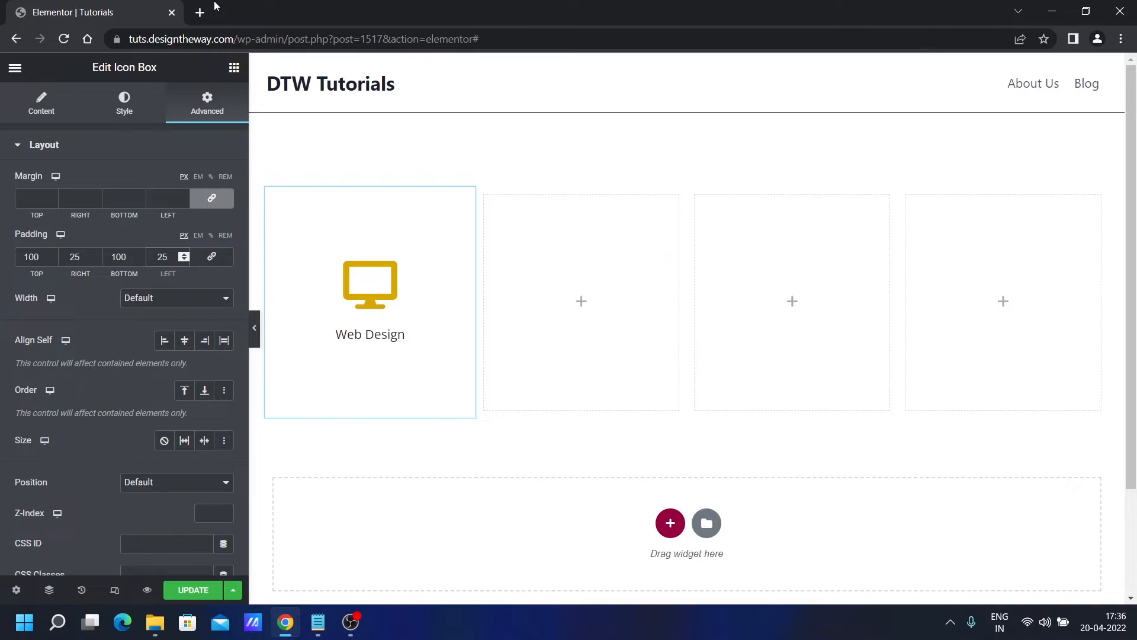
Open the finished demo page in a new browser tab.
{"action": "left_click", "coordinate": [376, 13]}
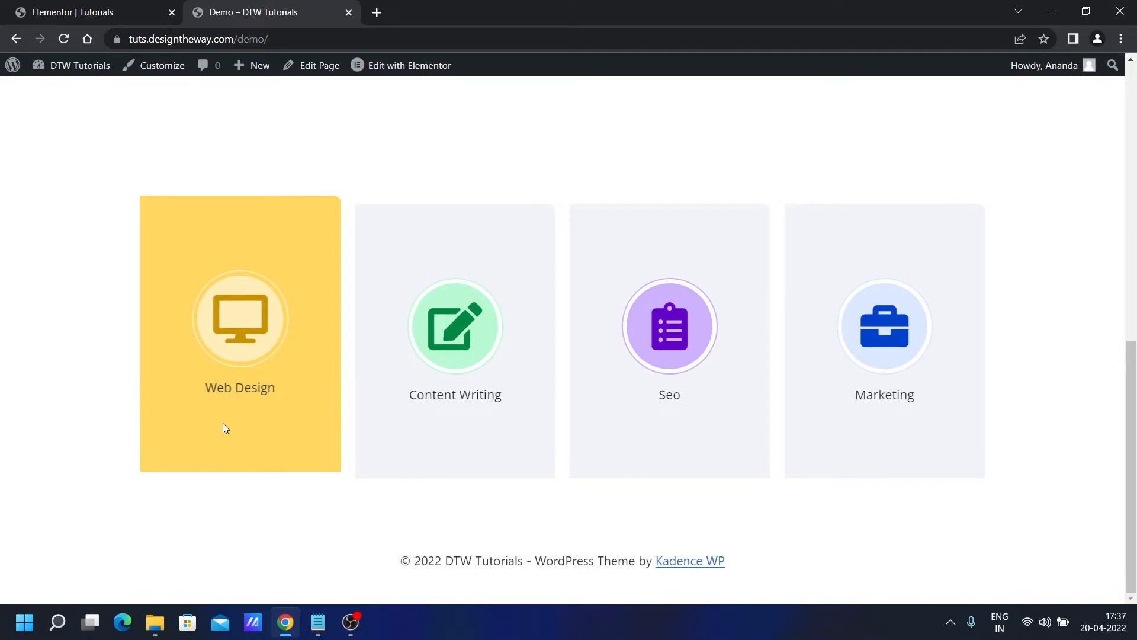
{"action": "mouse_move", "coordinate": [257, 448]}
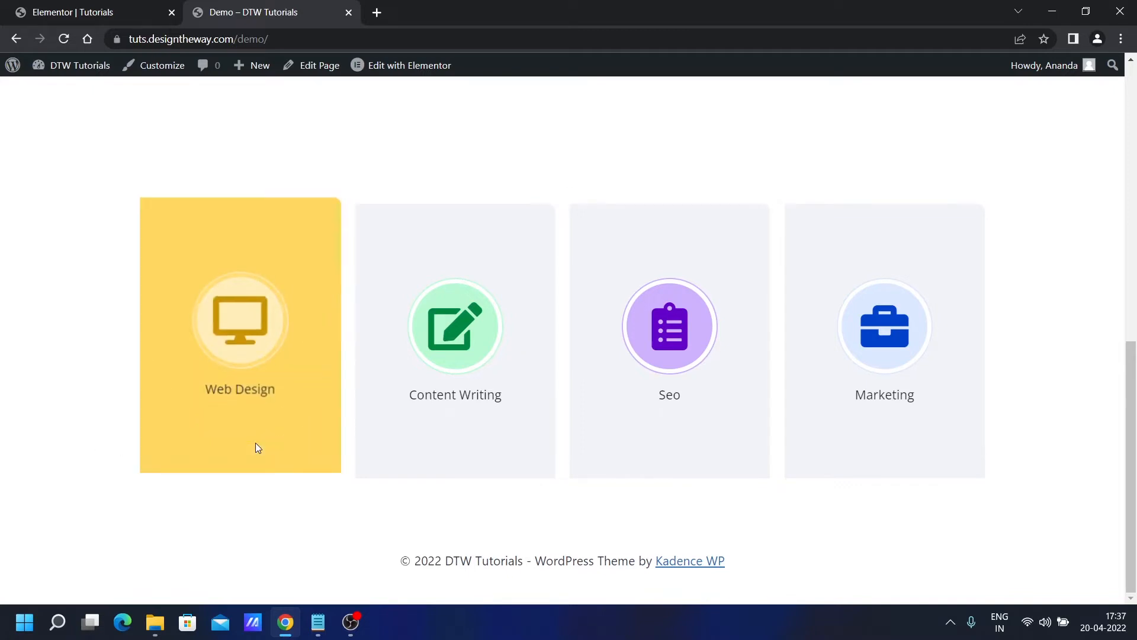
Switch back to the Elementor | Tutorials tab after viewing the demo card.
{"action": "left_click", "coordinate": [69, 13]}
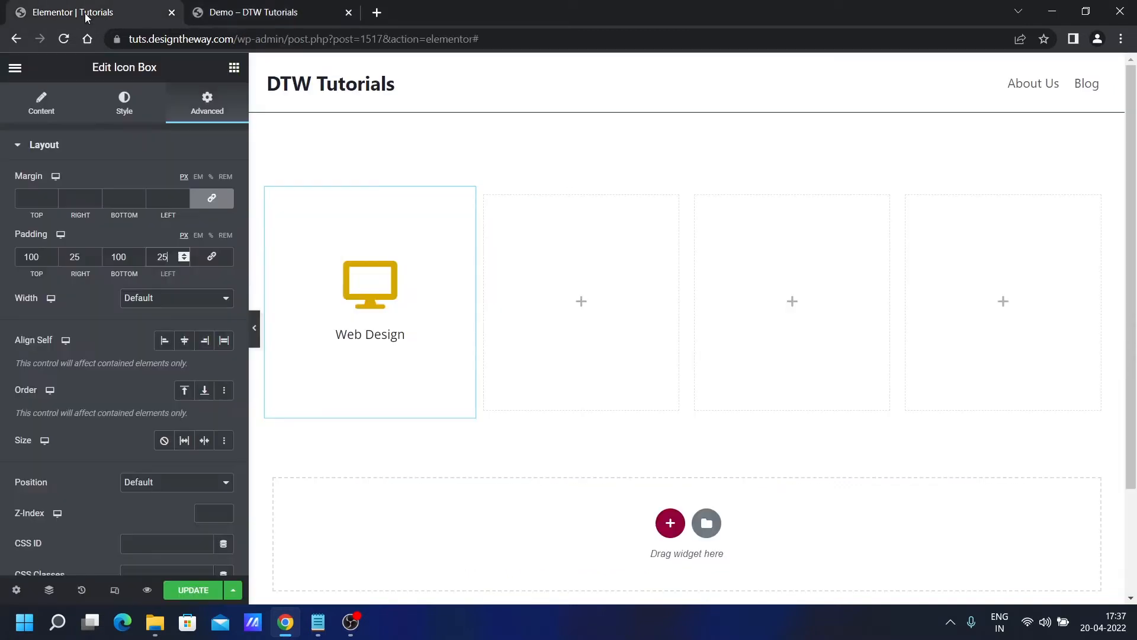
Set the hover Transform to Offset Y -10 and Scale just above 1.
{"action": "scroll", "scroll_direction": "down", "scroll_amount": 3}
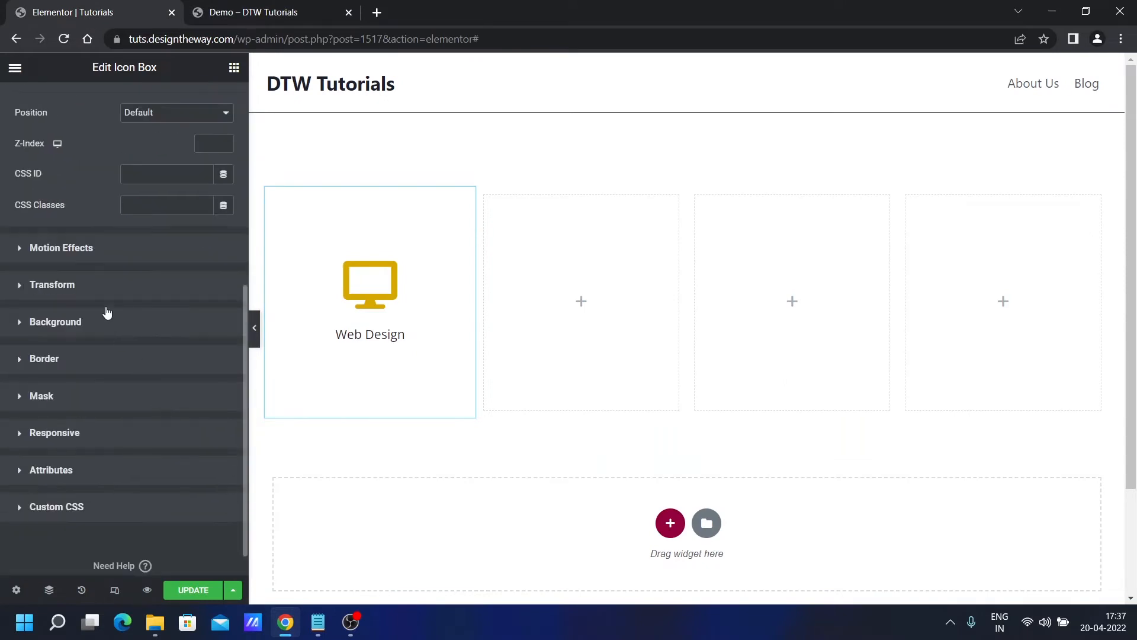
{"action": "left_click", "coordinate": [52, 219]}
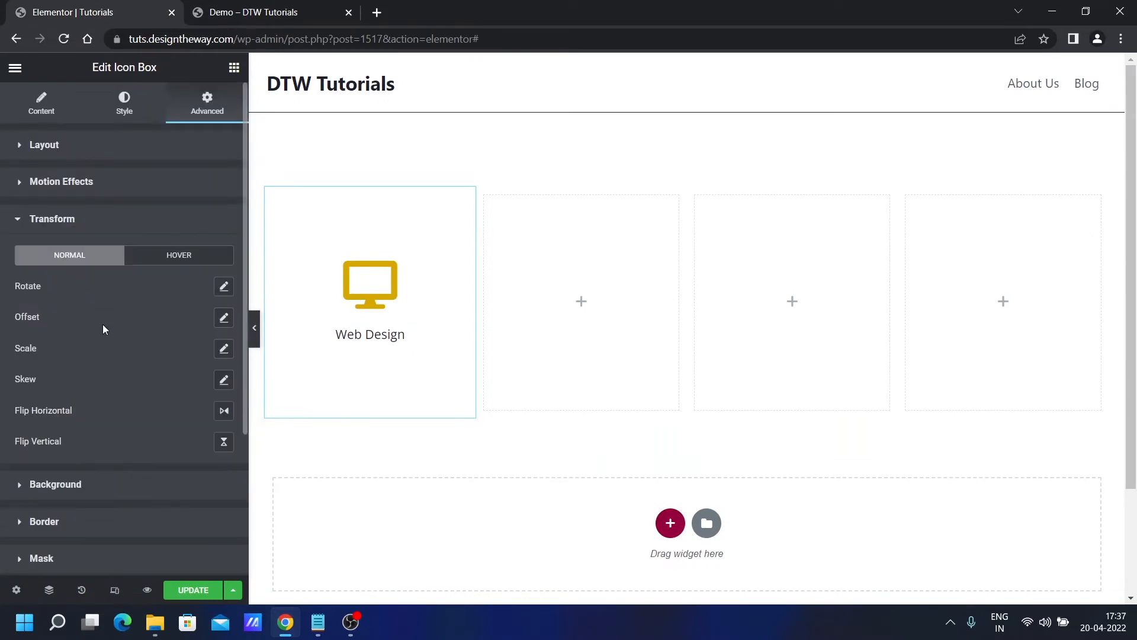
{"action": "left_click", "coordinate": [178, 254]}
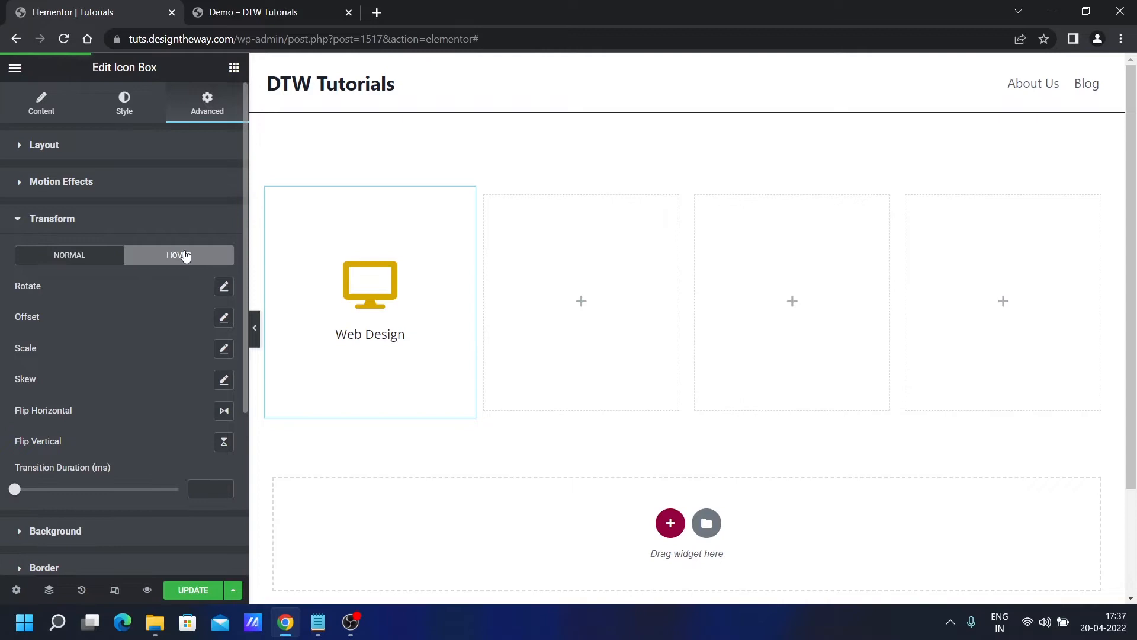
{"action": "left_click", "coordinate": [223, 317]}
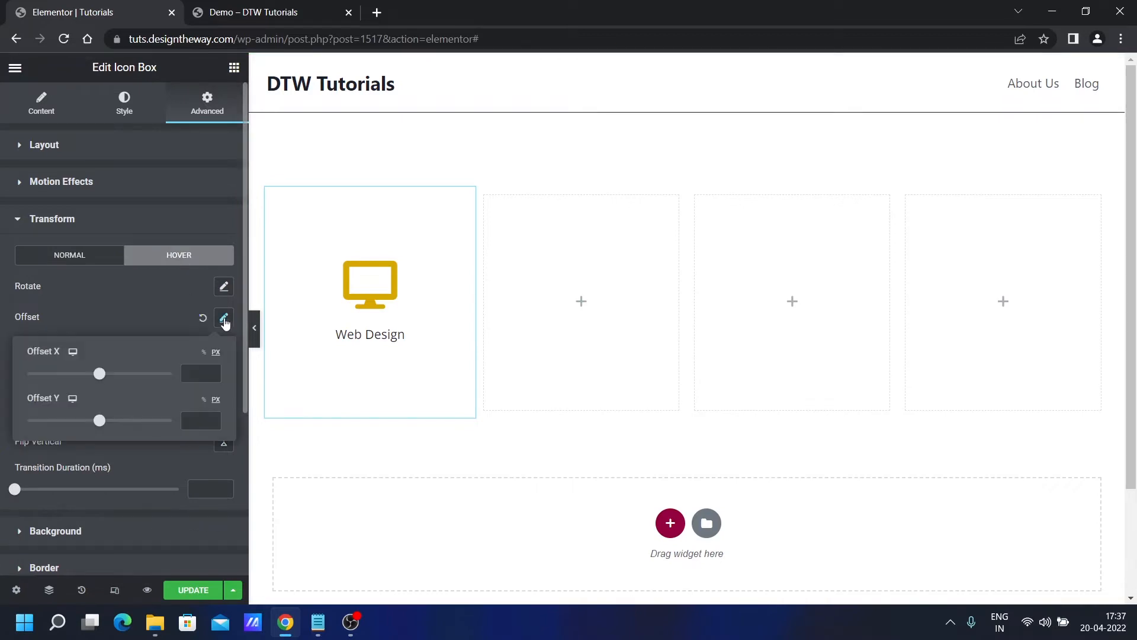
{"action": "left_click", "coordinate": [201, 421]}
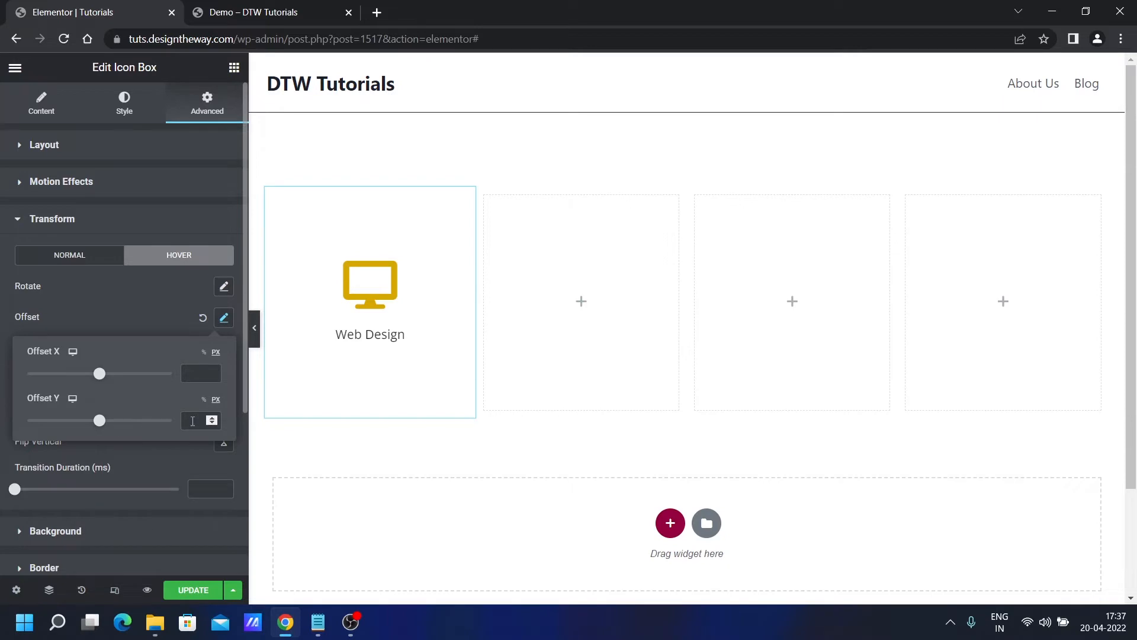
{"action": "type", "text": "-10"}
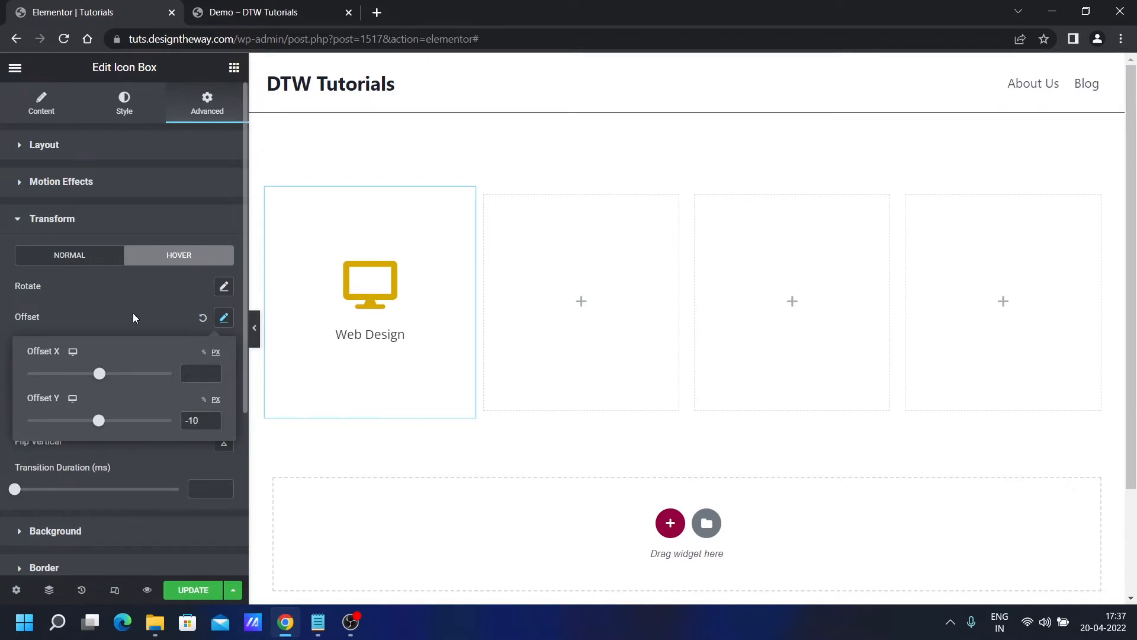
{"action": "left_click", "coordinate": [224, 349]}
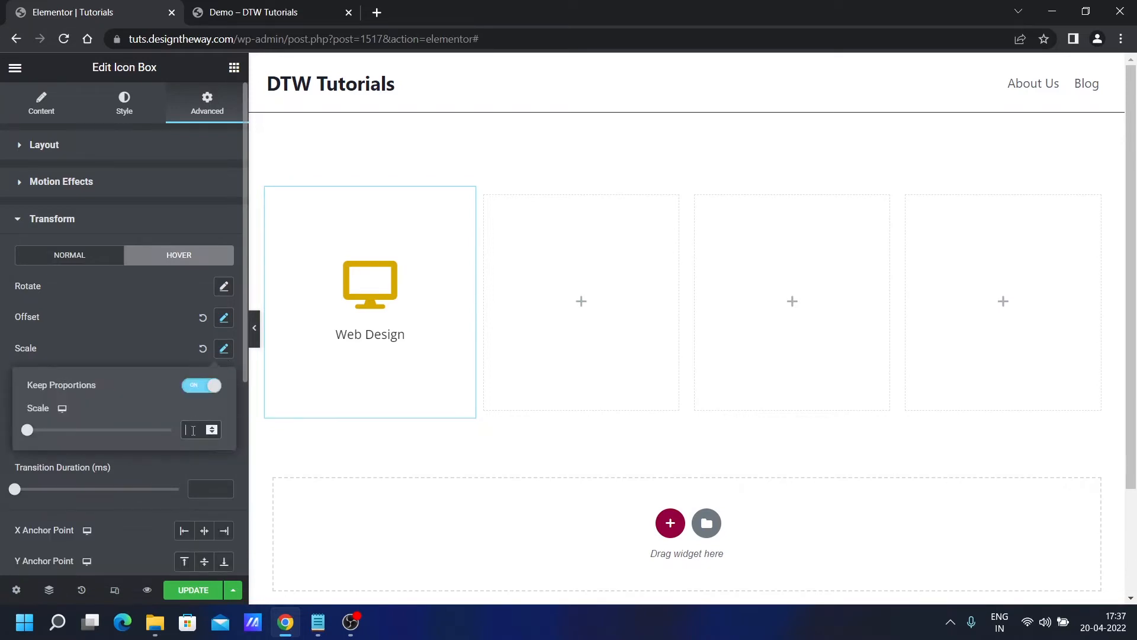
{"action": "left_click_drag", "start_coordinate": [28, 430], "coordinate": [100, 429]}
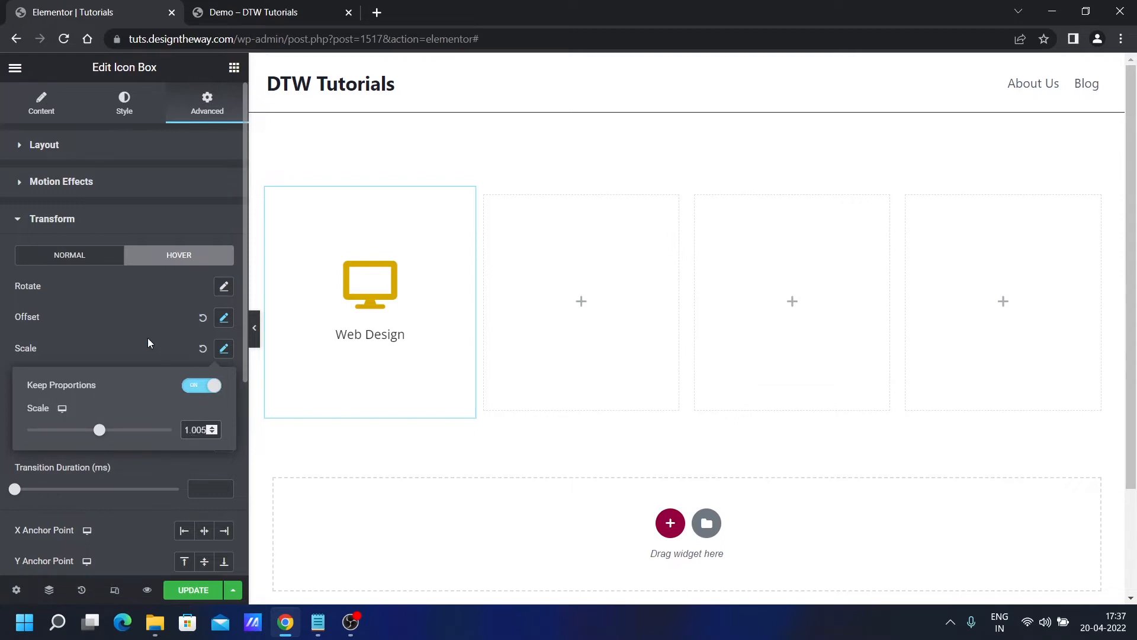
{"action": "left_click", "coordinate": [223, 348]}
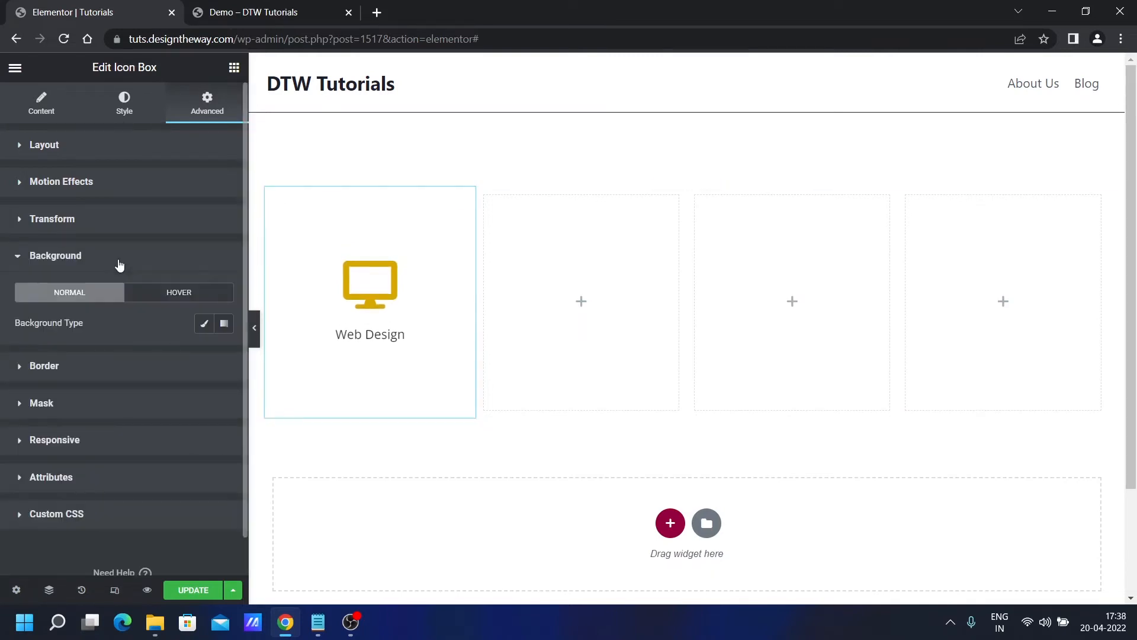
{"action": "mouse_move", "coordinate": [203, 323]}
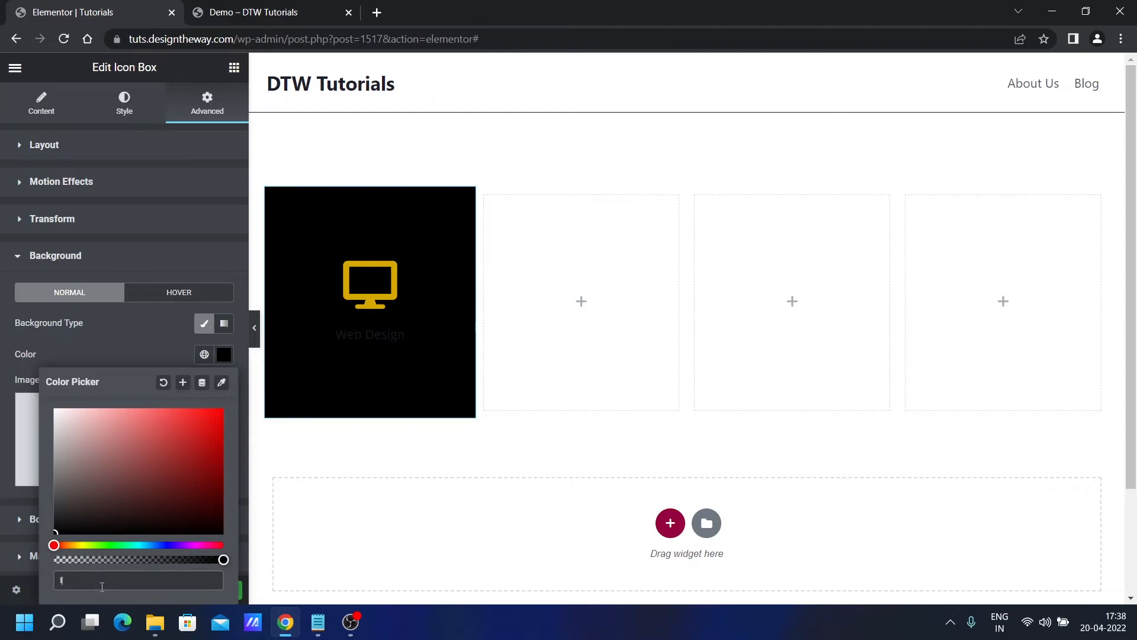
Enter a light grey hex background colour for the Web Design box and compare on the demo page.
{"action": "type", "text": "2f4"}
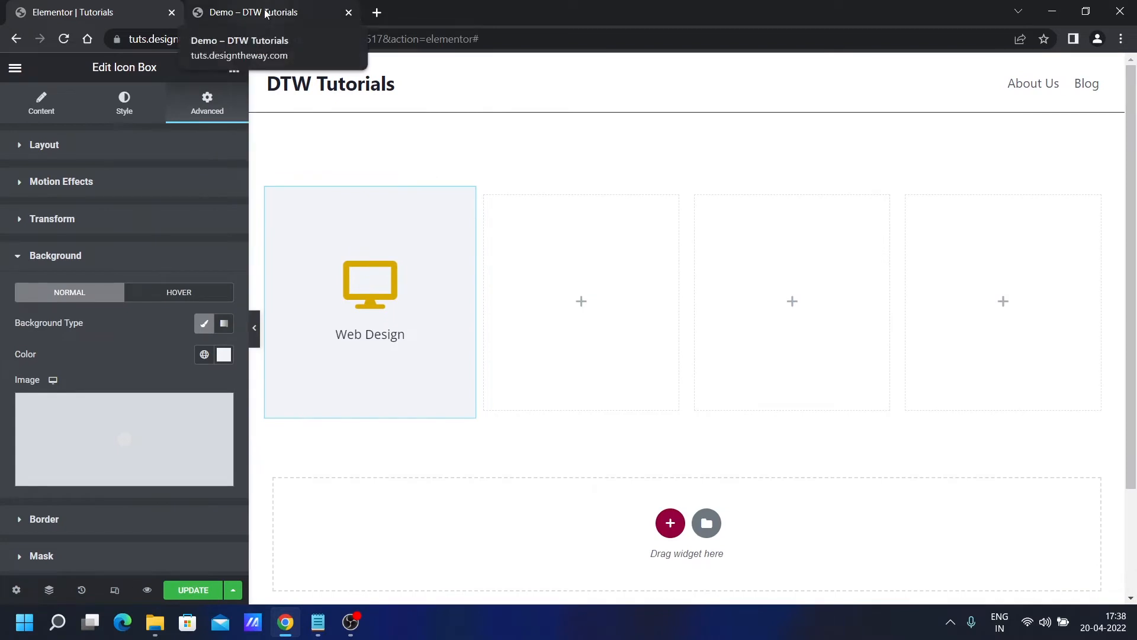
{"action": "left_click", "coordinate": [254, 13]}
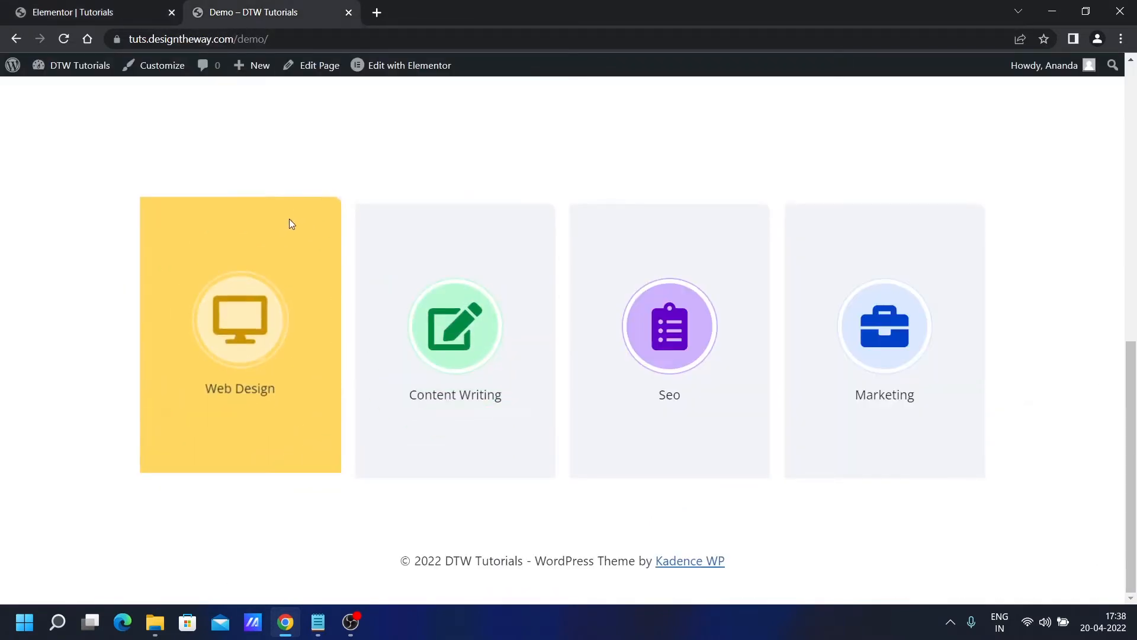
{"action": "mouse_move", "coordinate": [133, 83]}
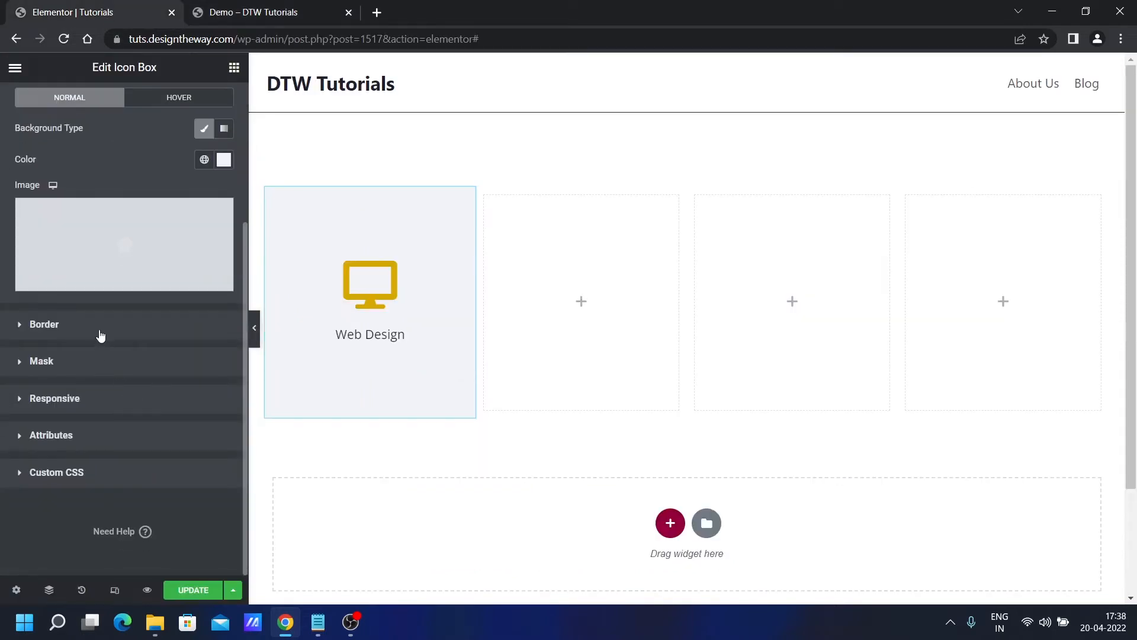
Enter 10 as the Web Design box's right border radius.
{"action": "left_click", "coordinate": [206, 102]}
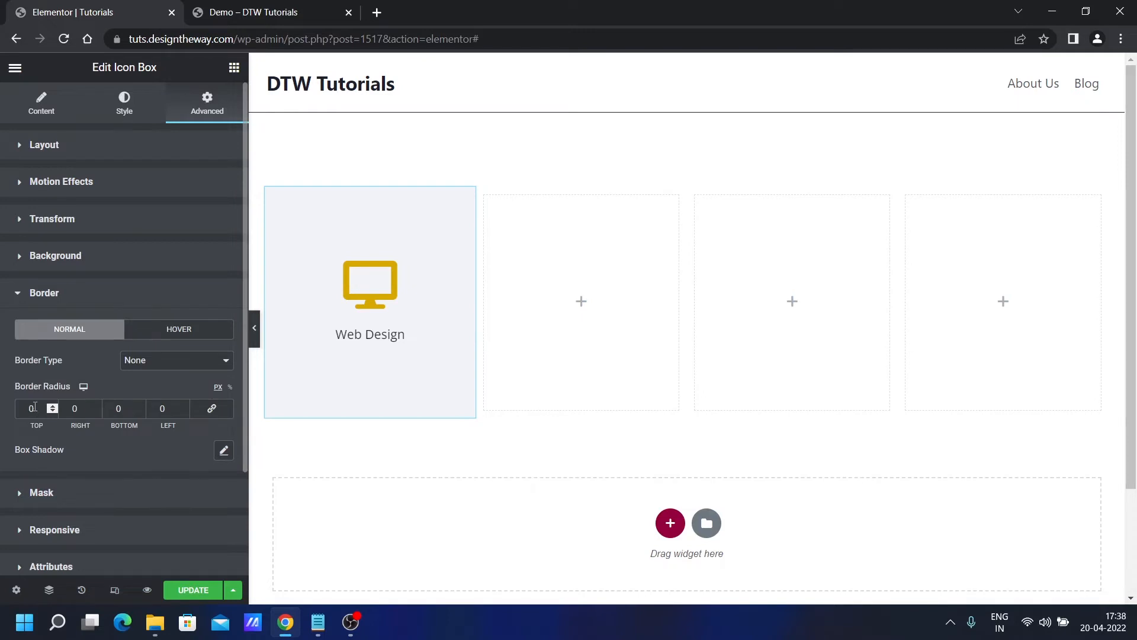
{"action": "left_click", "coordinate": [81, 408]}
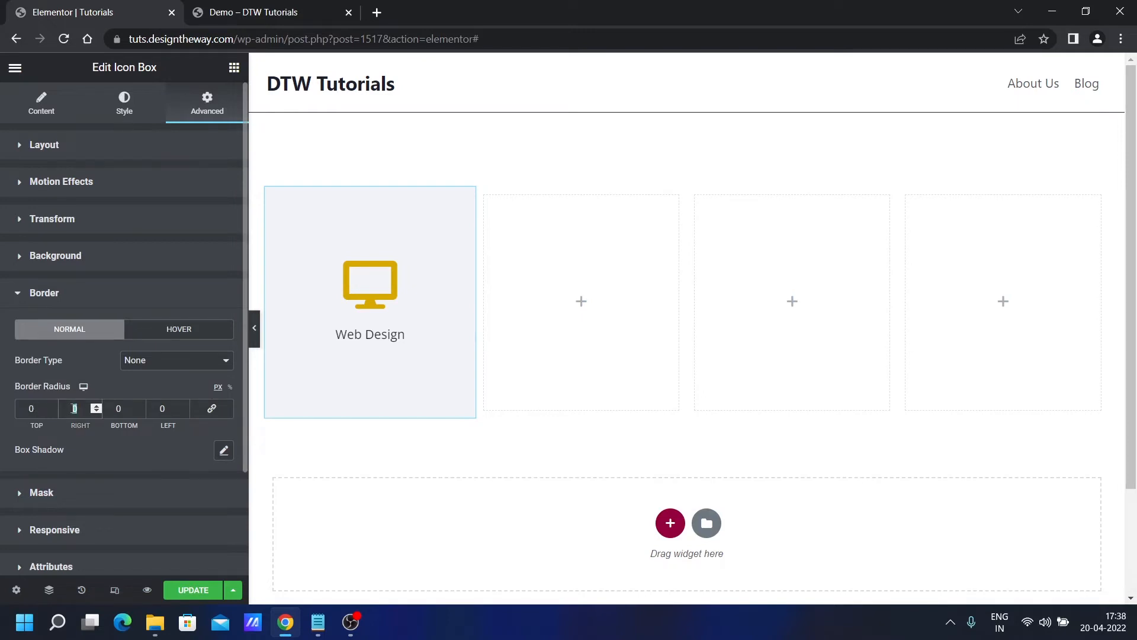
{"action": "type", "text": "10"}
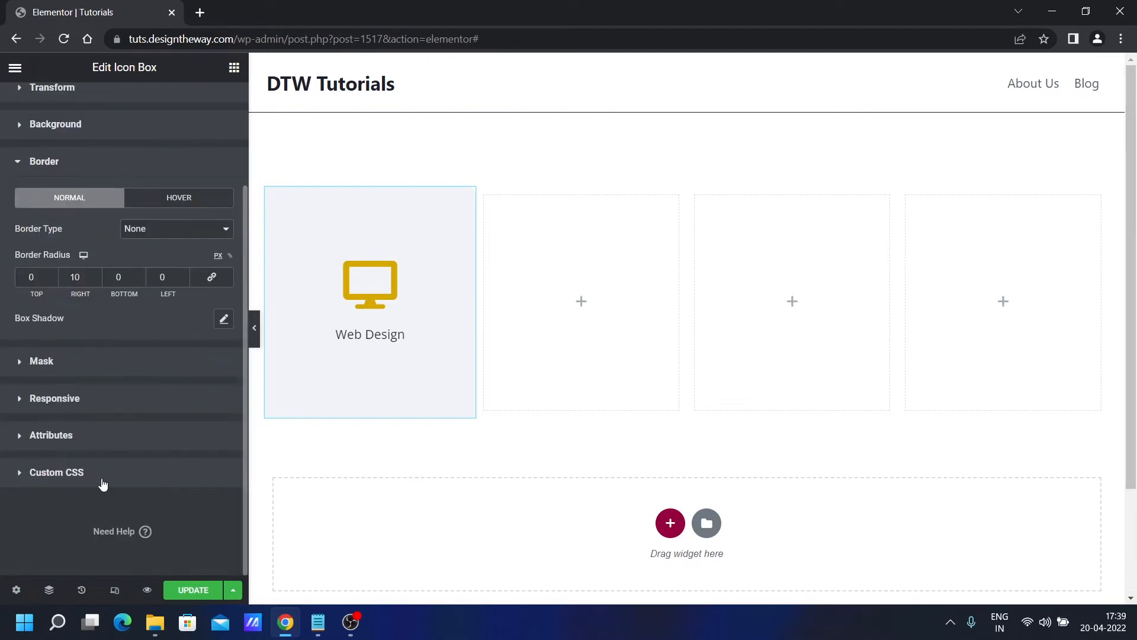
Add the hover-grow custom CSS with --bg-color #ffd861 to the Web Design box.
{"action": "left_click", "coordinate": [56, 472]}
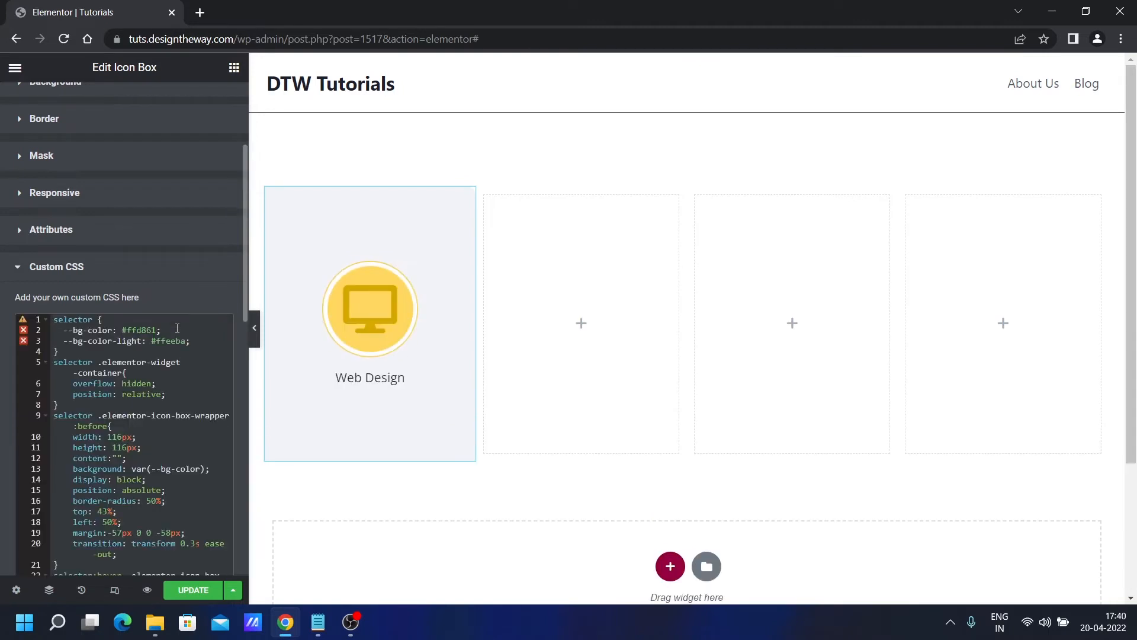
{"action": "mouse_move", "coordinate": [472, 629]}
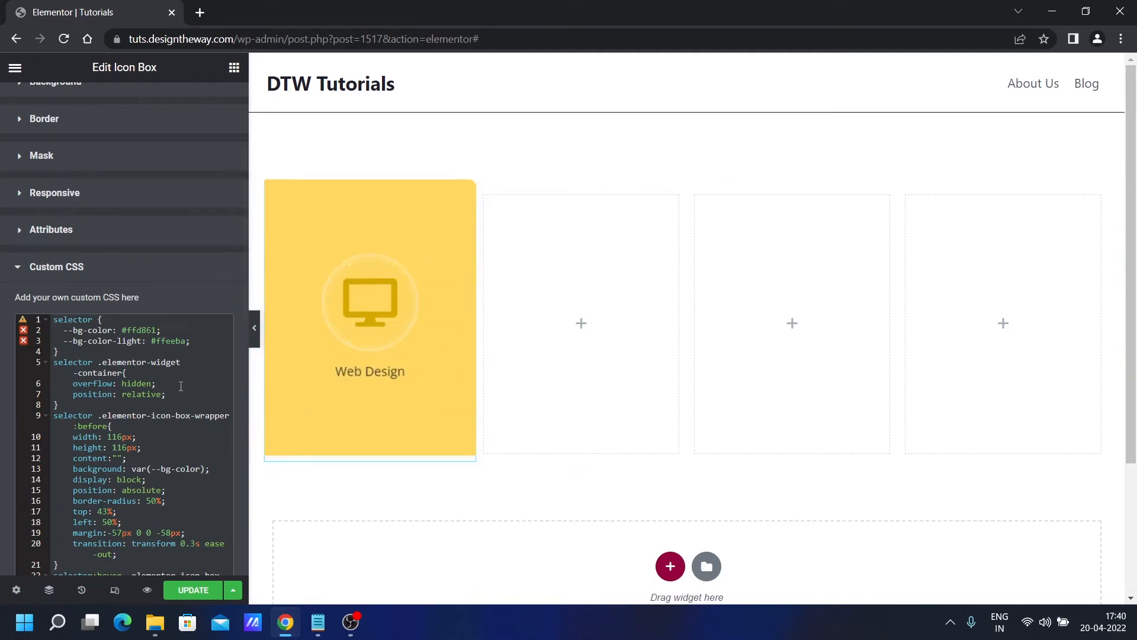
{"action": "scroll", "scroll_direction": "down", "scroll_amount": 3}
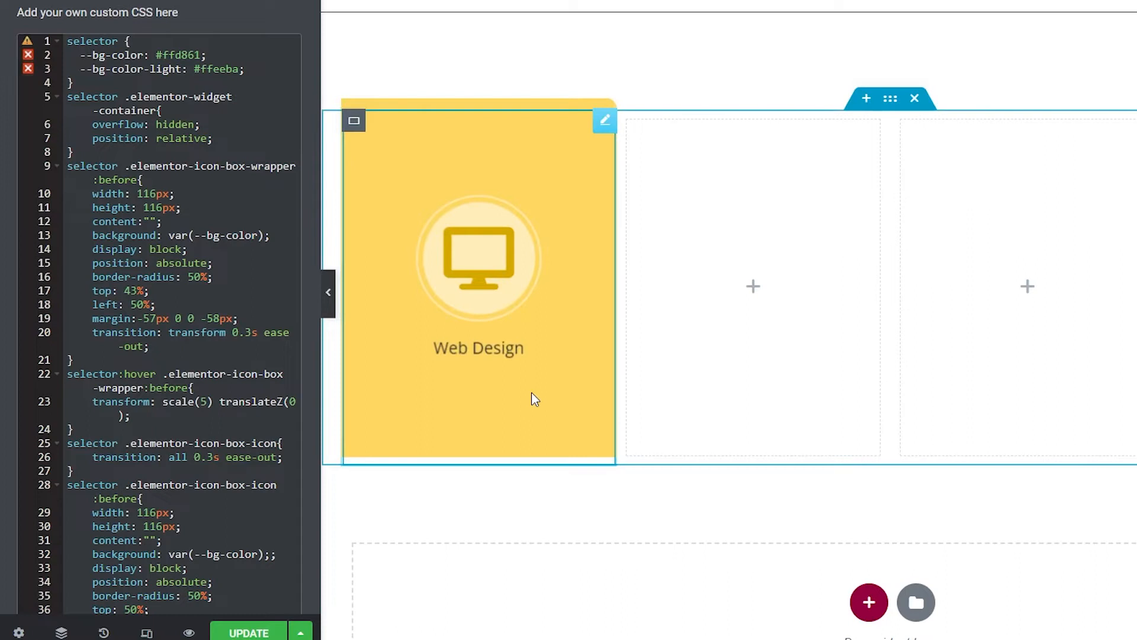
{"action": "mouse_move", "coordinate": [508, 321]}
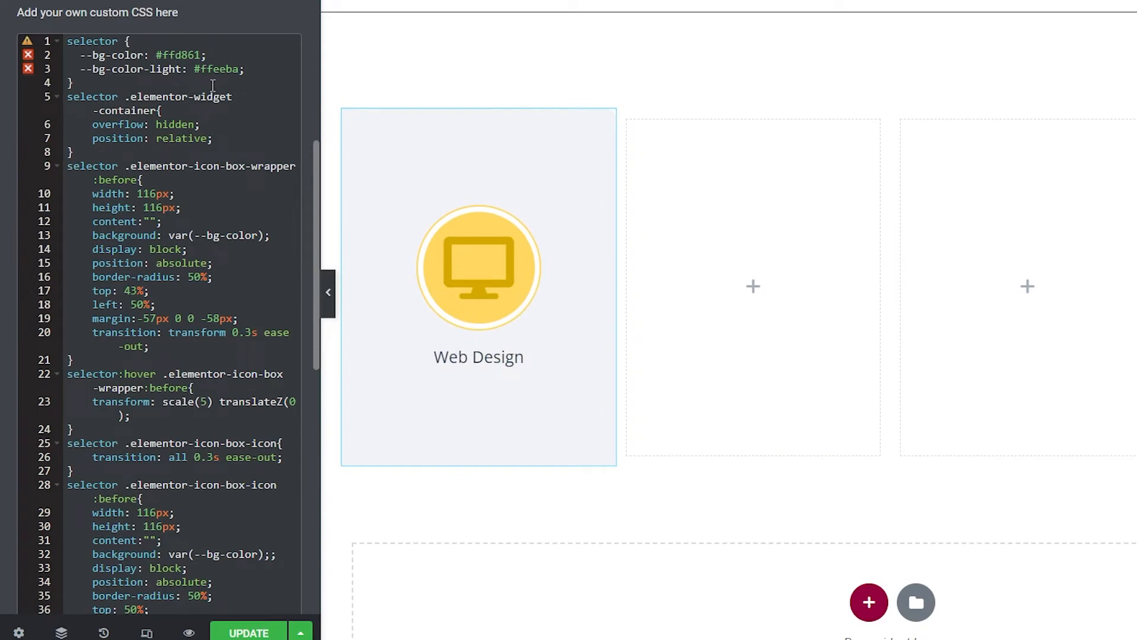
{"action": "left_click", "coordinate": [478, 283]}
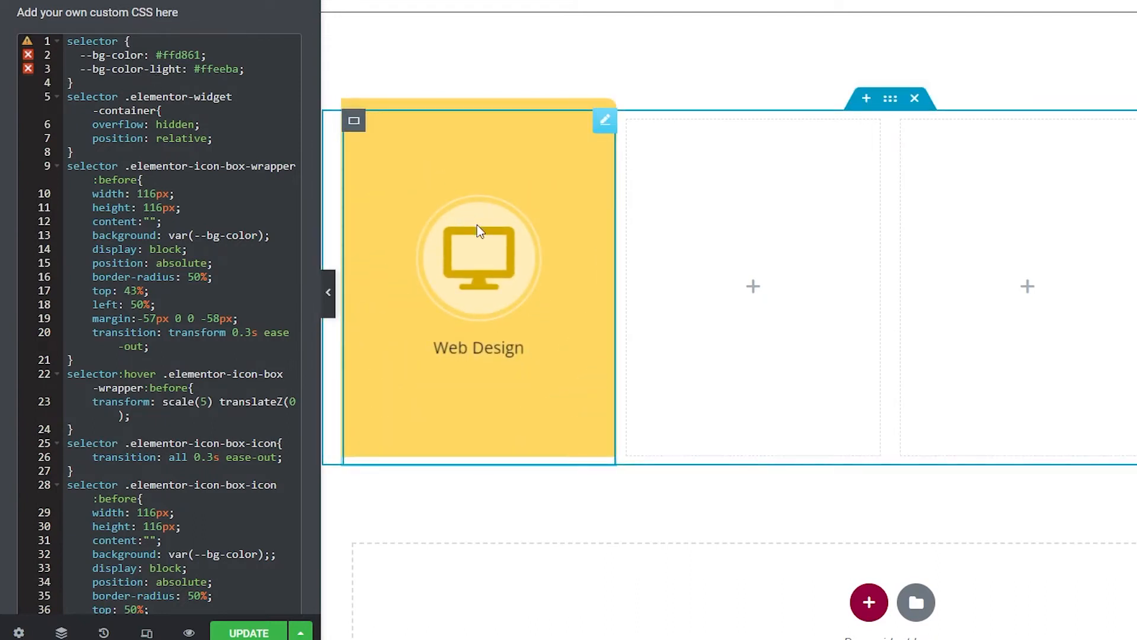
{"action": "mouse_move", "coordinate": [430, 167]}
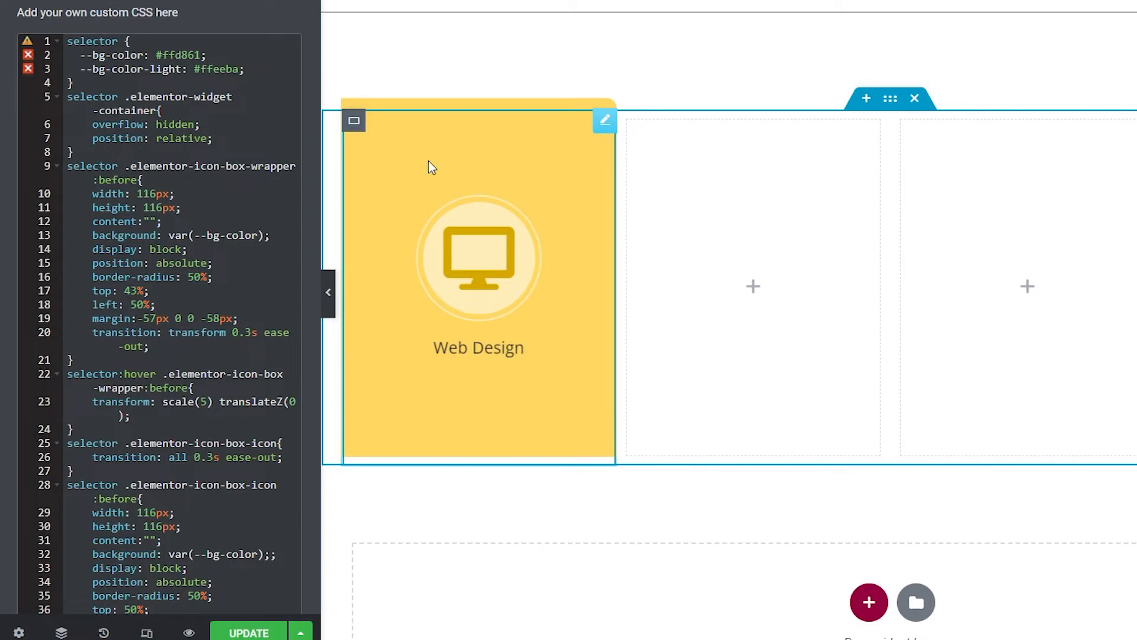
{"action": "mouse_move", "coordinate": [423, 162]}
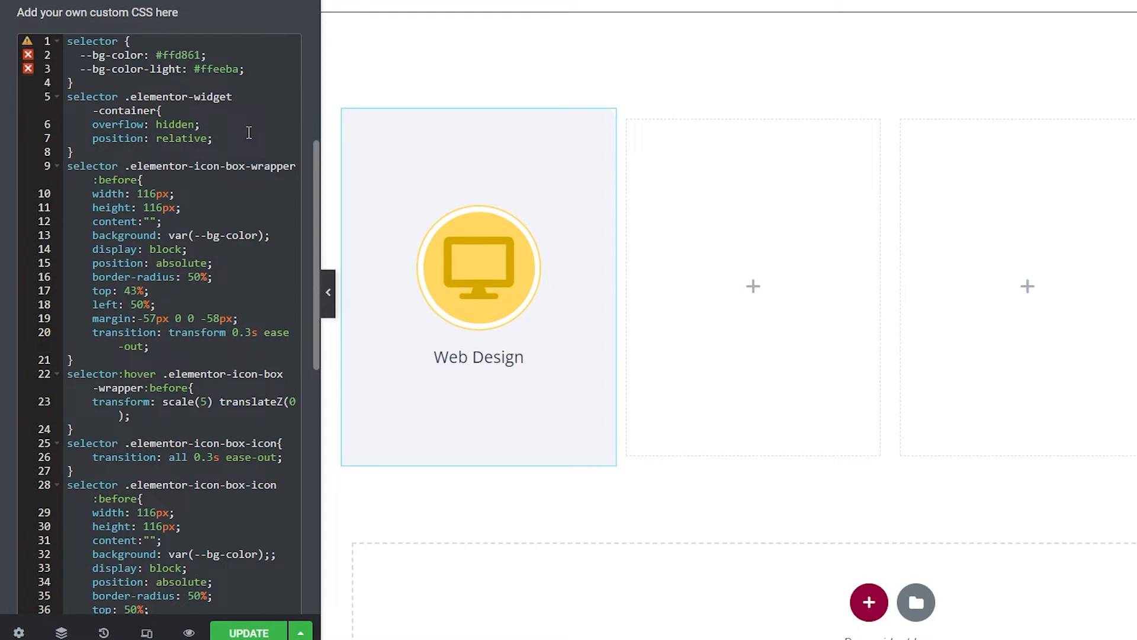
{"action": "mouse_move", "coordinate": [239, 242]}
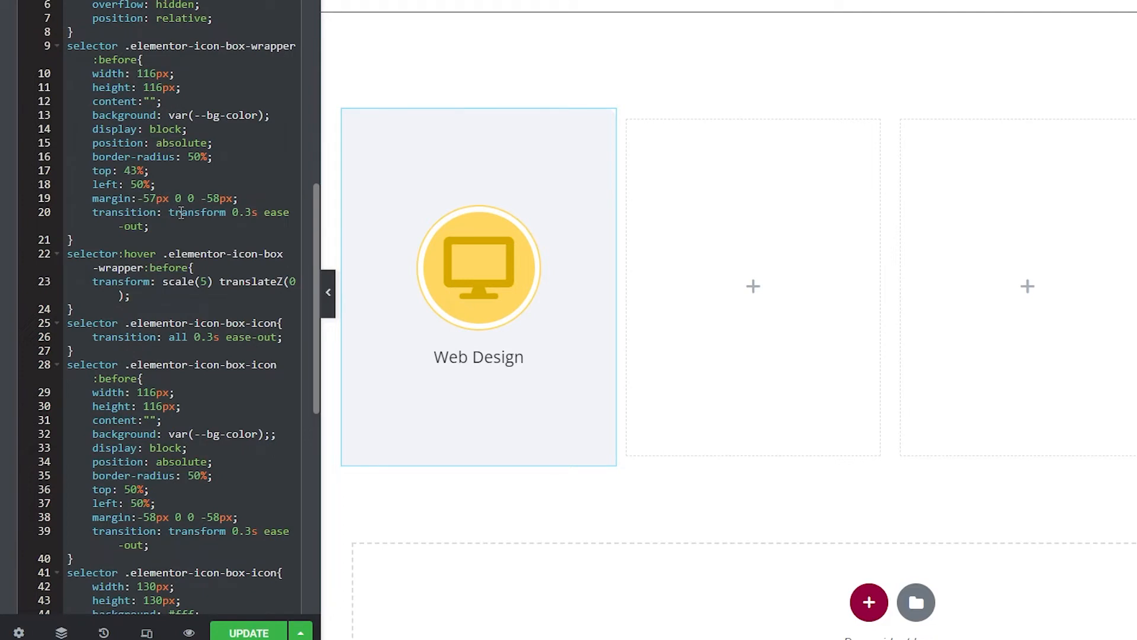
{"action": "scroll", "scroll_direction": "down", "scroll_amount": 3}
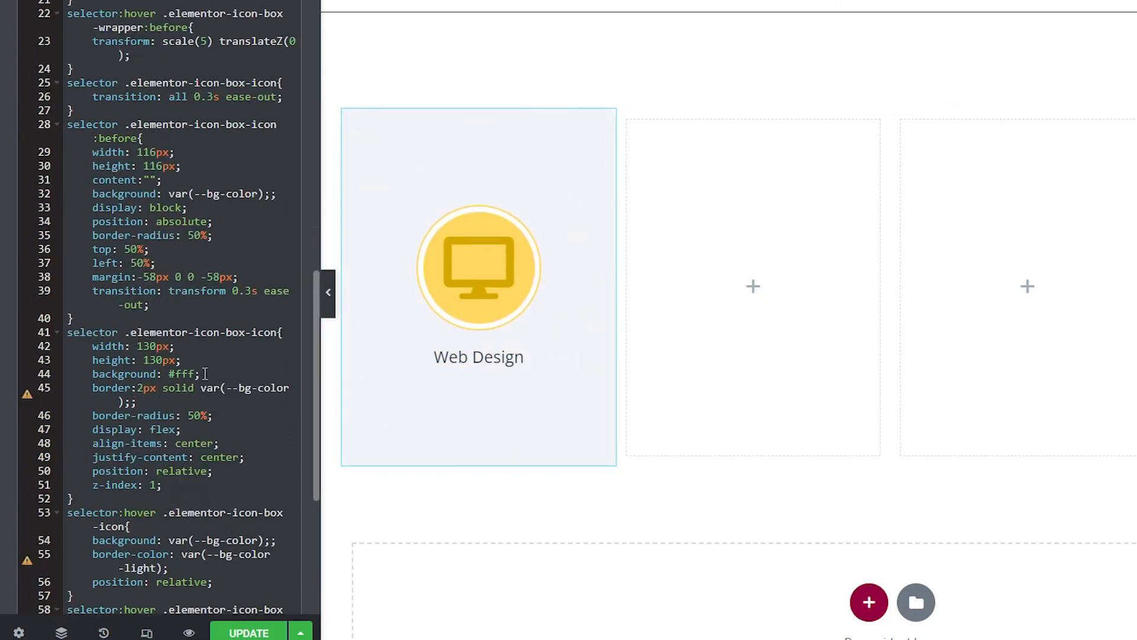
{"action": "left_click", "coordinate": [478, 272]}
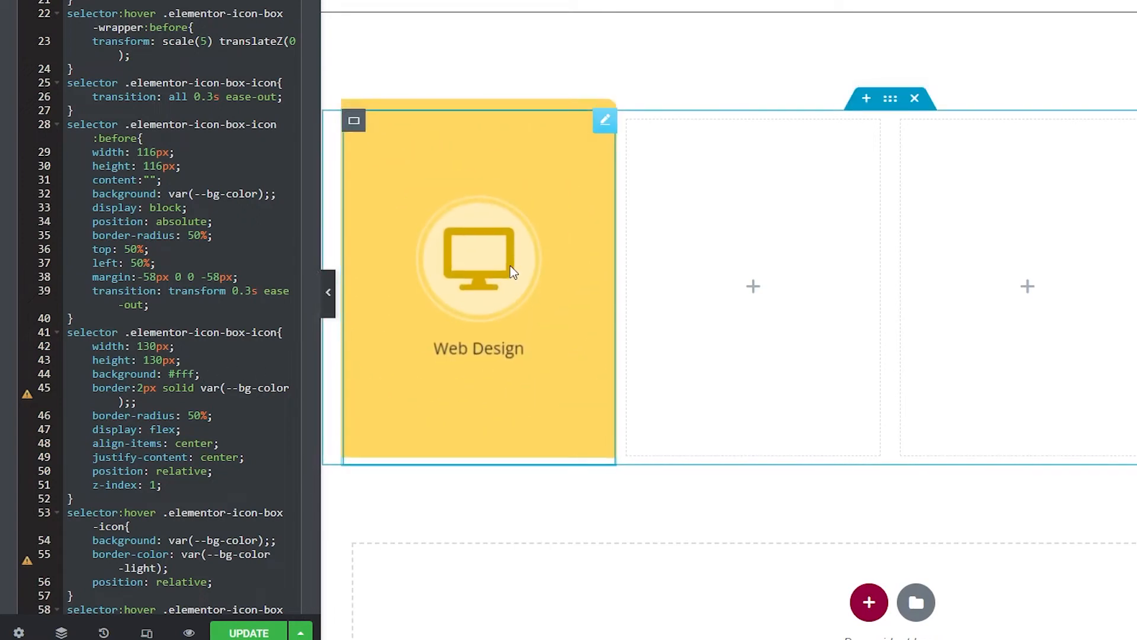
{"action": "mouse_move", "coordinate": [523, 249]}
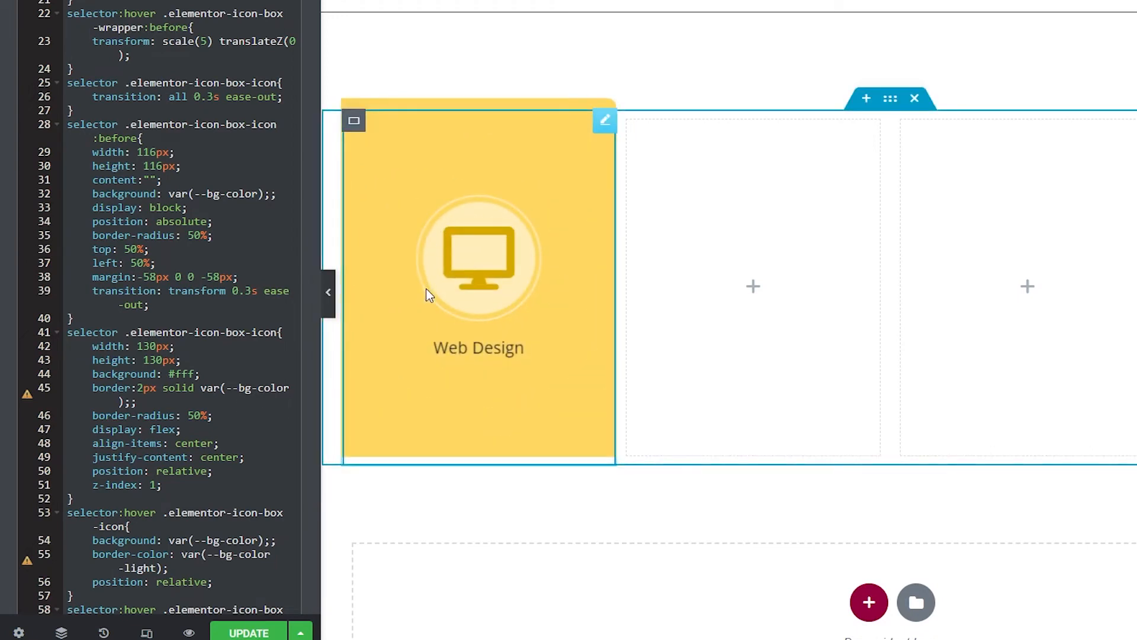
{"action": "mouse_move", "coordinate": [462, 263]}
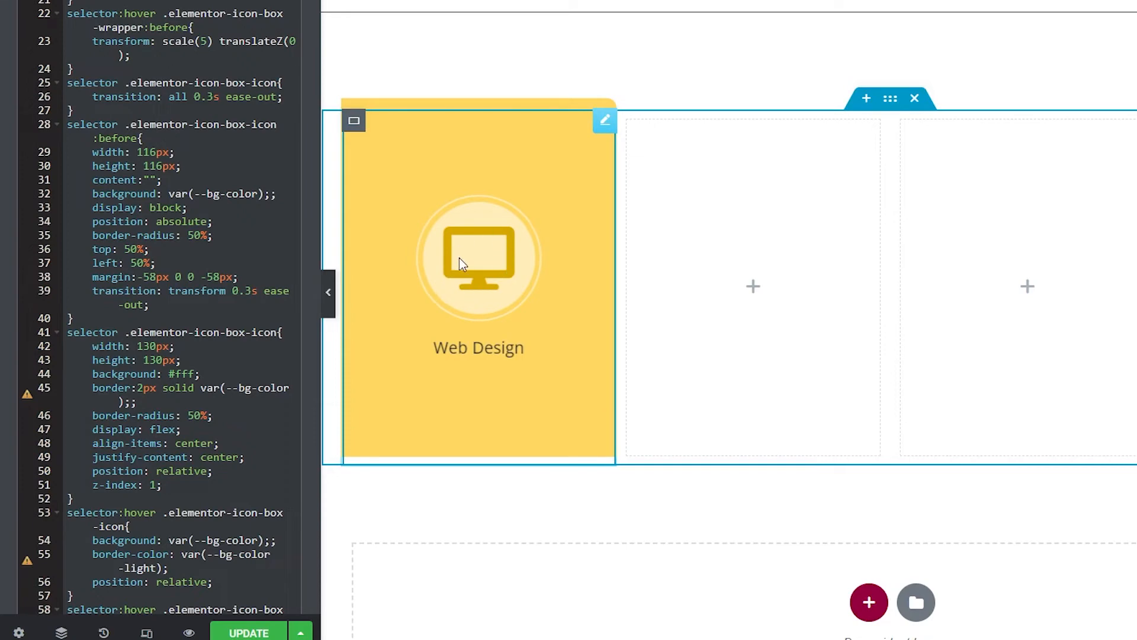
{"action": "mouse_move", "coordinate": [485, 221]}
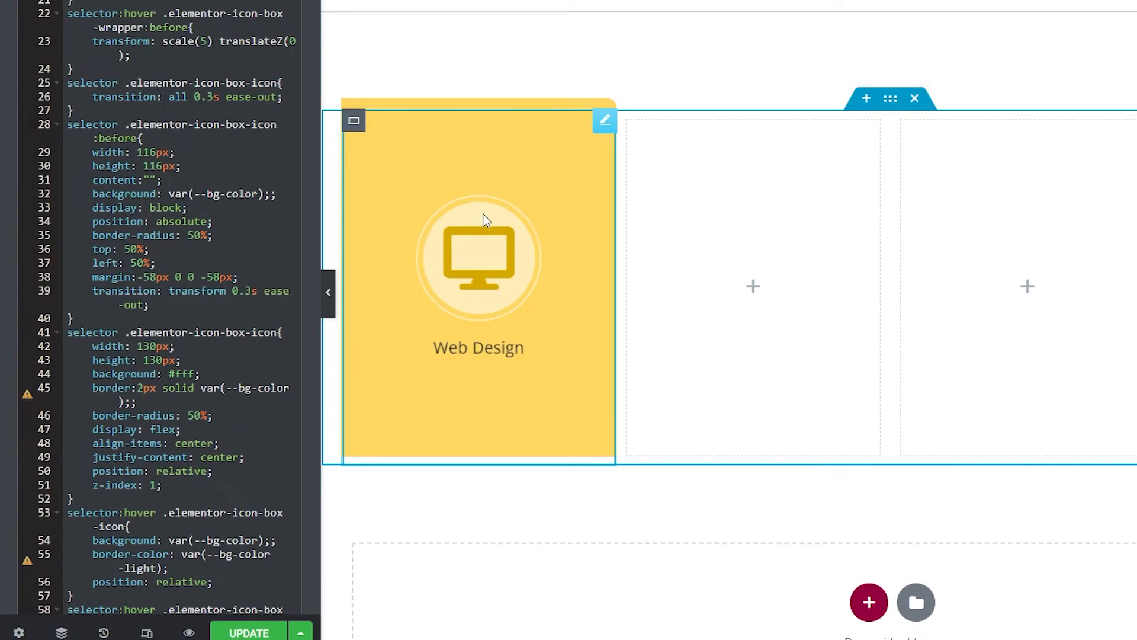
{"action": "mouse_move", "coordinate": [471, 208]}
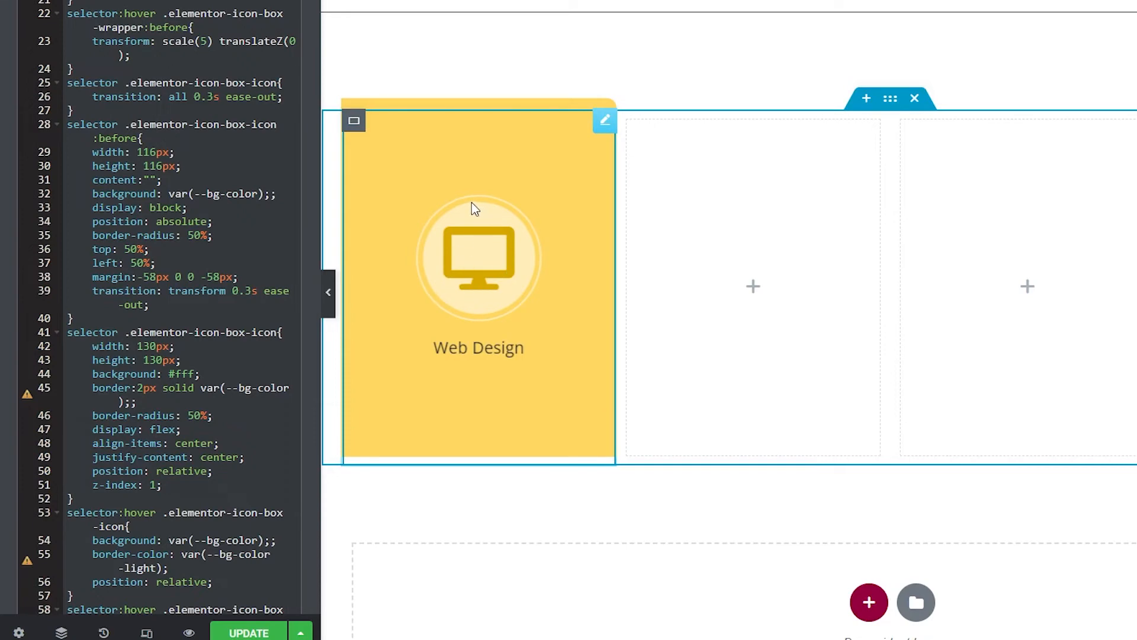
{"action": "mouse_move", "coordinate": [430, 310]}
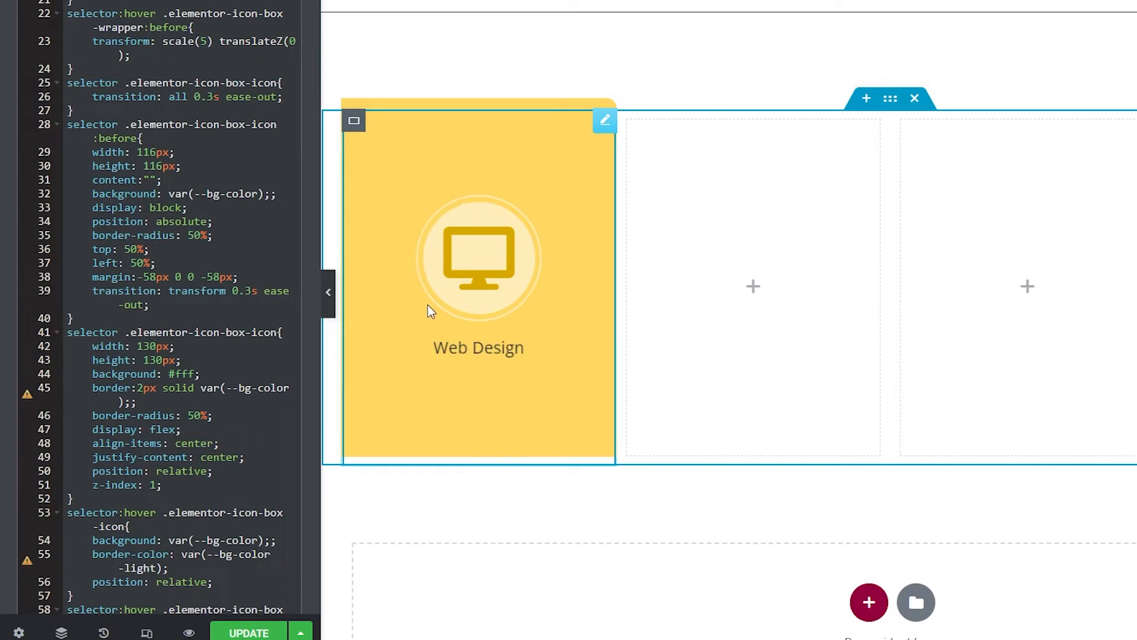
{"action": "mouse_move", "coordinate": [436, 234]}
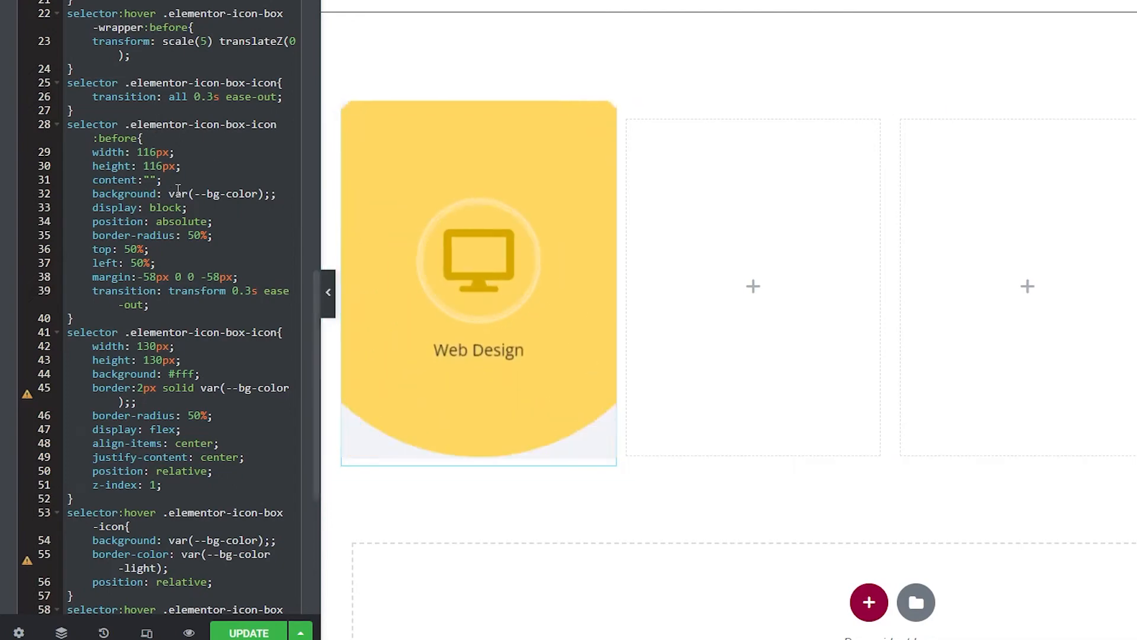
{"action": "left_click", "coordinate": [478, 261]}
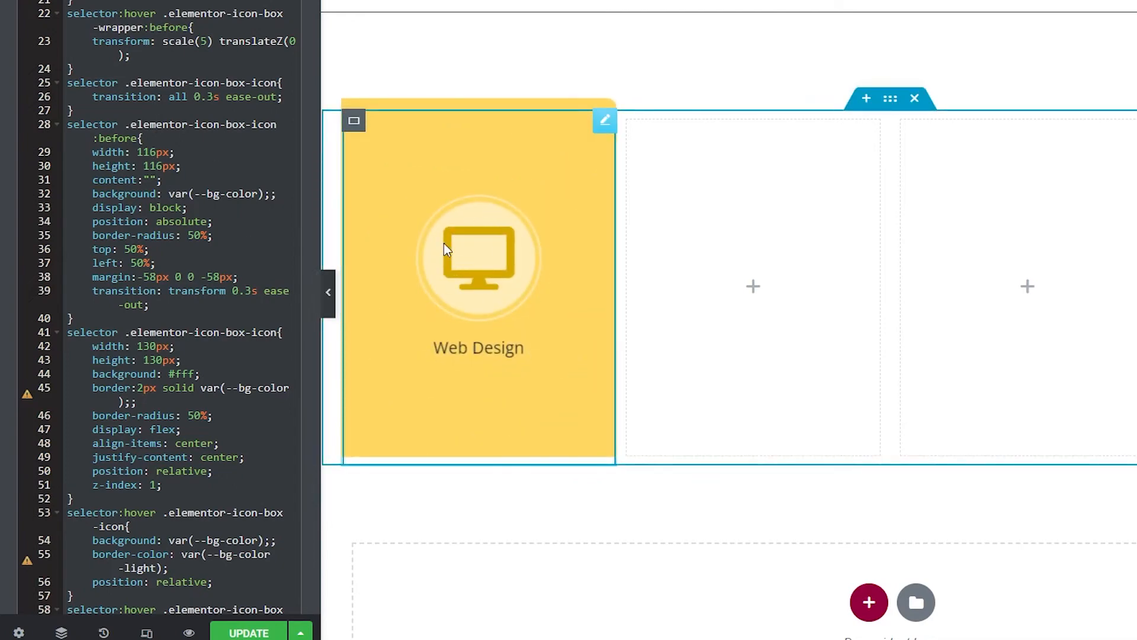
{"action": "mouse_move", "coordinate": [464, 301]}
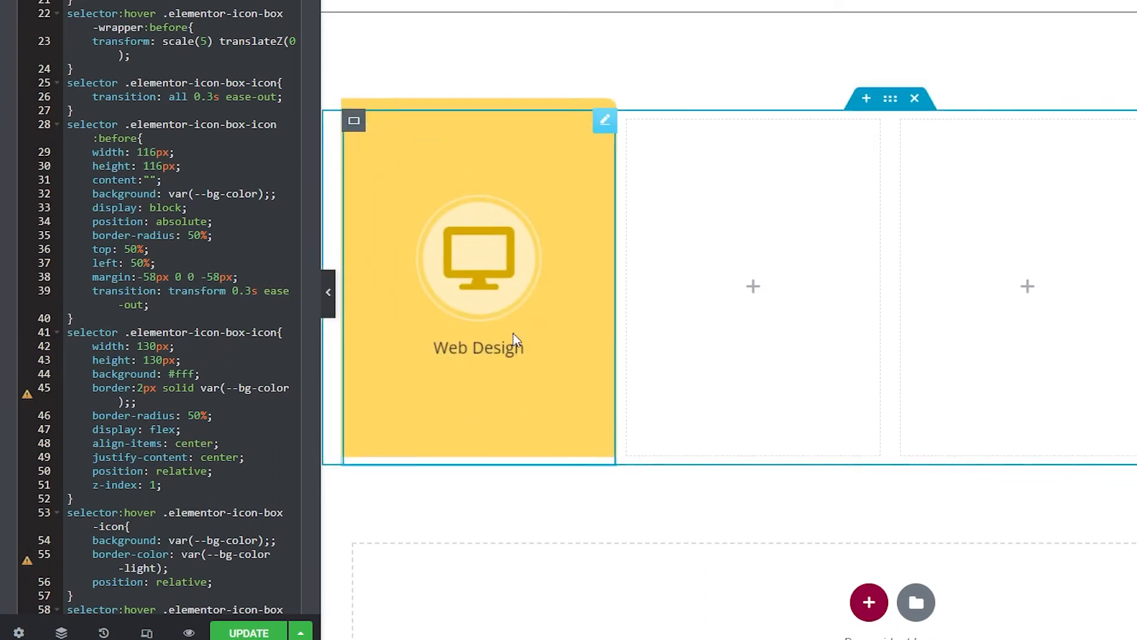
{"action": "mouse_move", "coordinate": [508, 453]}
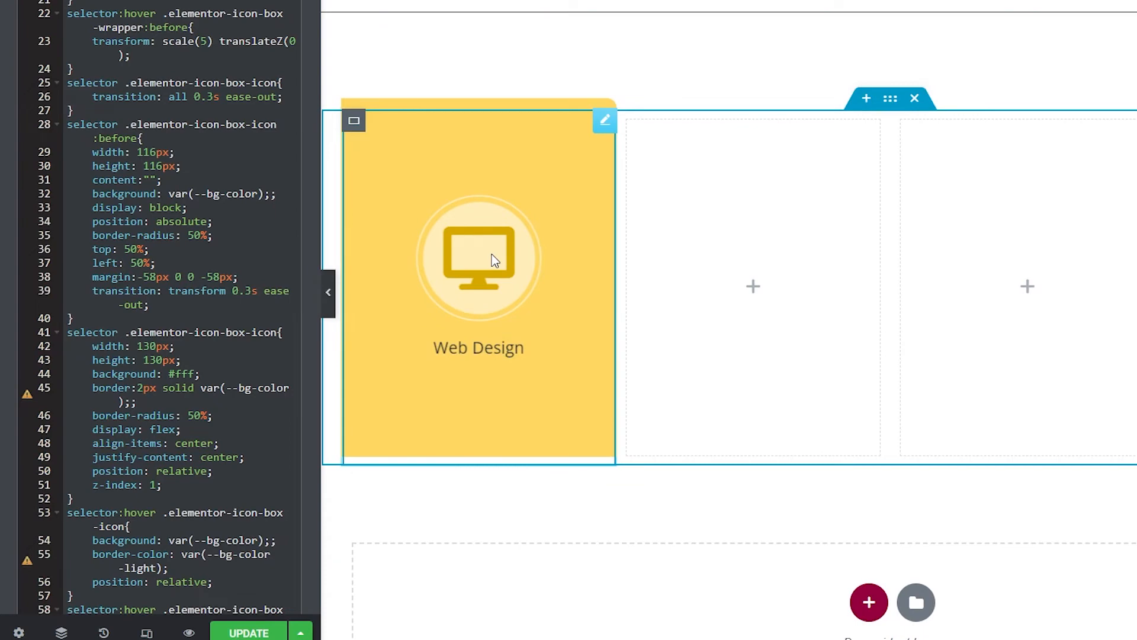
{"action": "mouse_move", "coordinate": [427, 270]}
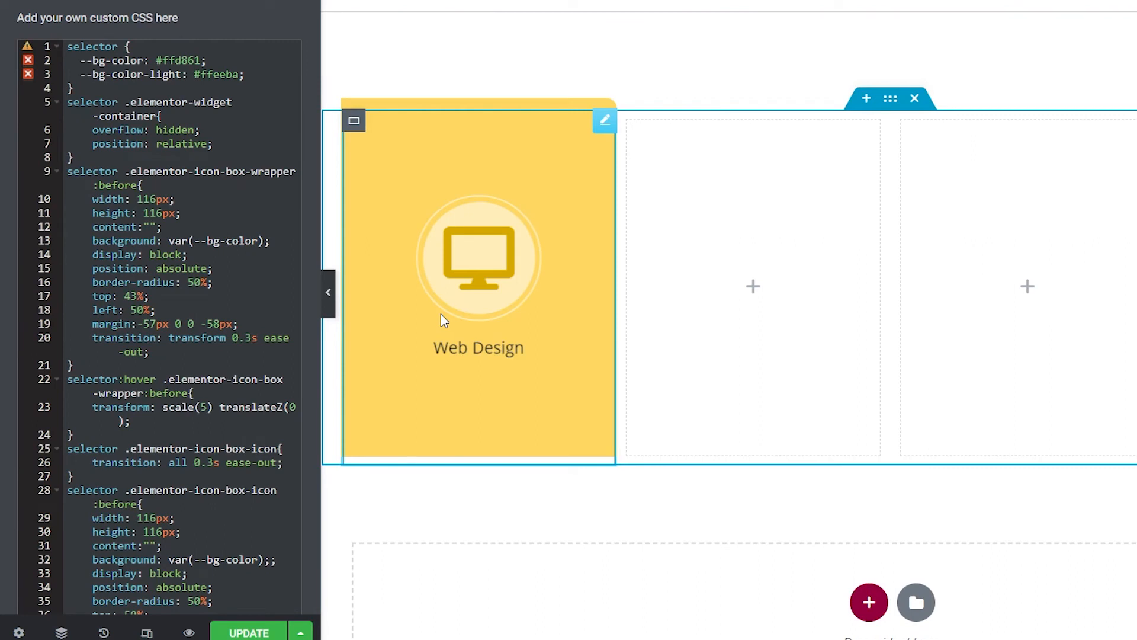
{"action": "mouse_move", "coordinate": [472, 487]}
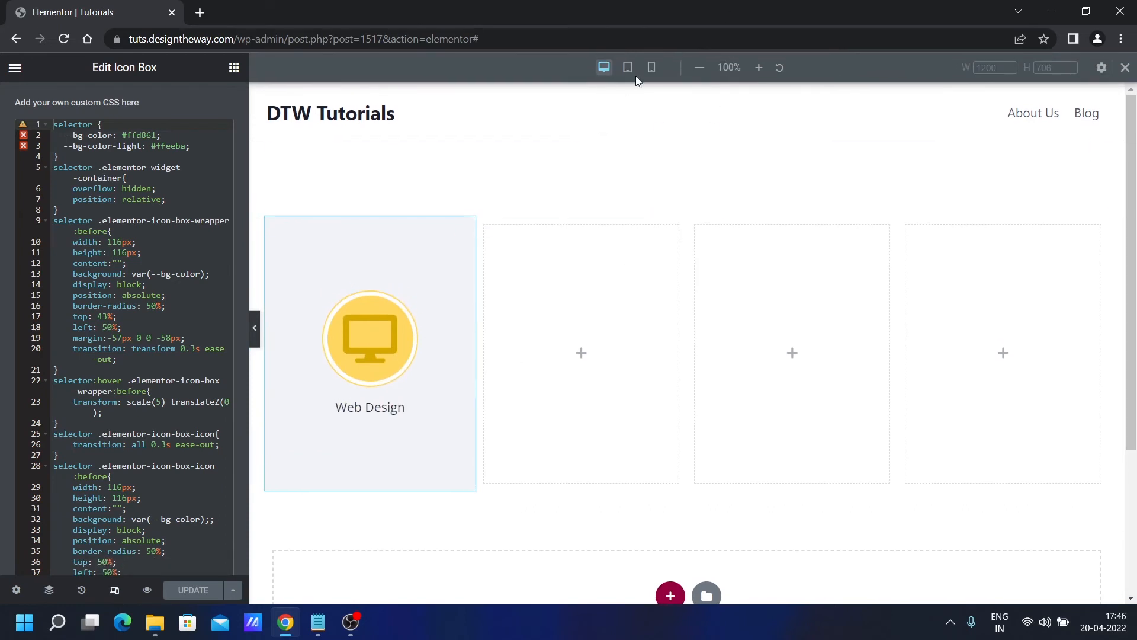
{"action": "left_click", "coordinate": [627, 67]}
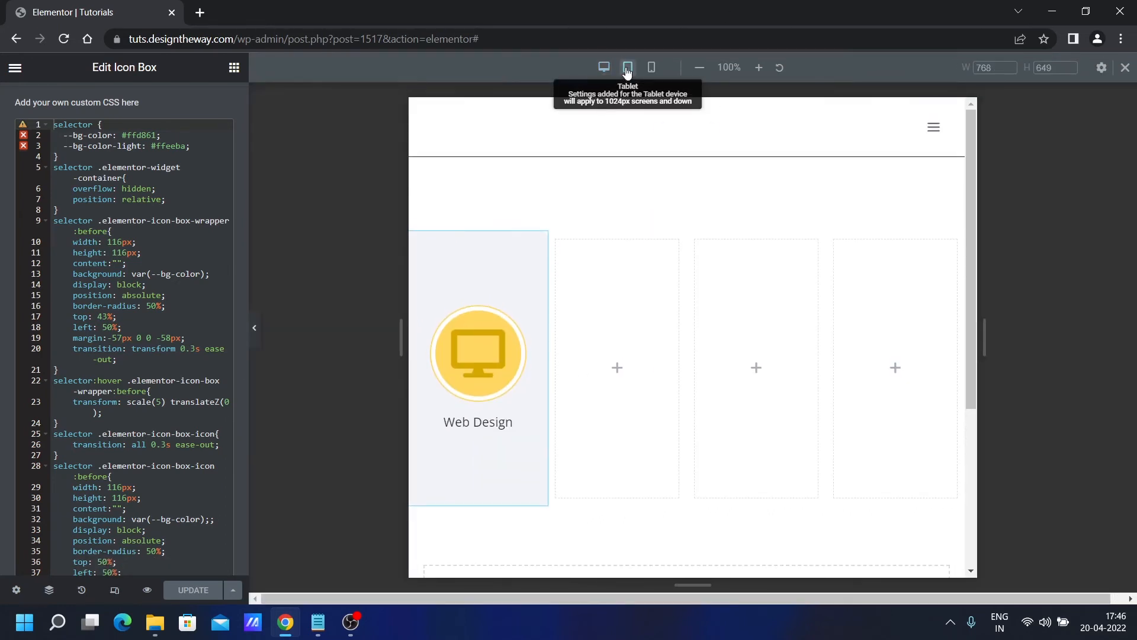
{"action": "left_click", "coordinate": [626, 67]}
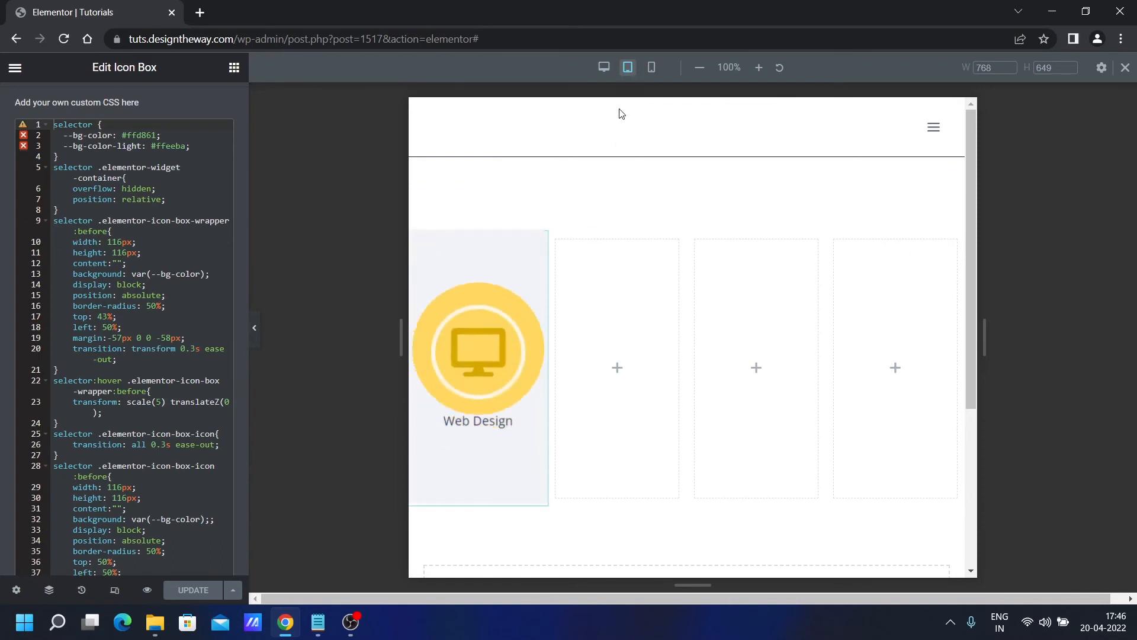
{"action": "left_click", "coordinate": [650, 67]}
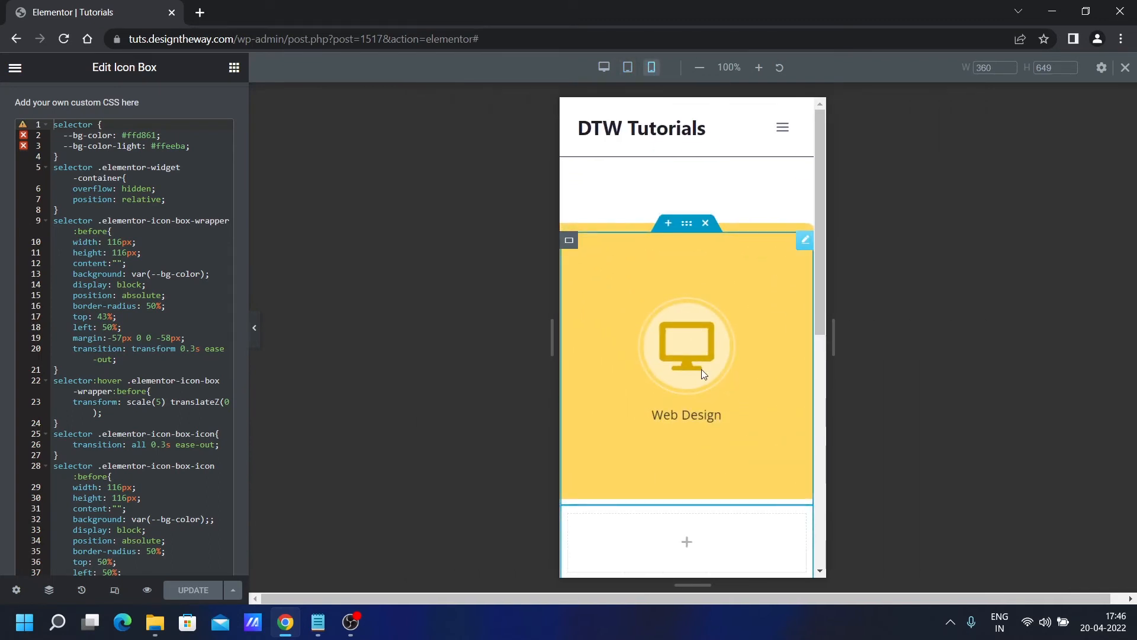
{"action": "mouse_move", "coordinate": [602, 67]}
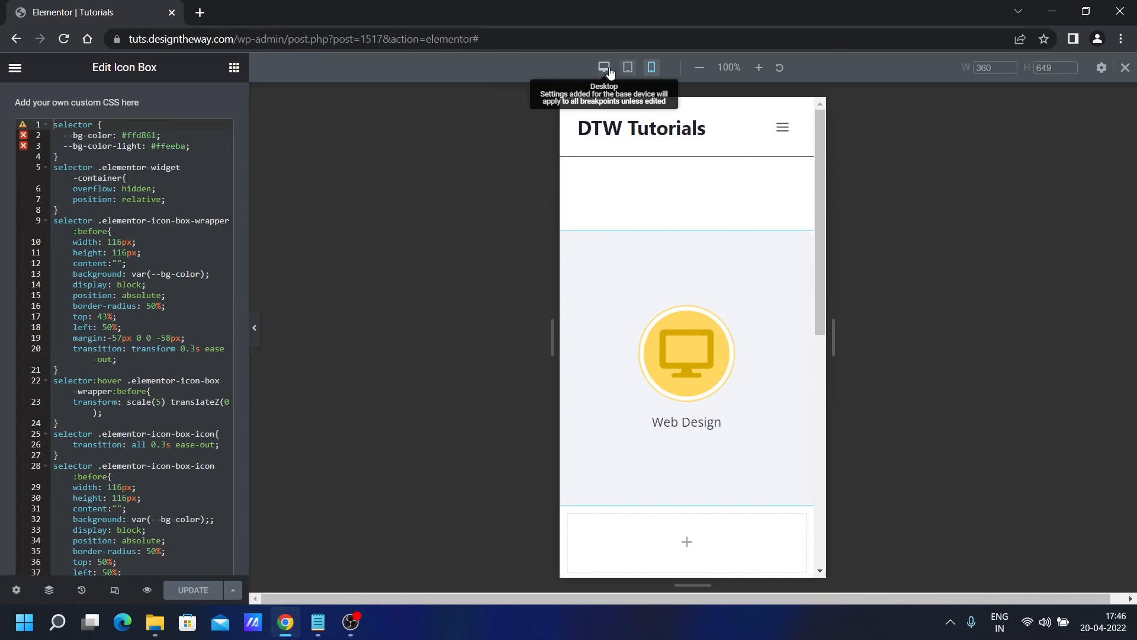
{"action": "left_click", "coordinate": [603, 67]}
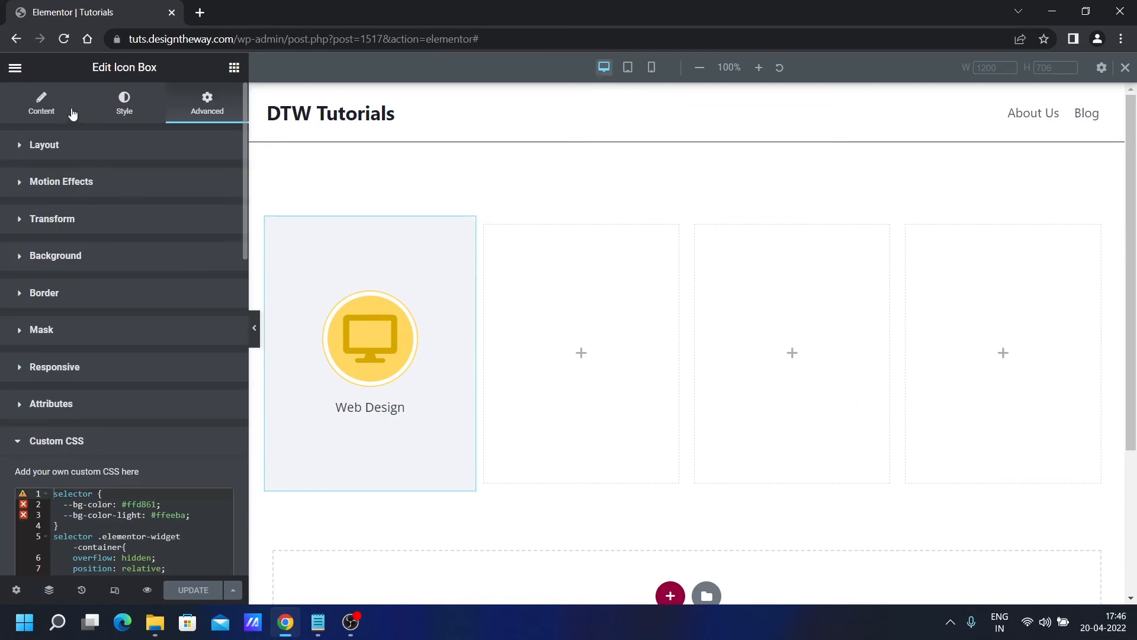
Enter '#' as the Web Design box's placeholder link.
{"action": "left_click", "coordinate": [41, 101]}
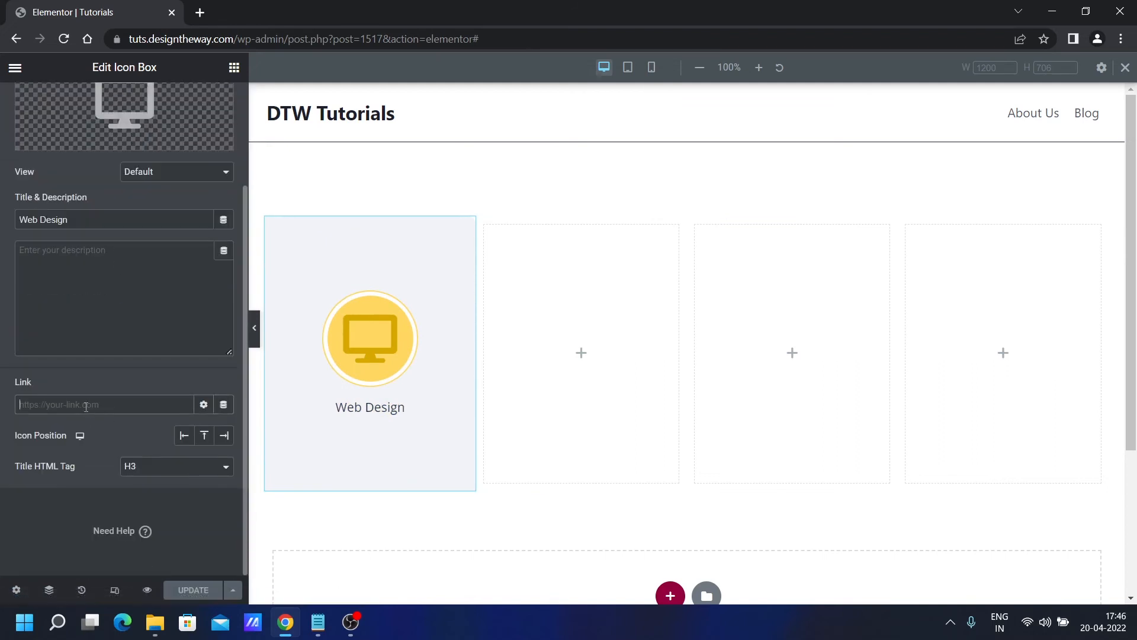
{"action": "type", "text": "#"}
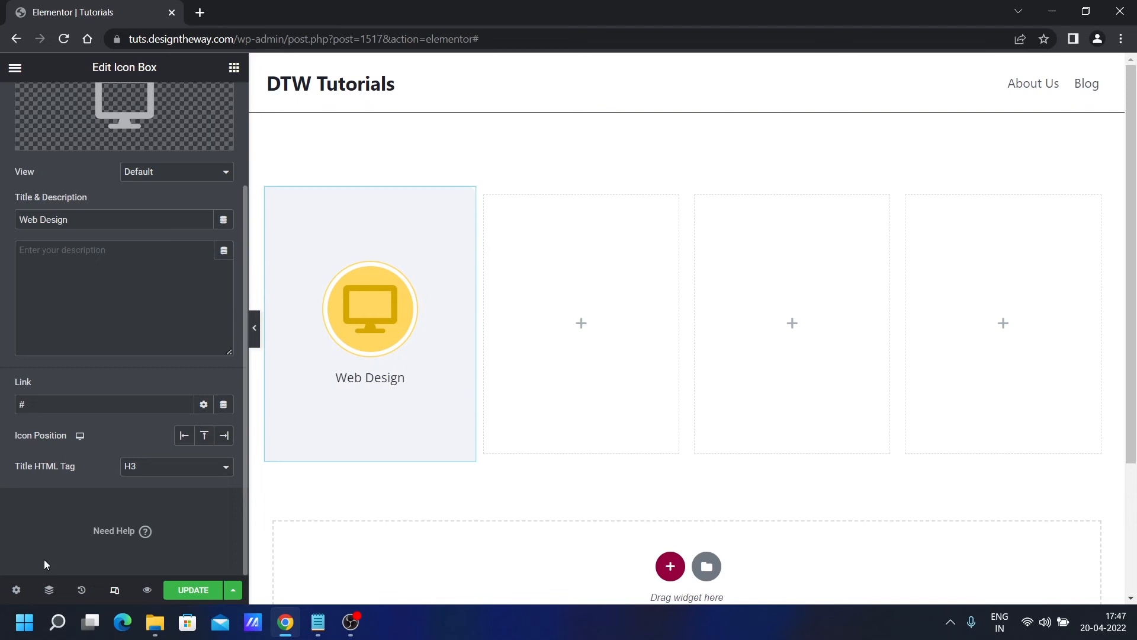
{"action": "mouse_move", "coordinate": [52, 540]}
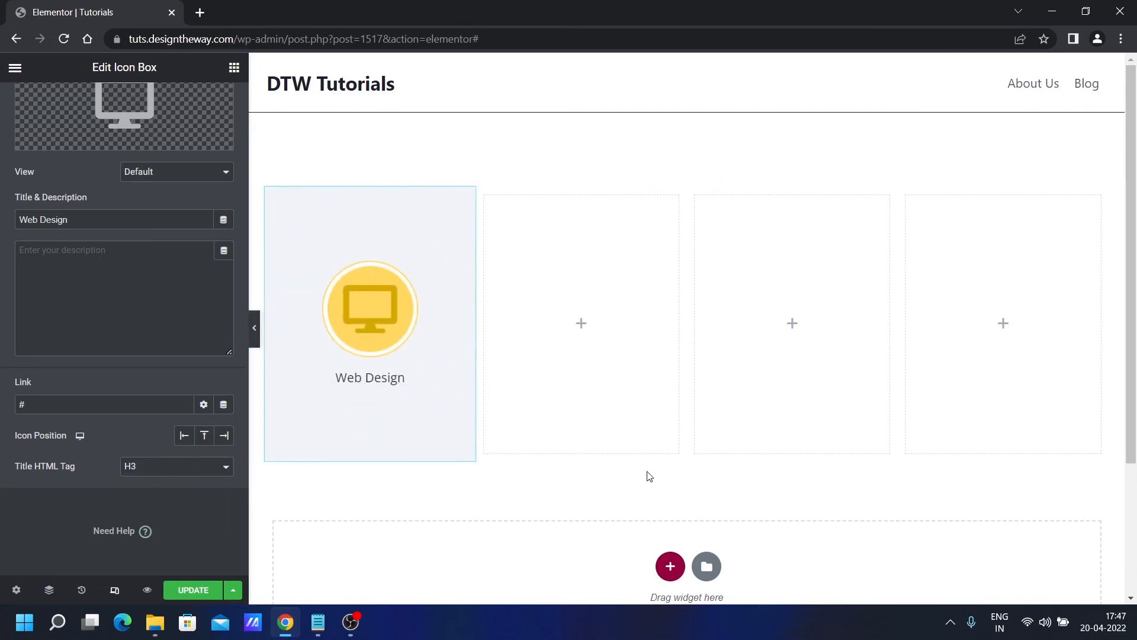
Paste the copied Web Design icon box into each empty container column.
{"action": "right_click", "coordinate": [369, 320]}
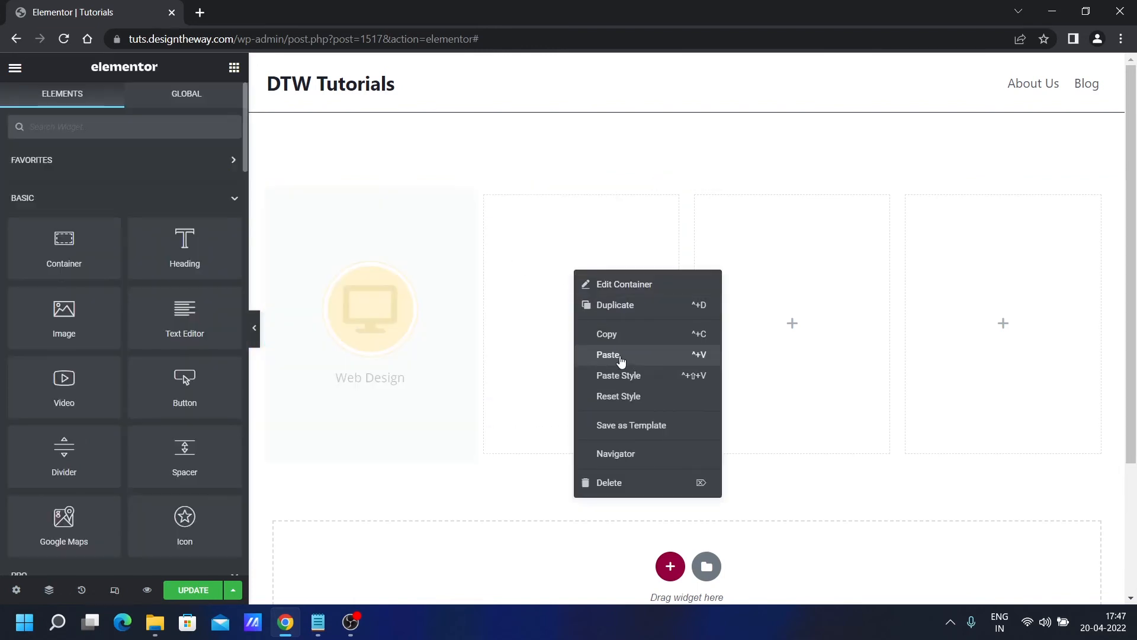
{"action": "left_click", "coordinate": [607, 355]}
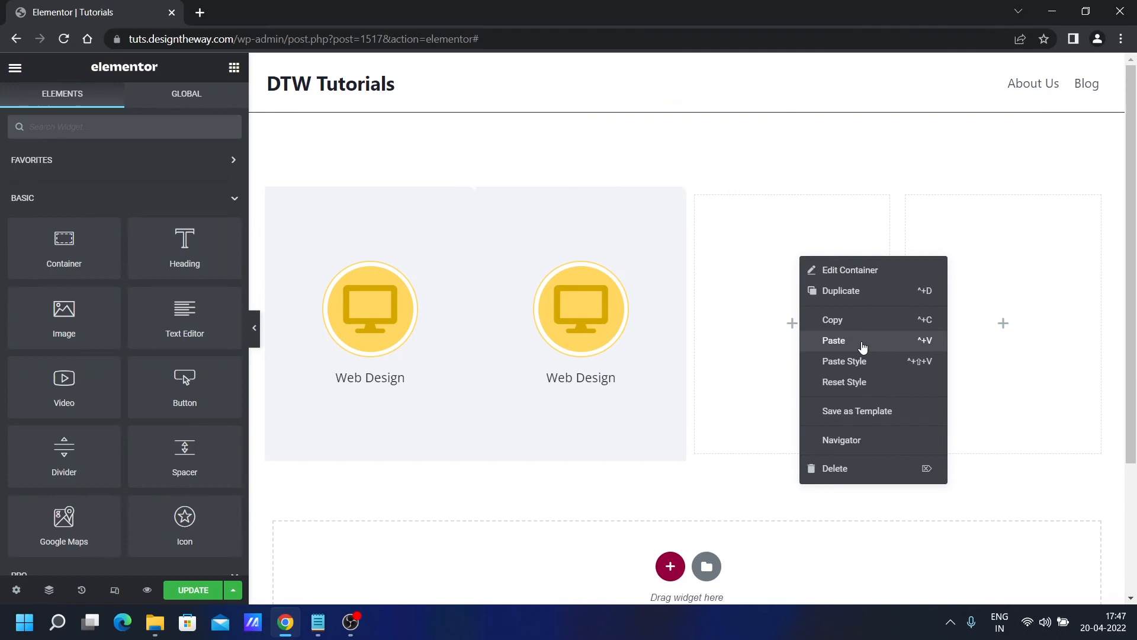
{"action": "left_click", "coordinate": [834, 340]}
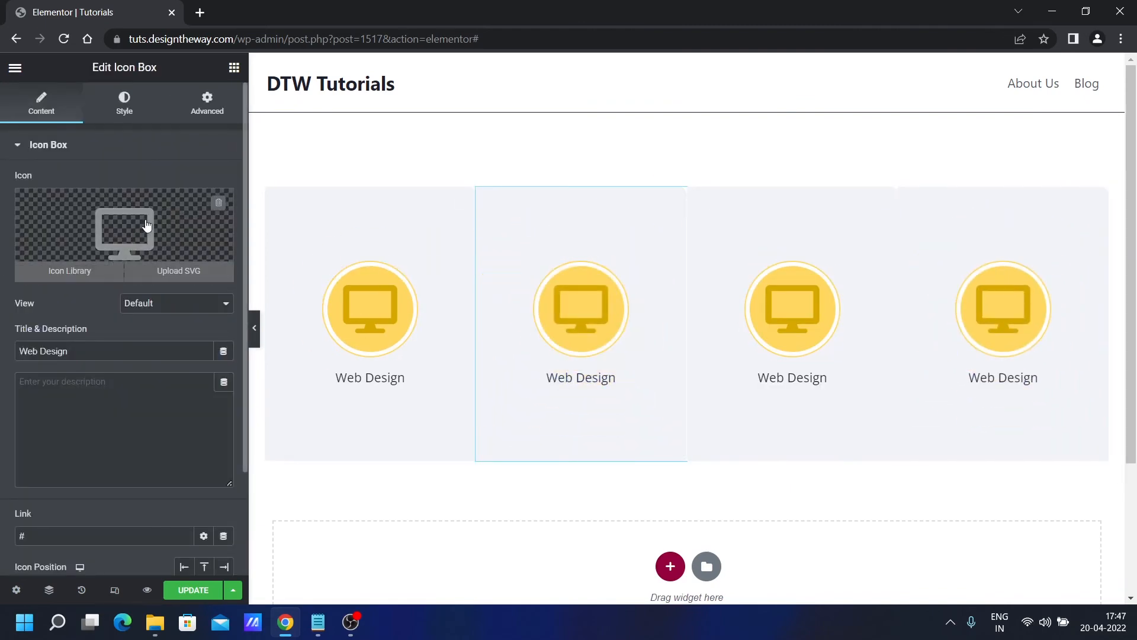
Swap the second box's monitor icon for the Edit pencil from the Icon Library.
{"action": "left_click", "coordinate": [68, 270]}
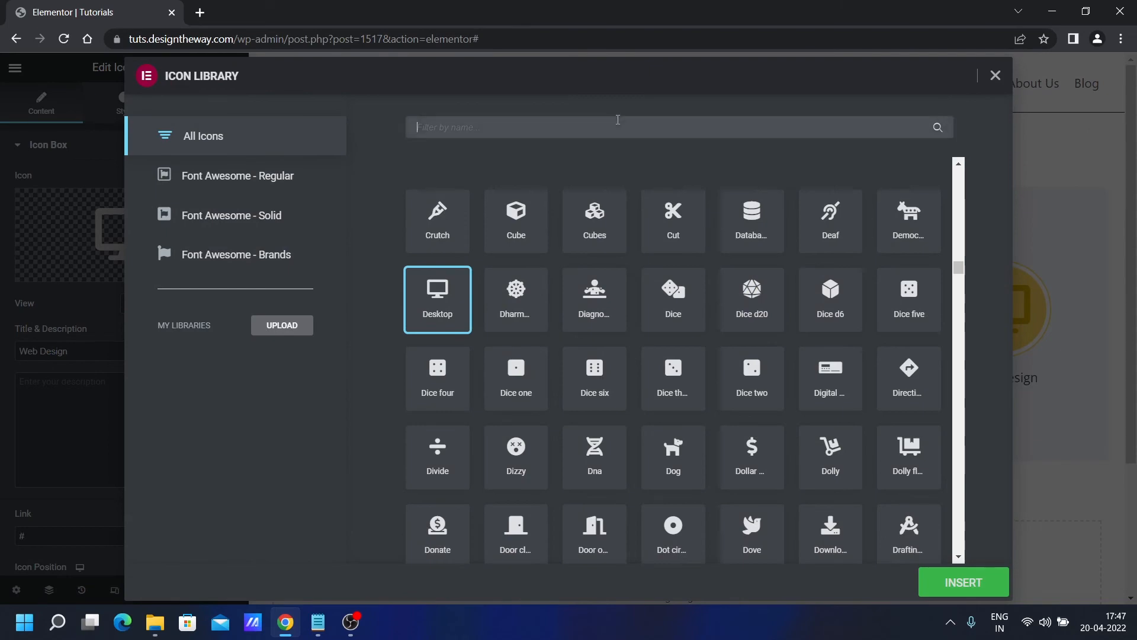
{"action": "type", "text": "edi"}
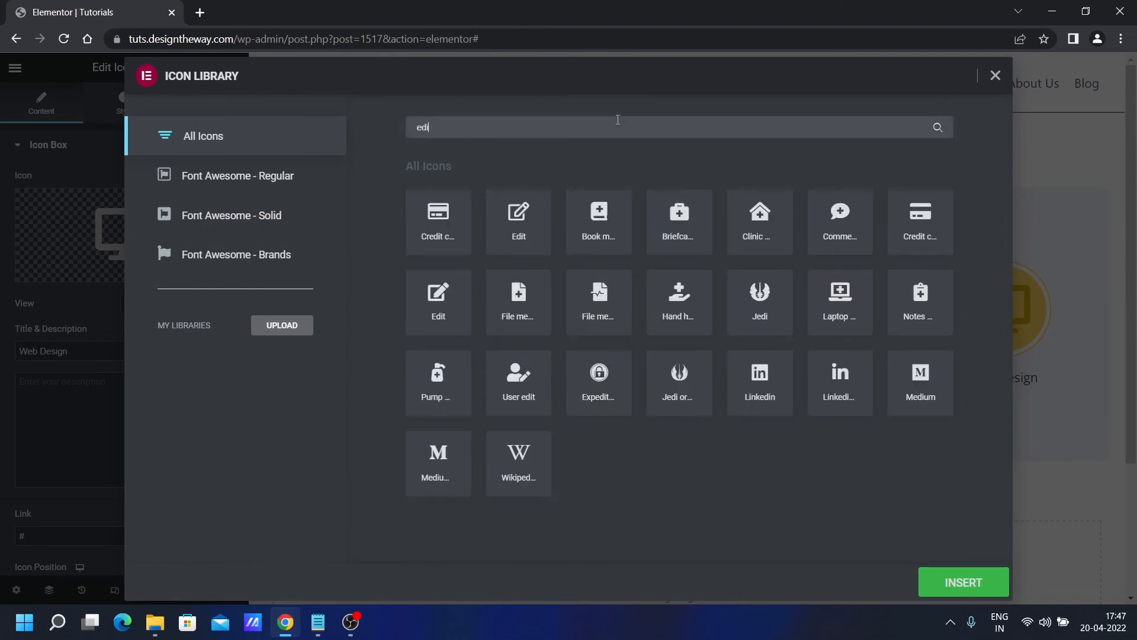
{"action": "left_click", "coordinate": [517, 221]}
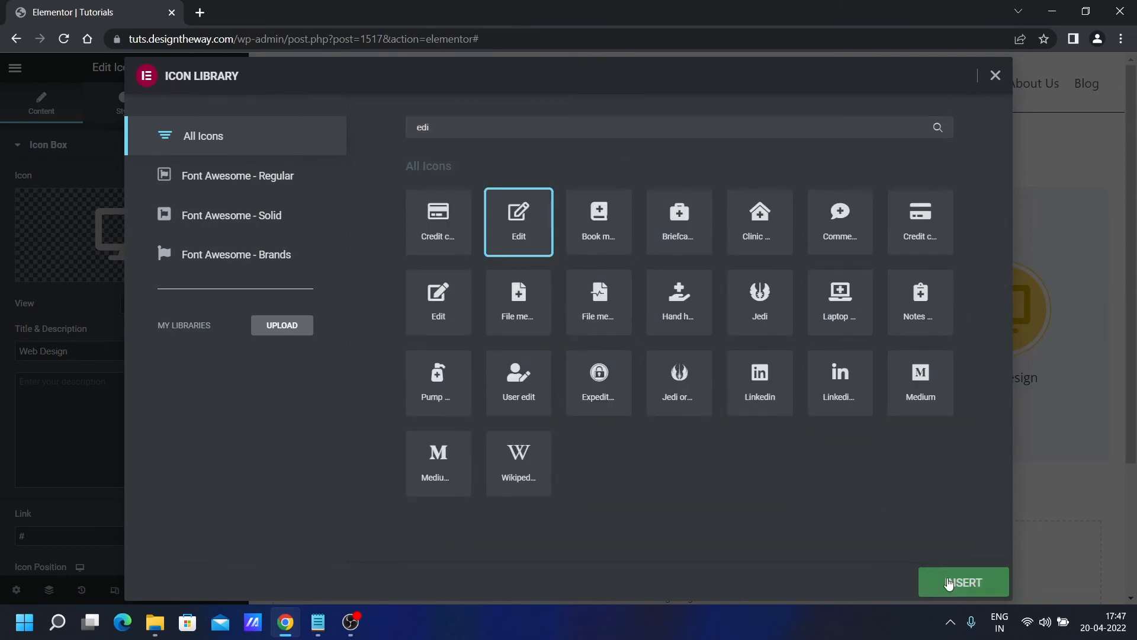
{"action": "left_click", "coordinate": [963, 582]}
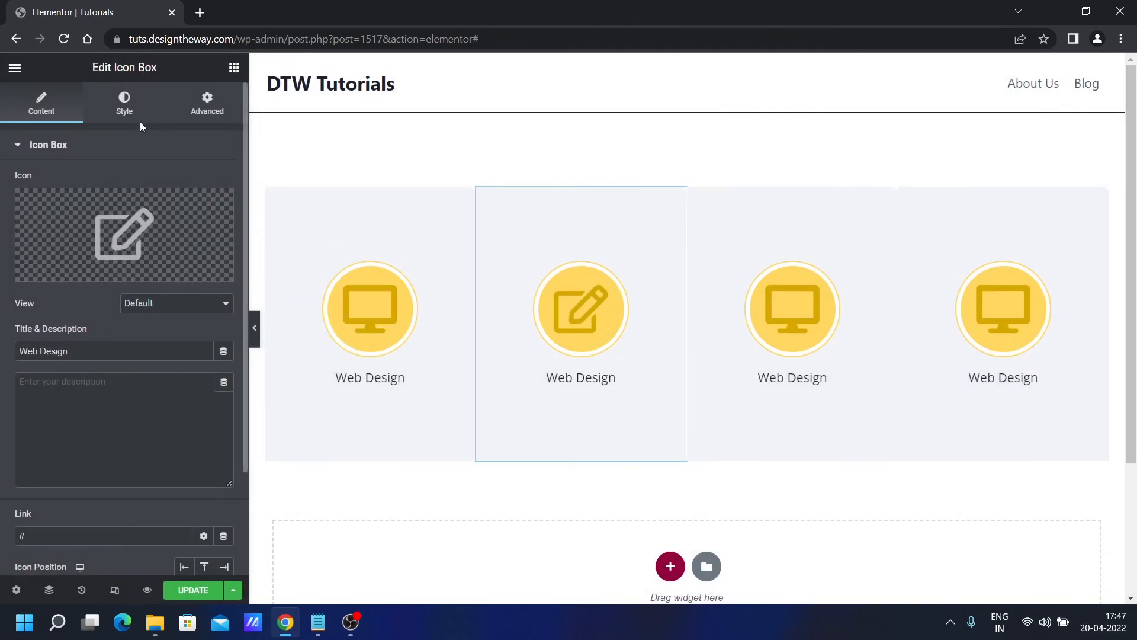
Set the second box's icon Primary Color to a darker green.
{"action": "left_click", "coordinate": [123, 101]}
{"action": "type", "text": "#00D734"}
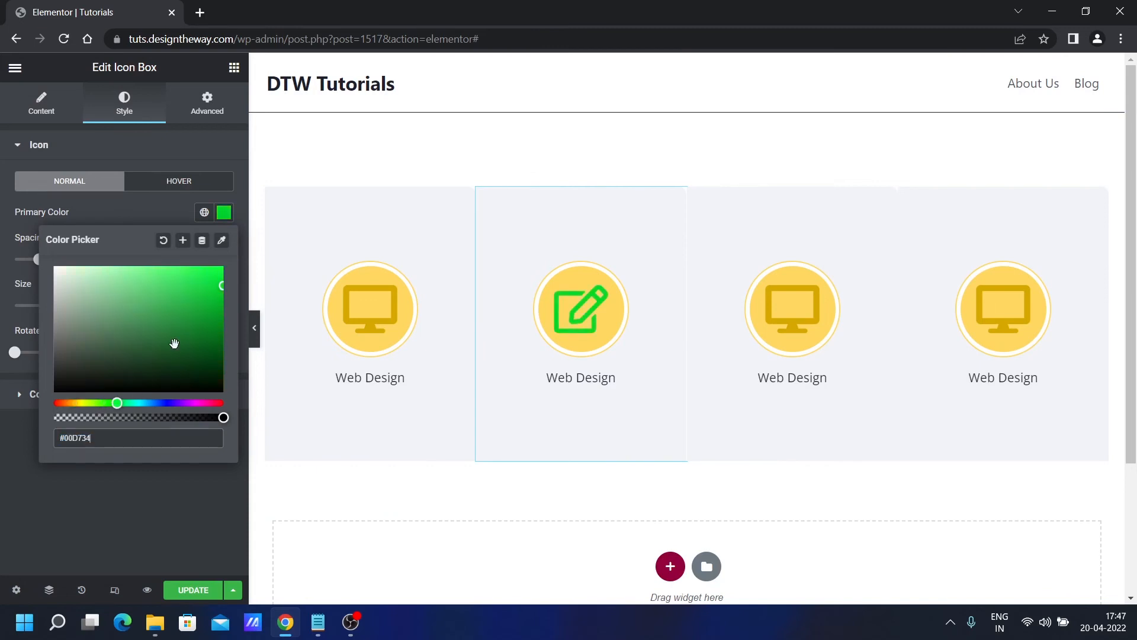
{"action": "left_click_drag", "start_coordinate": [174, 342], "coordinate": [222, 311]}
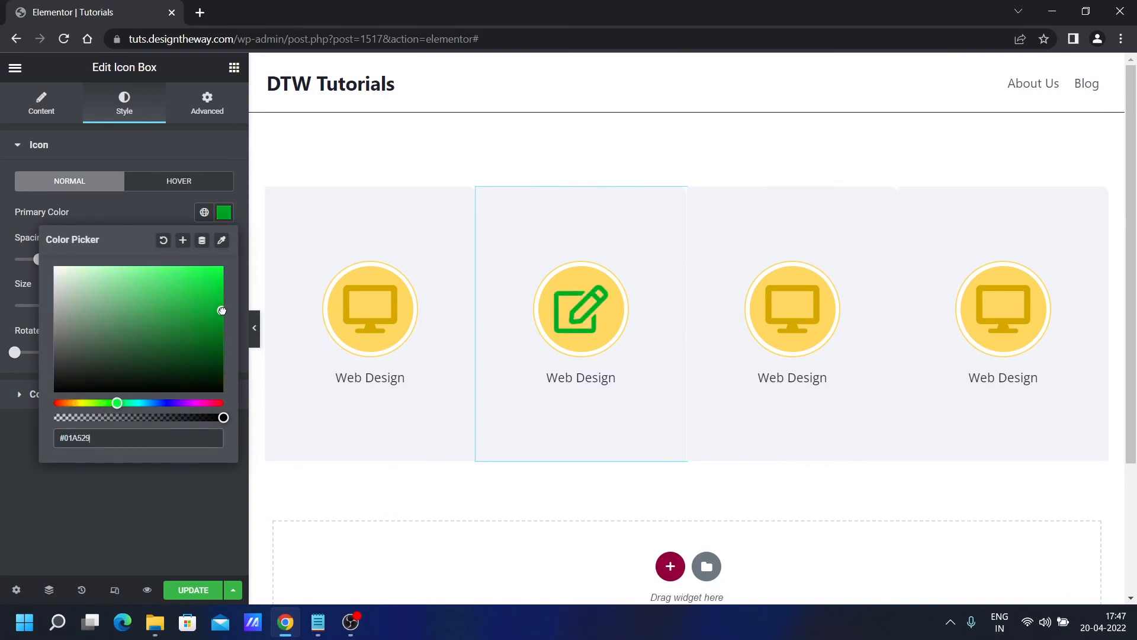
{"action": "left_click_drag", "start_coordinate": [222, 310], "coordinate": [222, 321]}
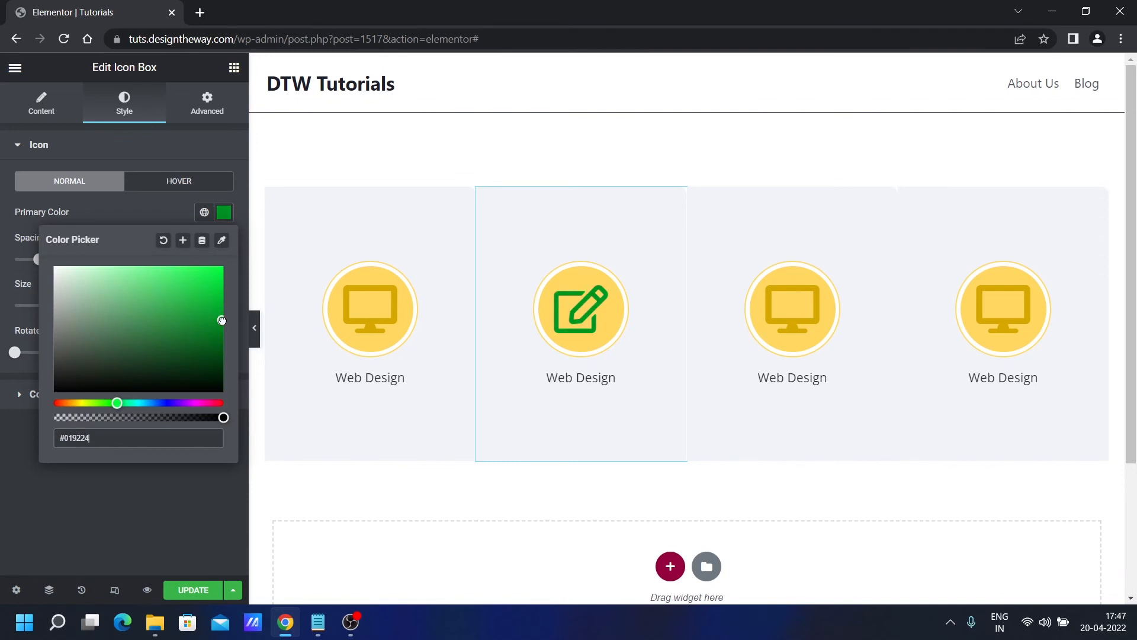
{"action": "left_click", "coordinate": [158, 213]}
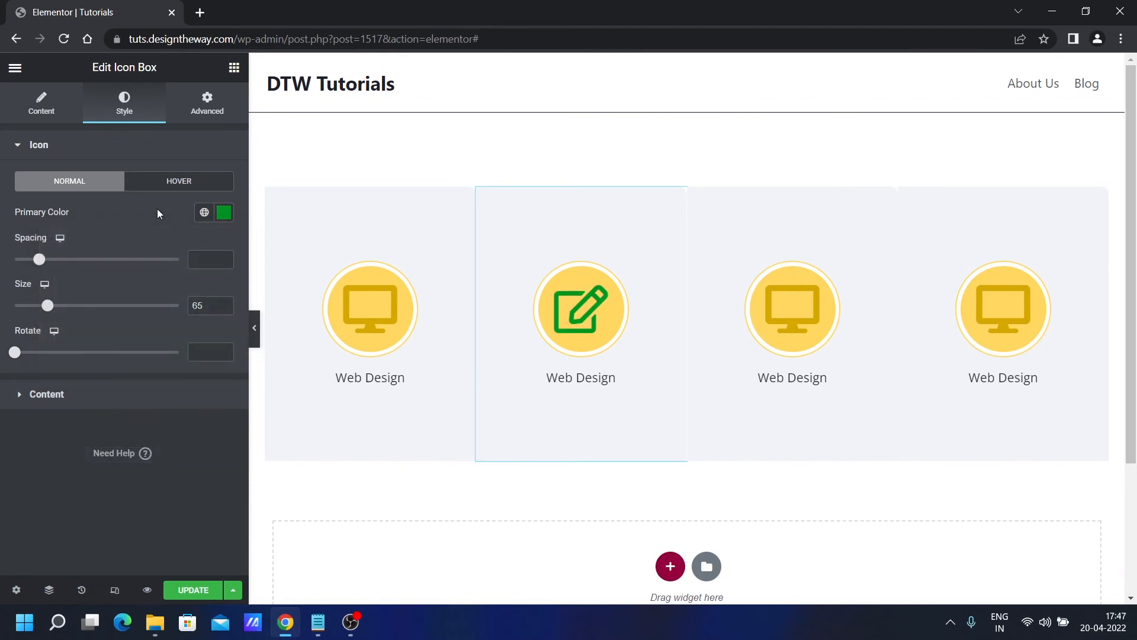
{"action": "left_click", "coordinate": [223, 212]}
{"action": "type", "text": "#045417"}
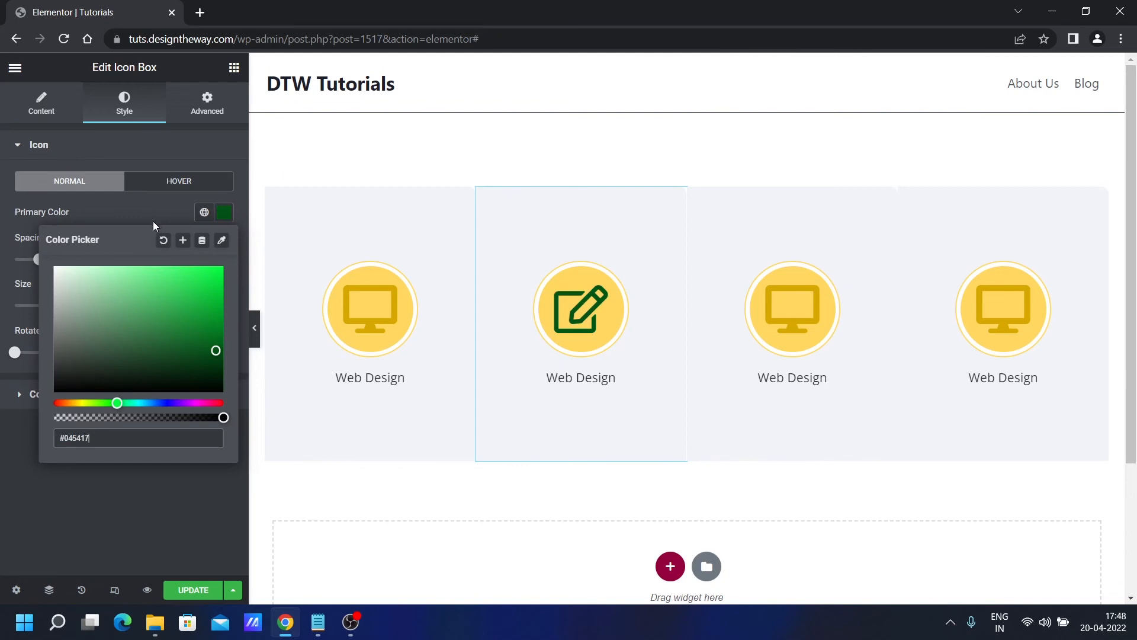
{"action": "left_click", "coordinate": [217, 156]}
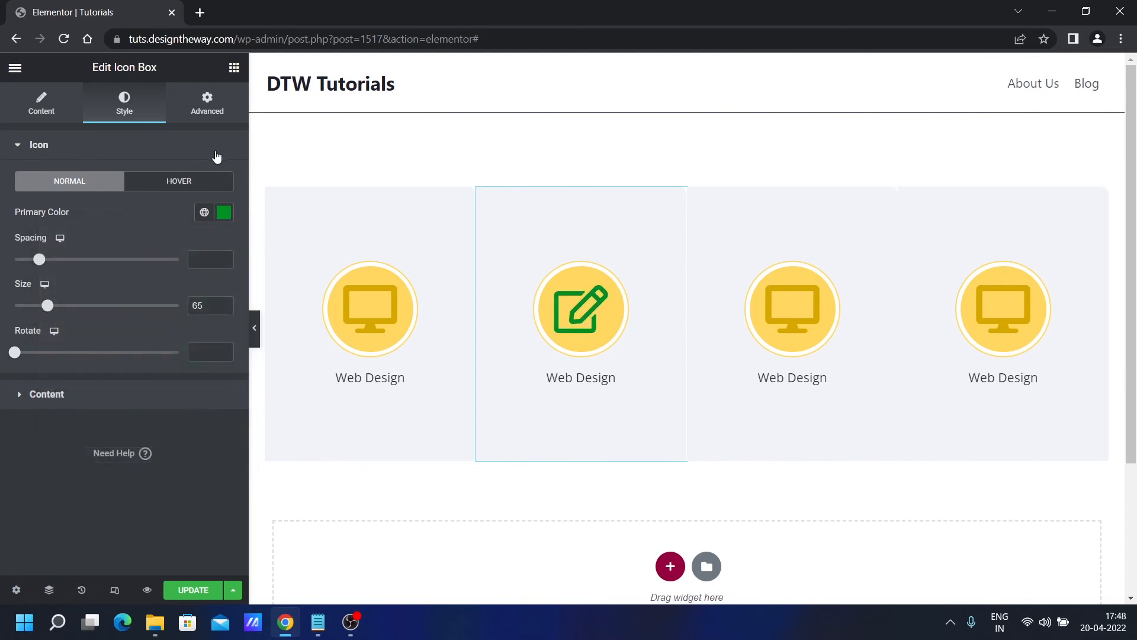
Change the second box's CSS to --bg-color #b8f9b3 and --bg-color-light #e2fced.
{"action": "left_click", "coordinate": [206, 101]}
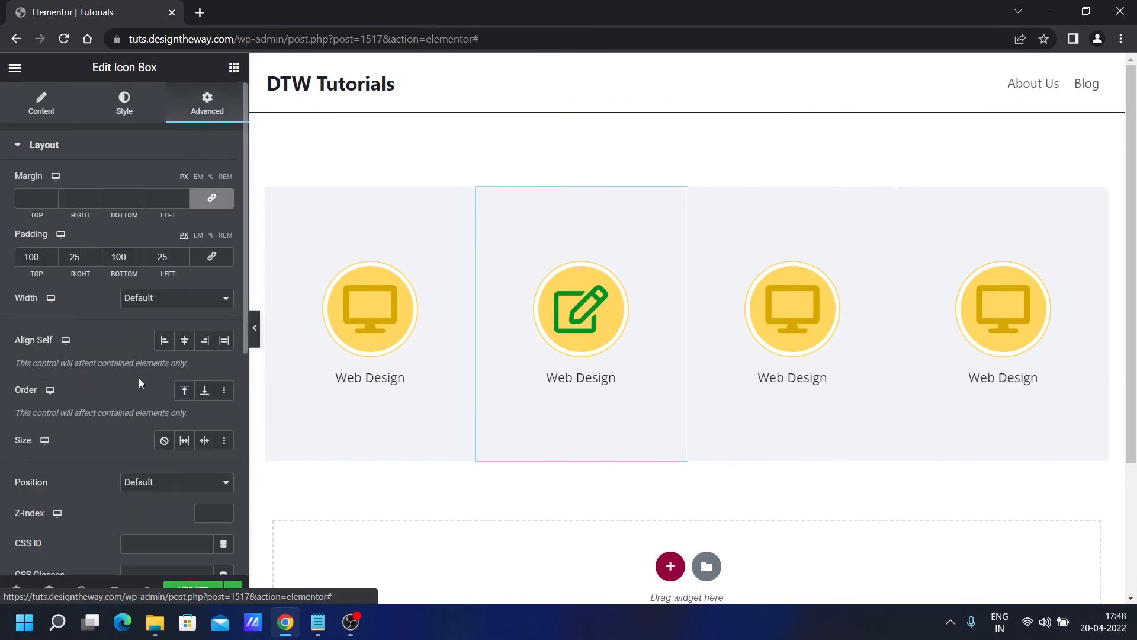
{"action": "scroll", "scroll_direction": "down", "scroll_amount": 3}
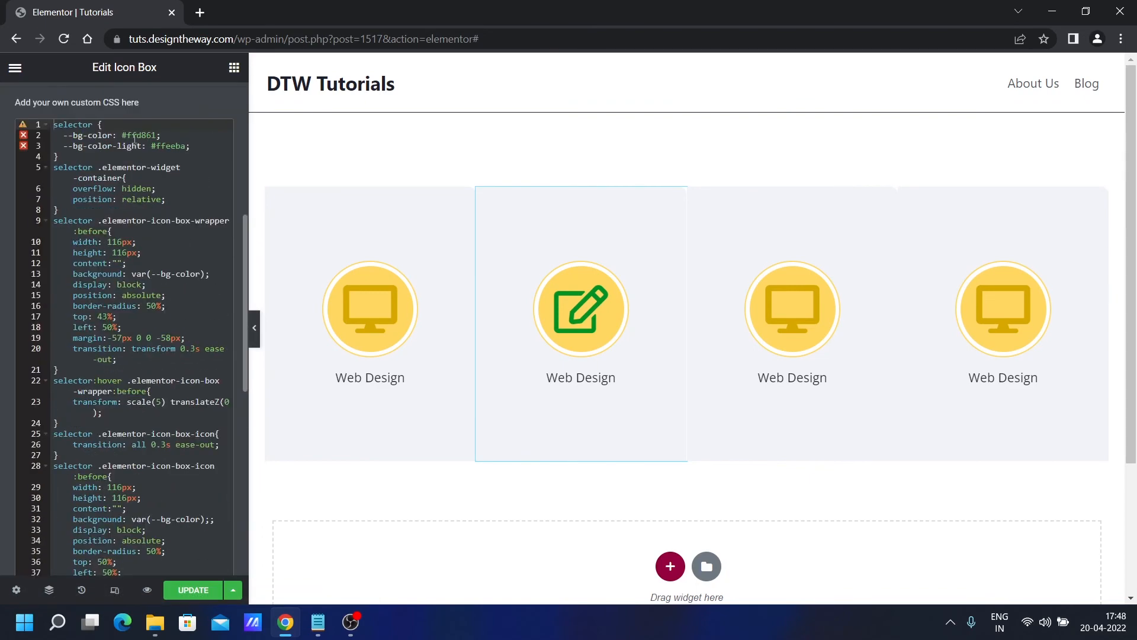
{"action": "type", "text": "#b8f9b3"}
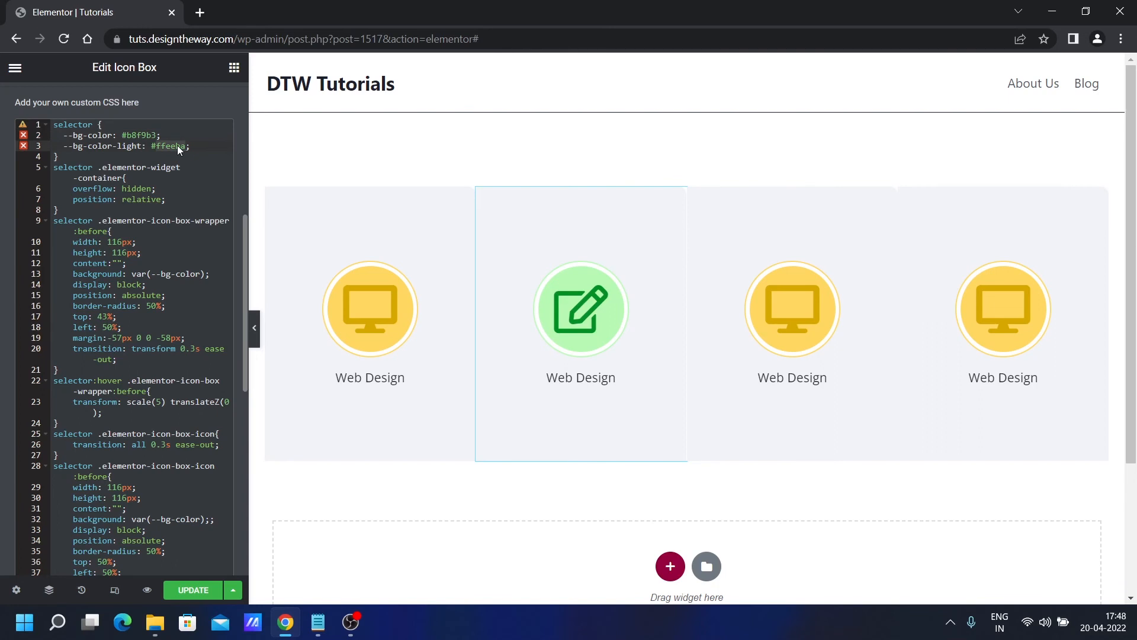
{"action": "type", "text": "#e2"}
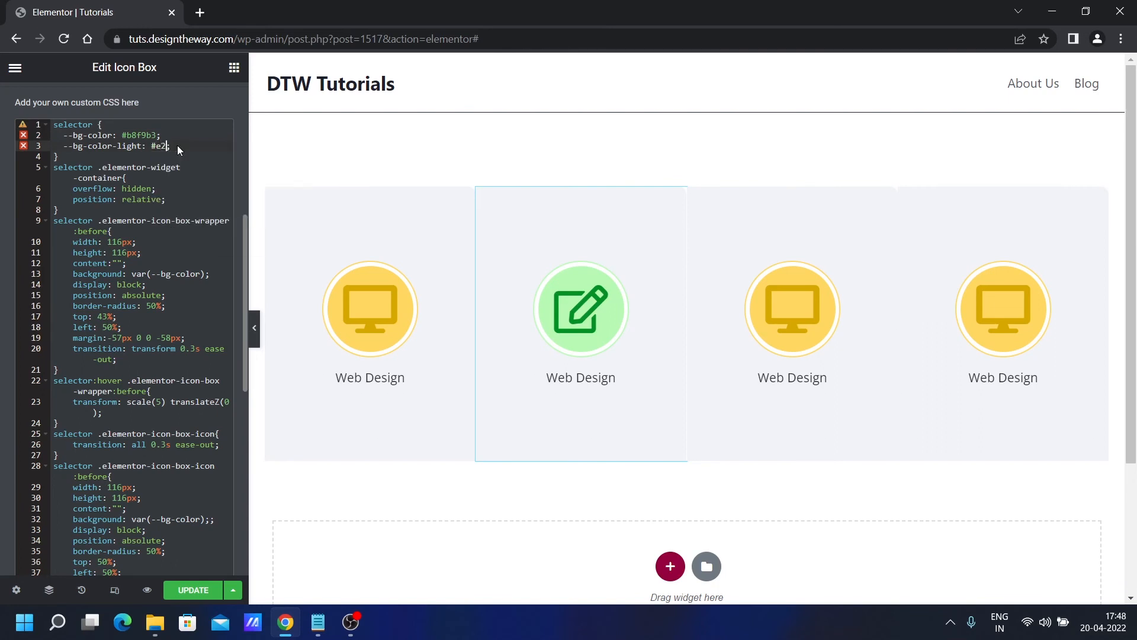
{"action": "type", "text": "fcrd"}
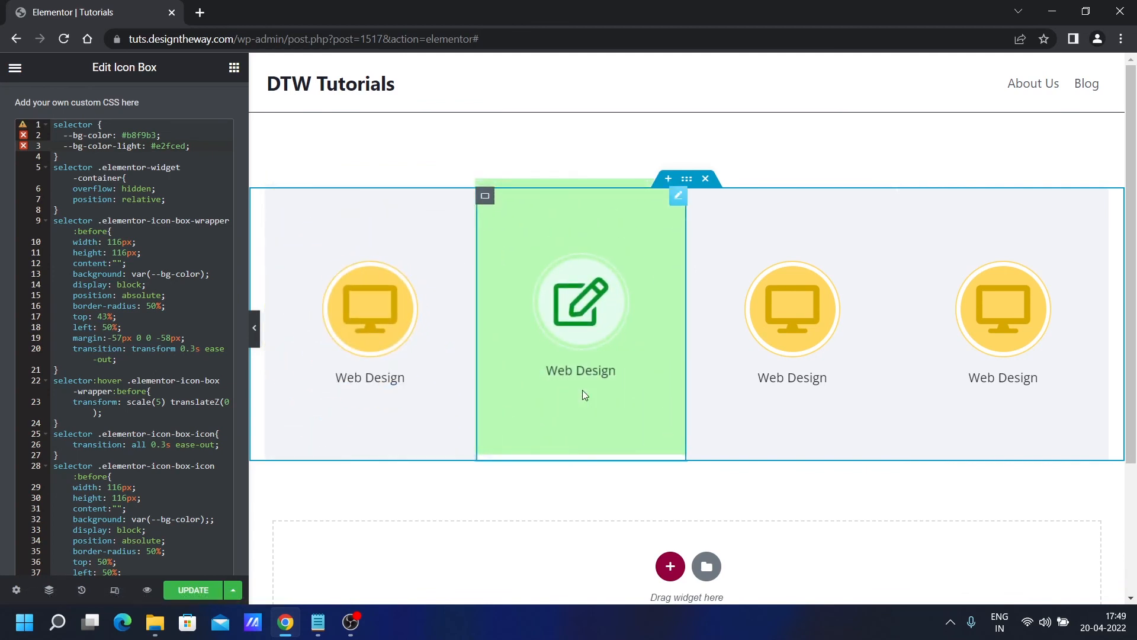
{"action": "mouse_move", "coordinate": [675, 197]}
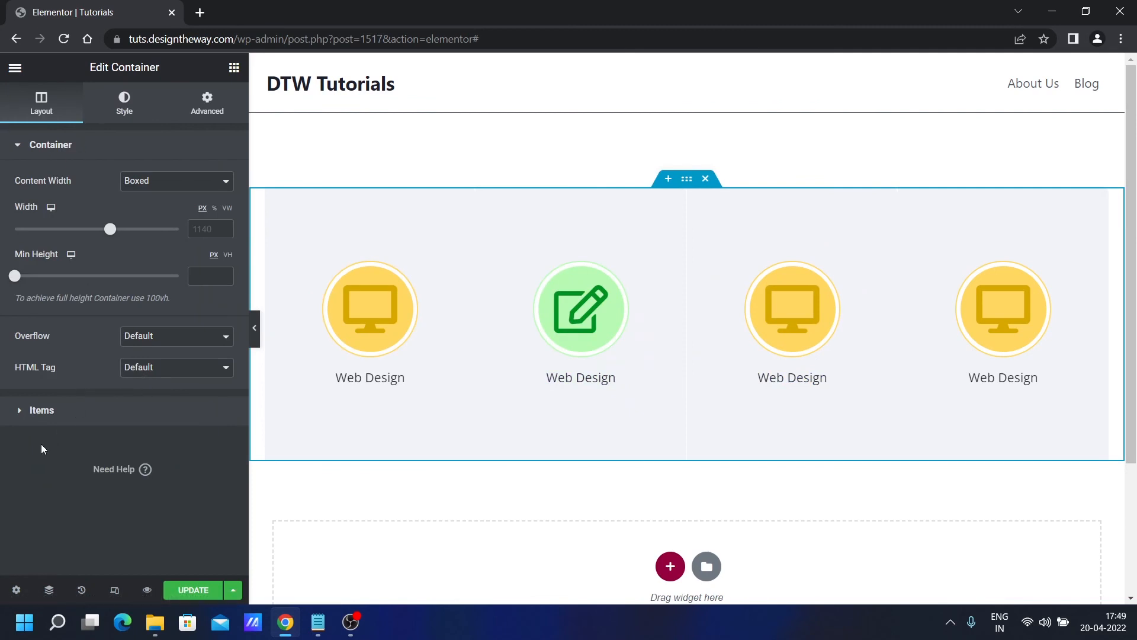
{"action": "mouse_move", "coordinate": [686, 178]}
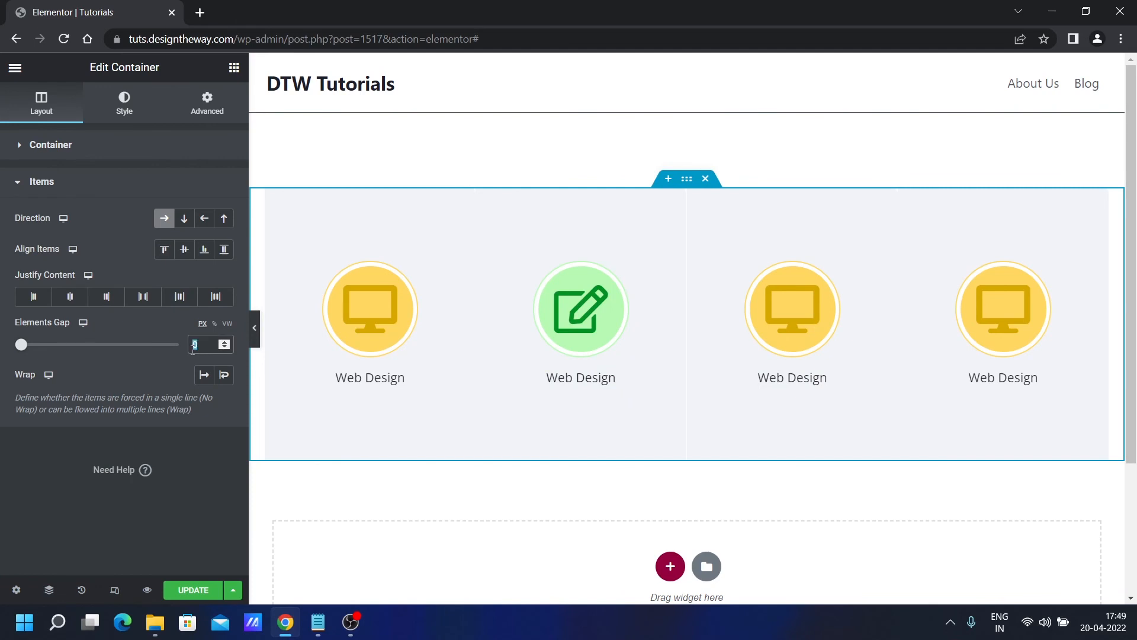
Enter the parent container's Elements Gap value to space the four cards apart.
{"action": "type", "text": "10"}
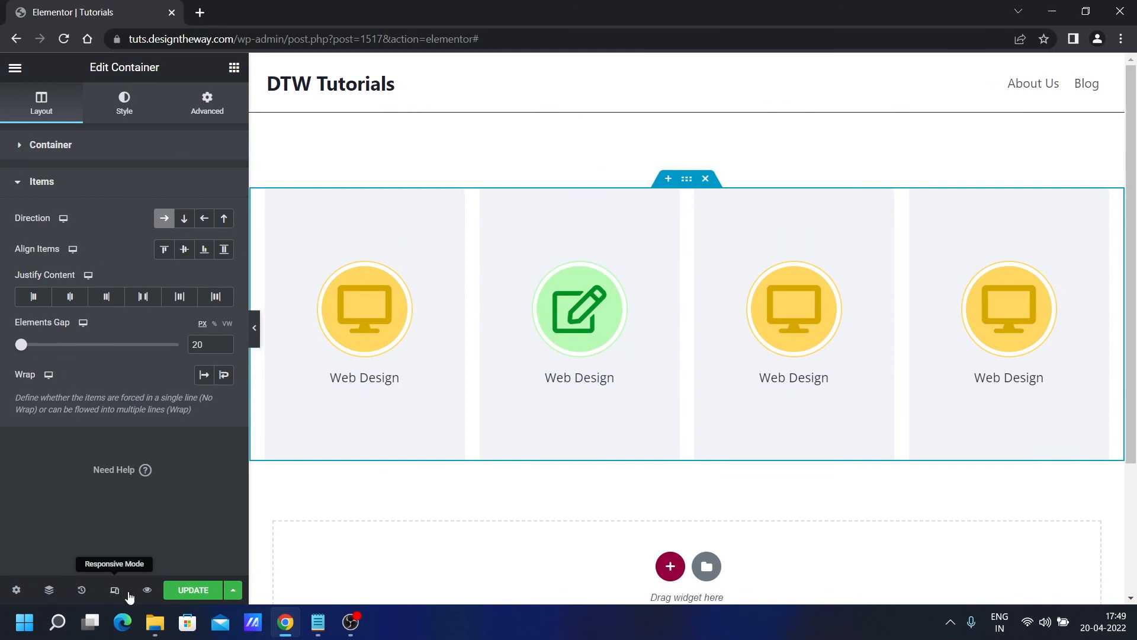
{"action": "mouse_move", "coordinate": [104, 502]}
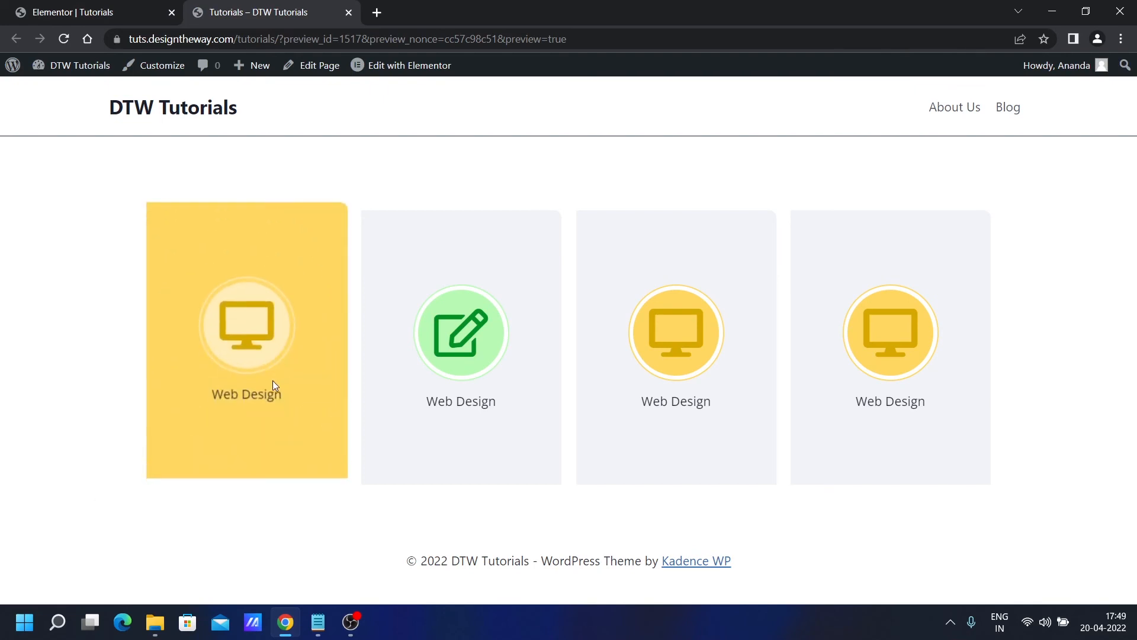
{"action": "mouse_move", "coordinate": [21, 583]}
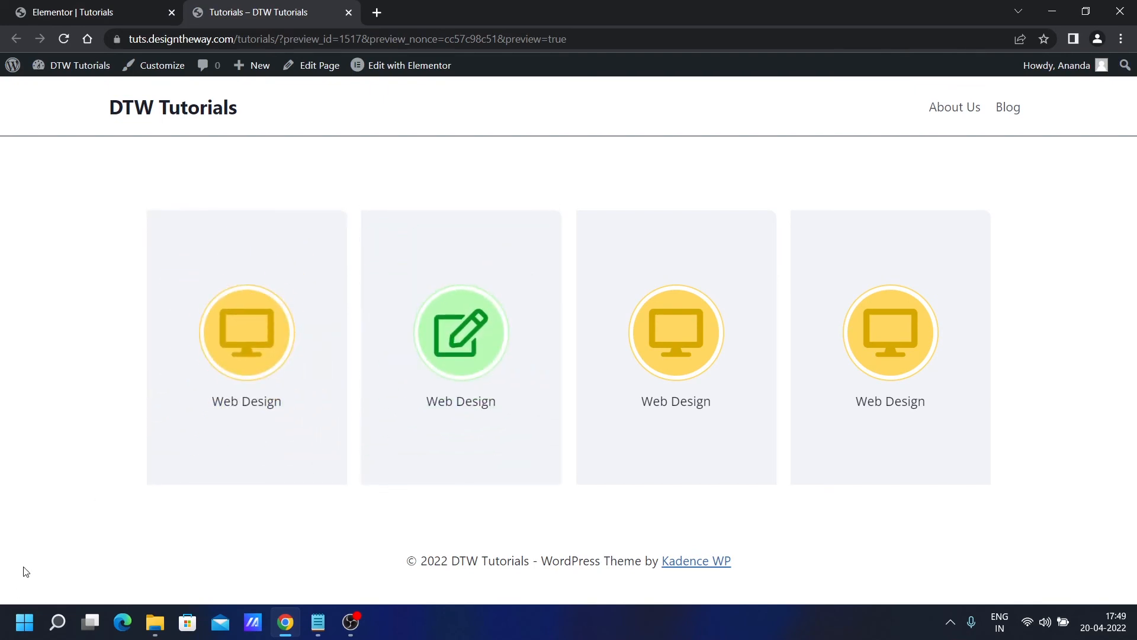
{"action": "mouse_move", "coordinate": [235, 413]}
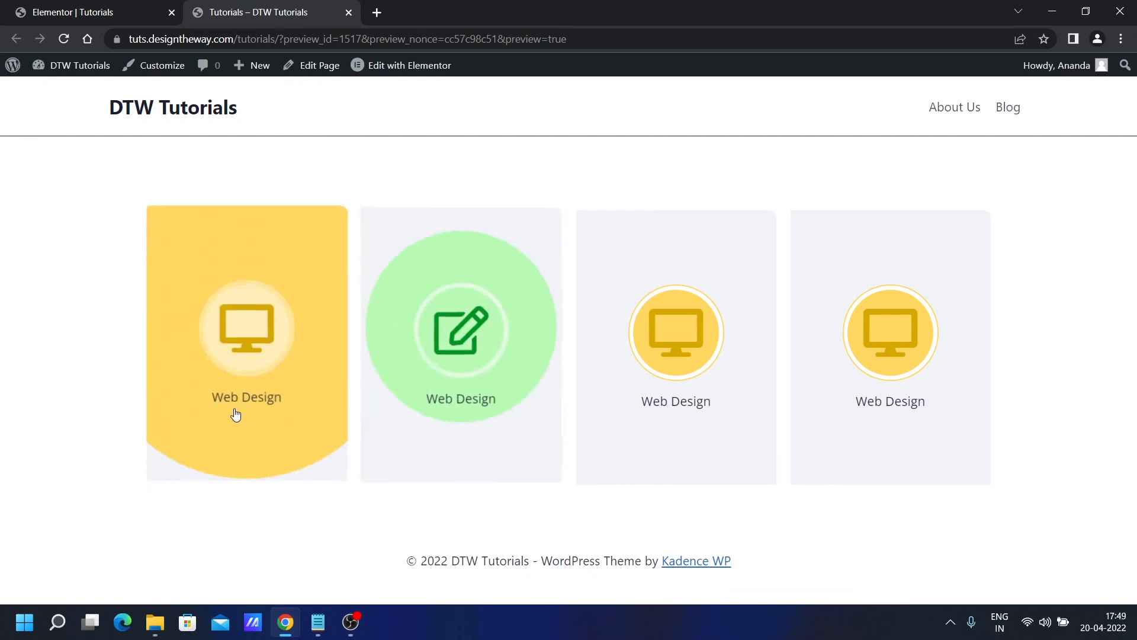